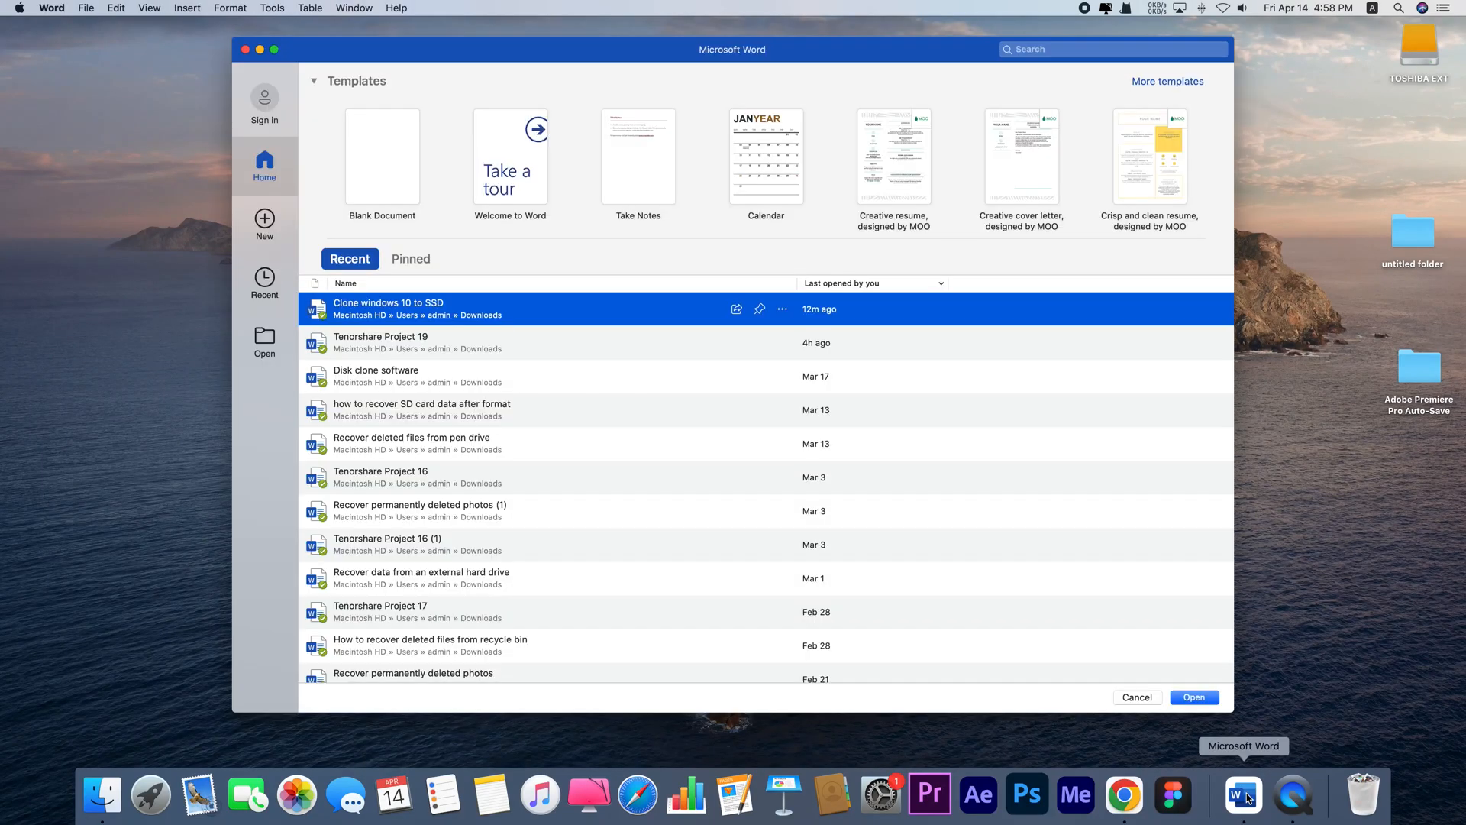
Step: Open 'Clone windows 10 to SSD' from Recent and add three 'Test' lines at its end, unsaved
left_click(1137, 697)
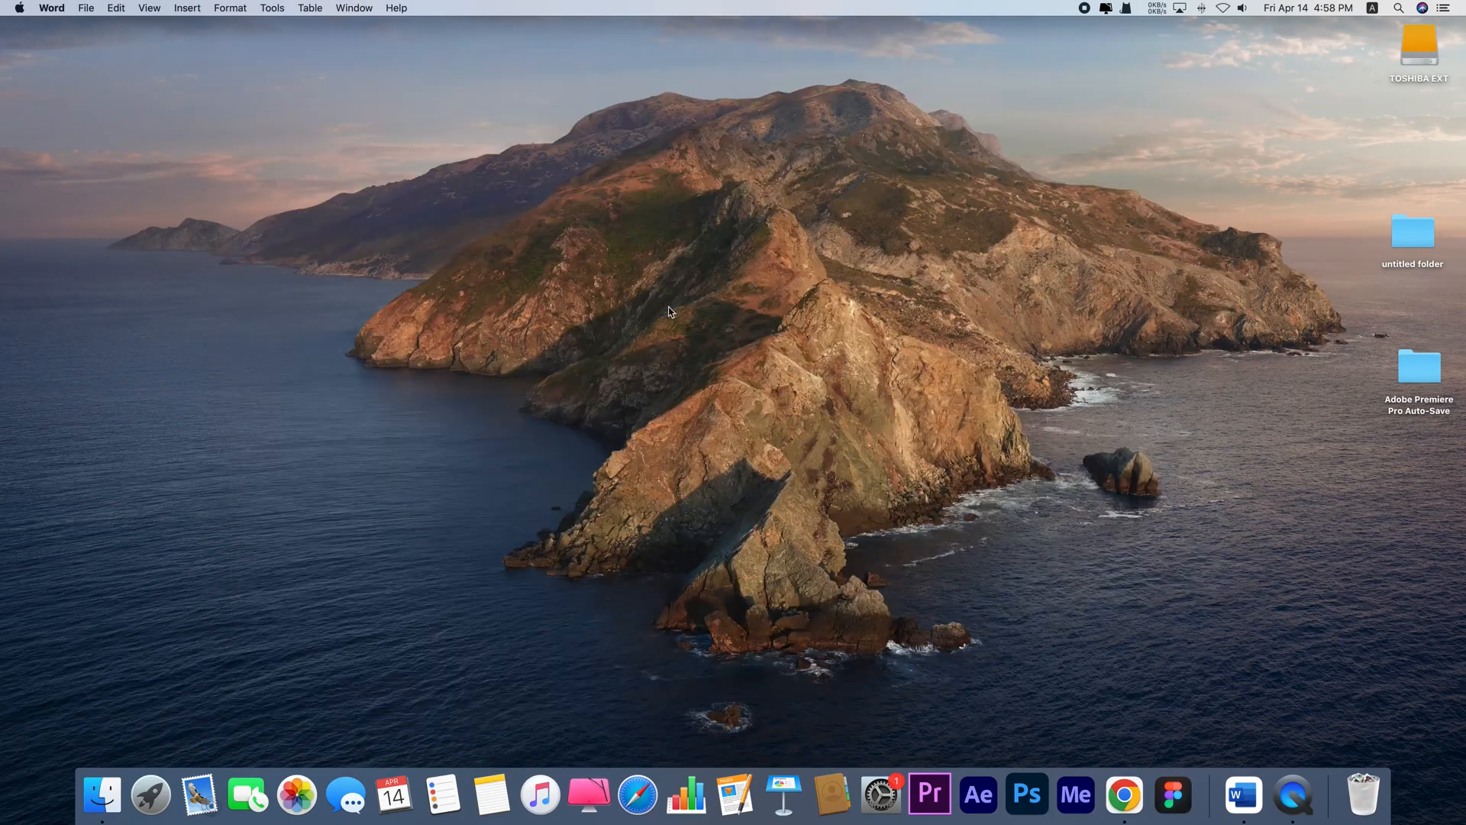
left_click(1242, 795)
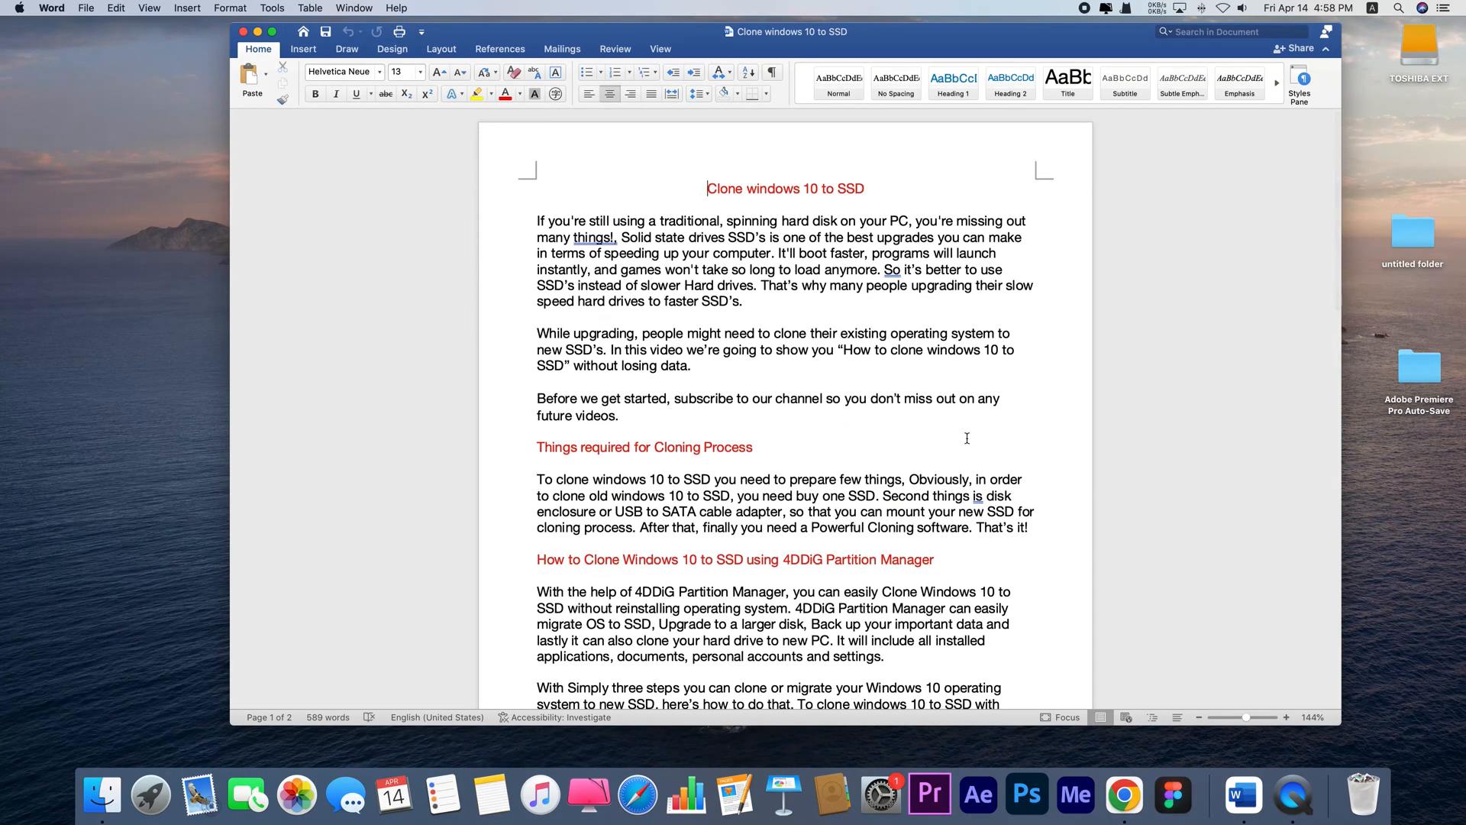
scroll("down", 3)
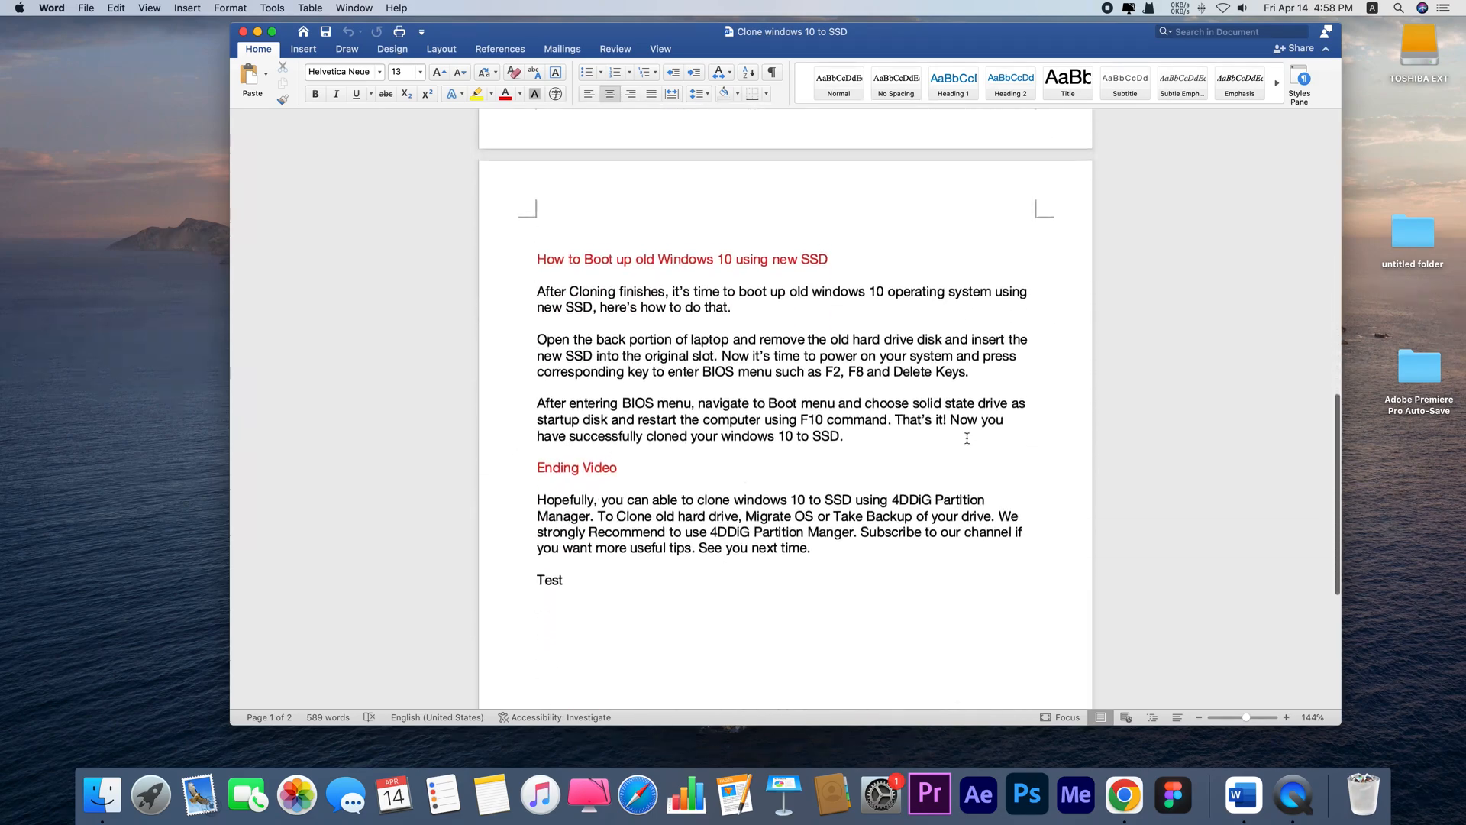
type("Test")
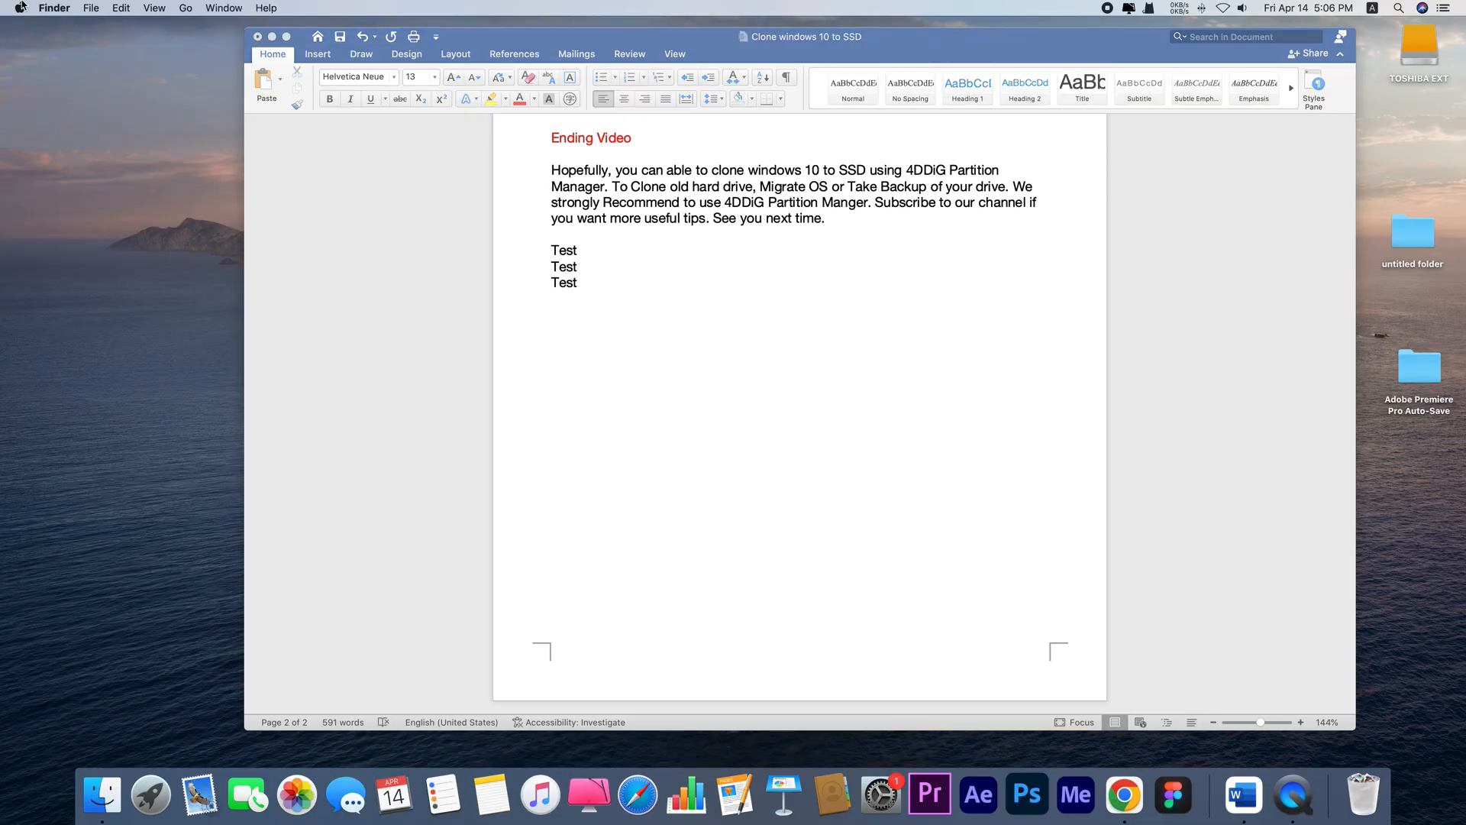
Step: Force quit Microsoft Word via Force Quit Applications, discarding the unsaved Test lines
left_click(17, 8)
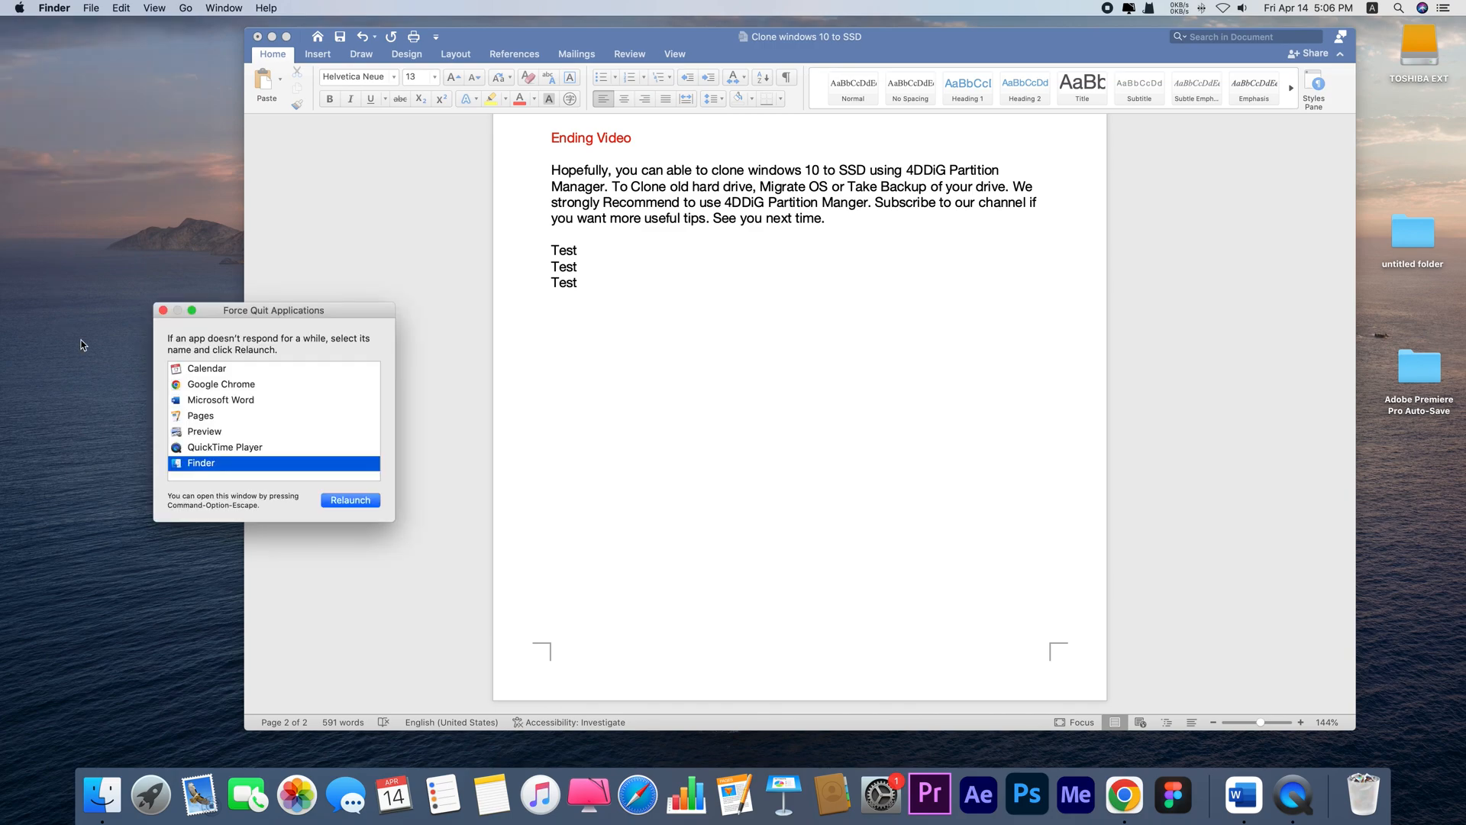
left_click(221, 399)
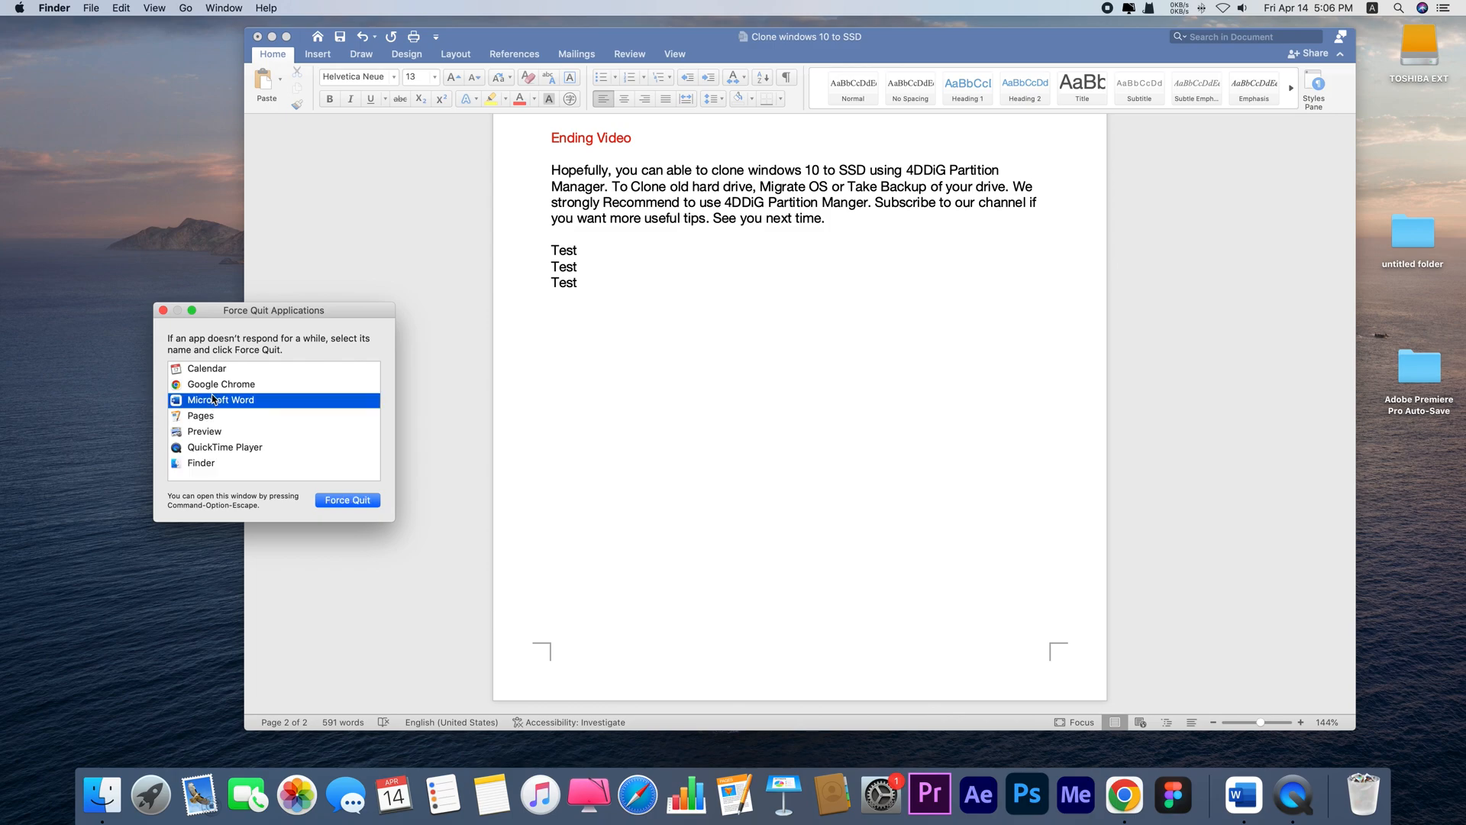
left_click(347, 499)
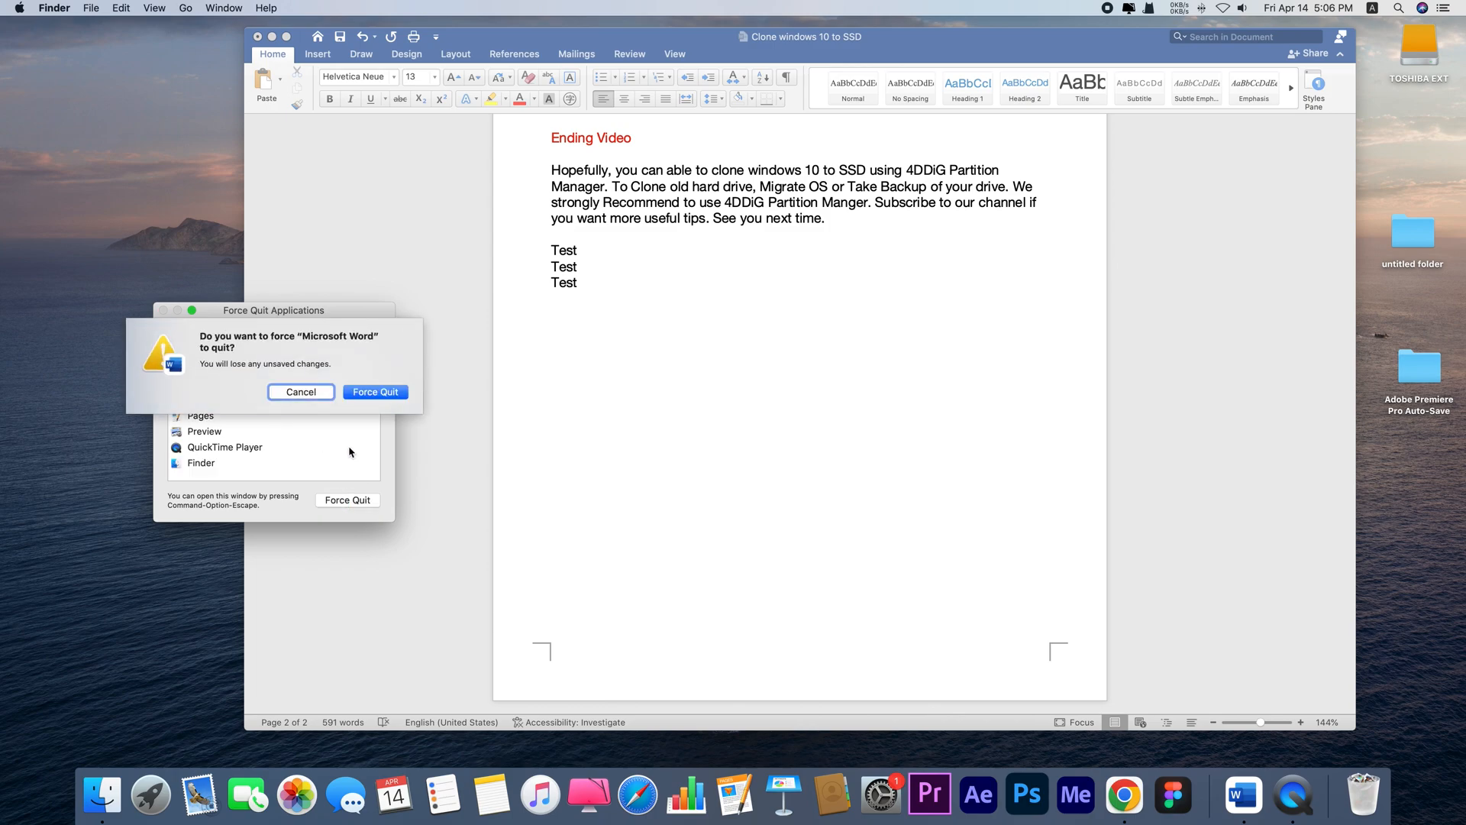
left_click(374, 391)
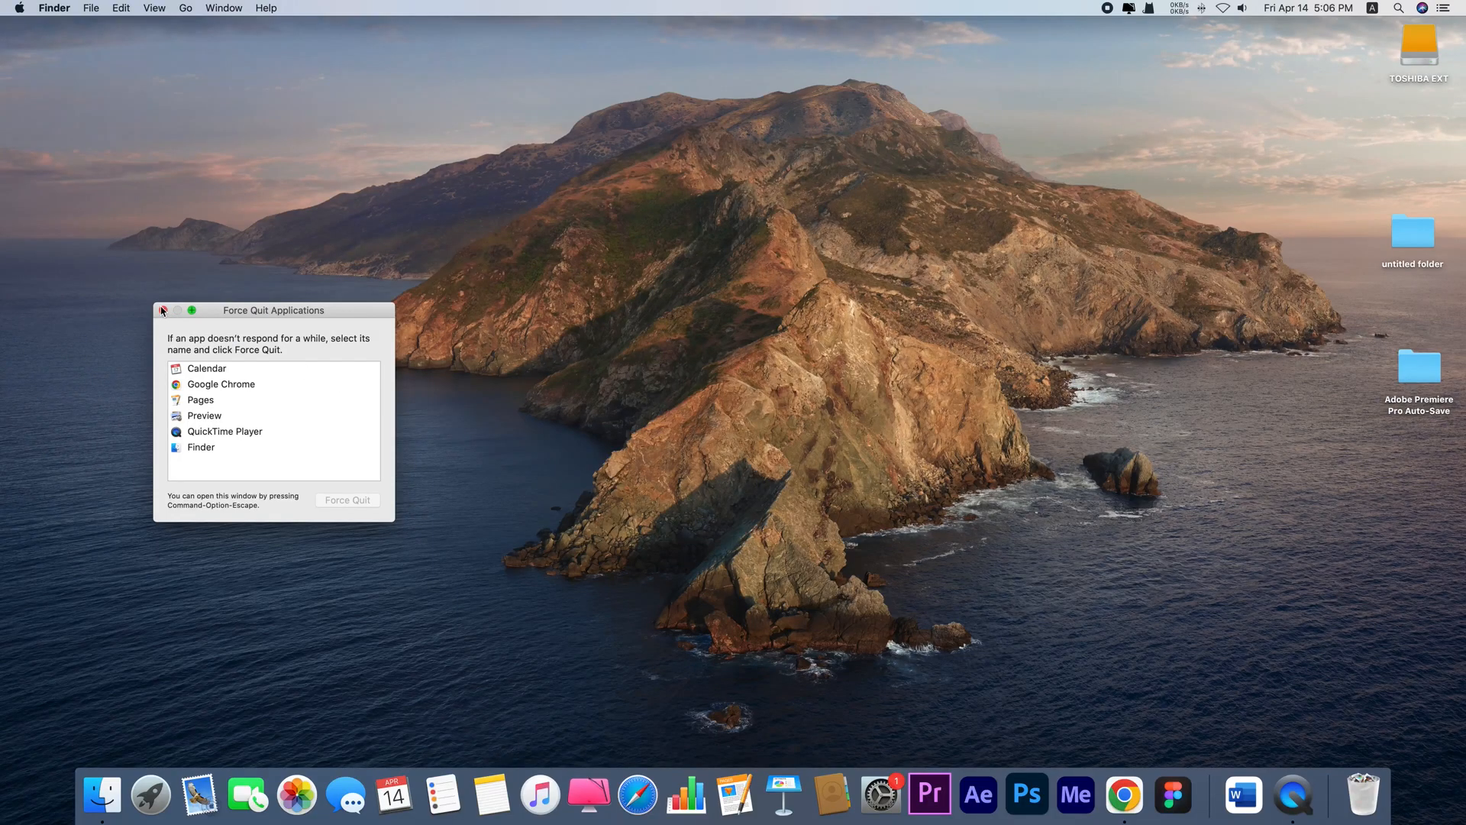
left_click(163, 309)
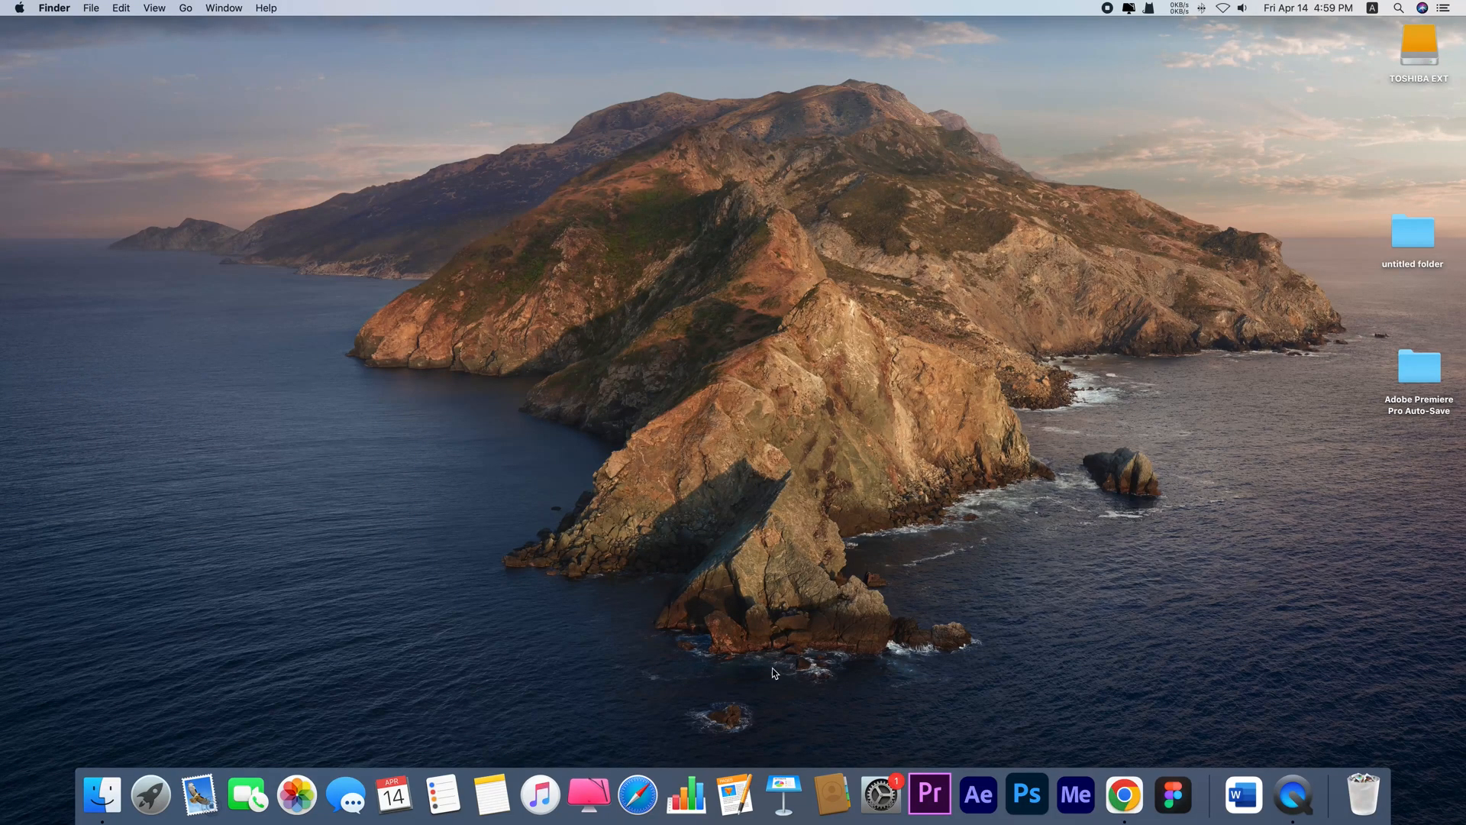
mouse_move(1243, 792)
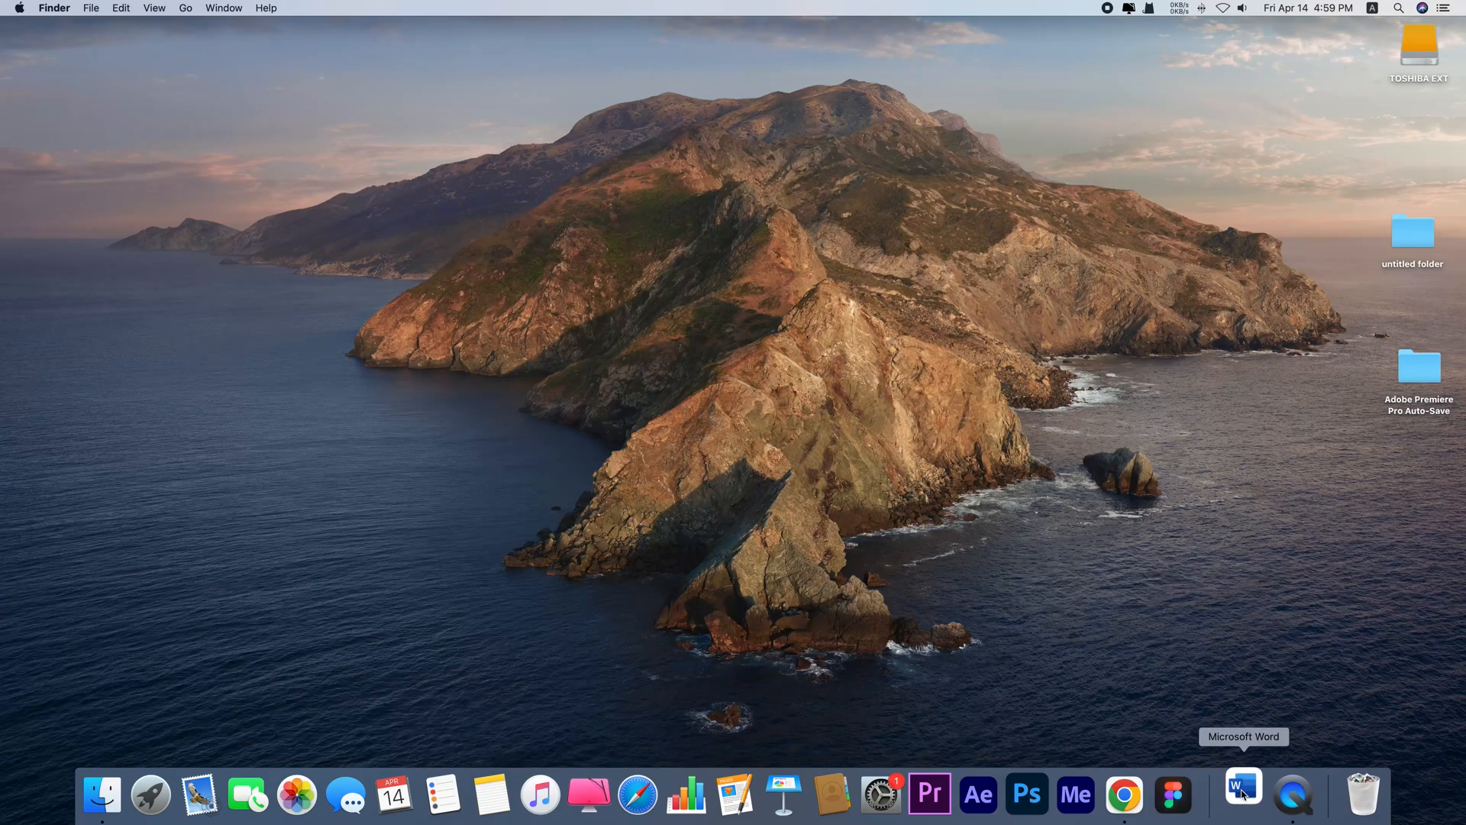
Step: Relaunch Word from the Dock so the recovered copy of the document reopens
left_click(1242, 794)
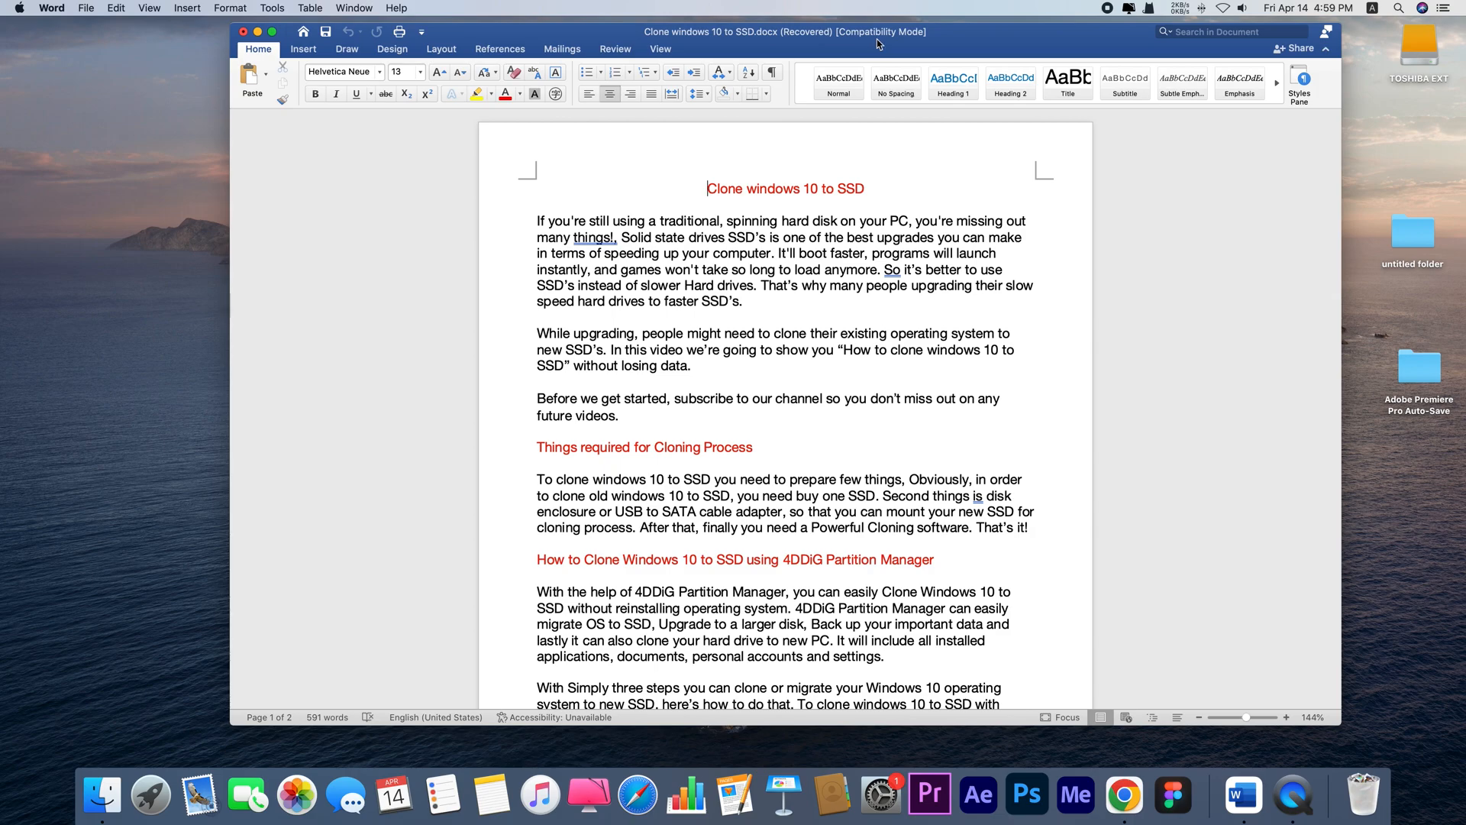
scroll("down", 3)
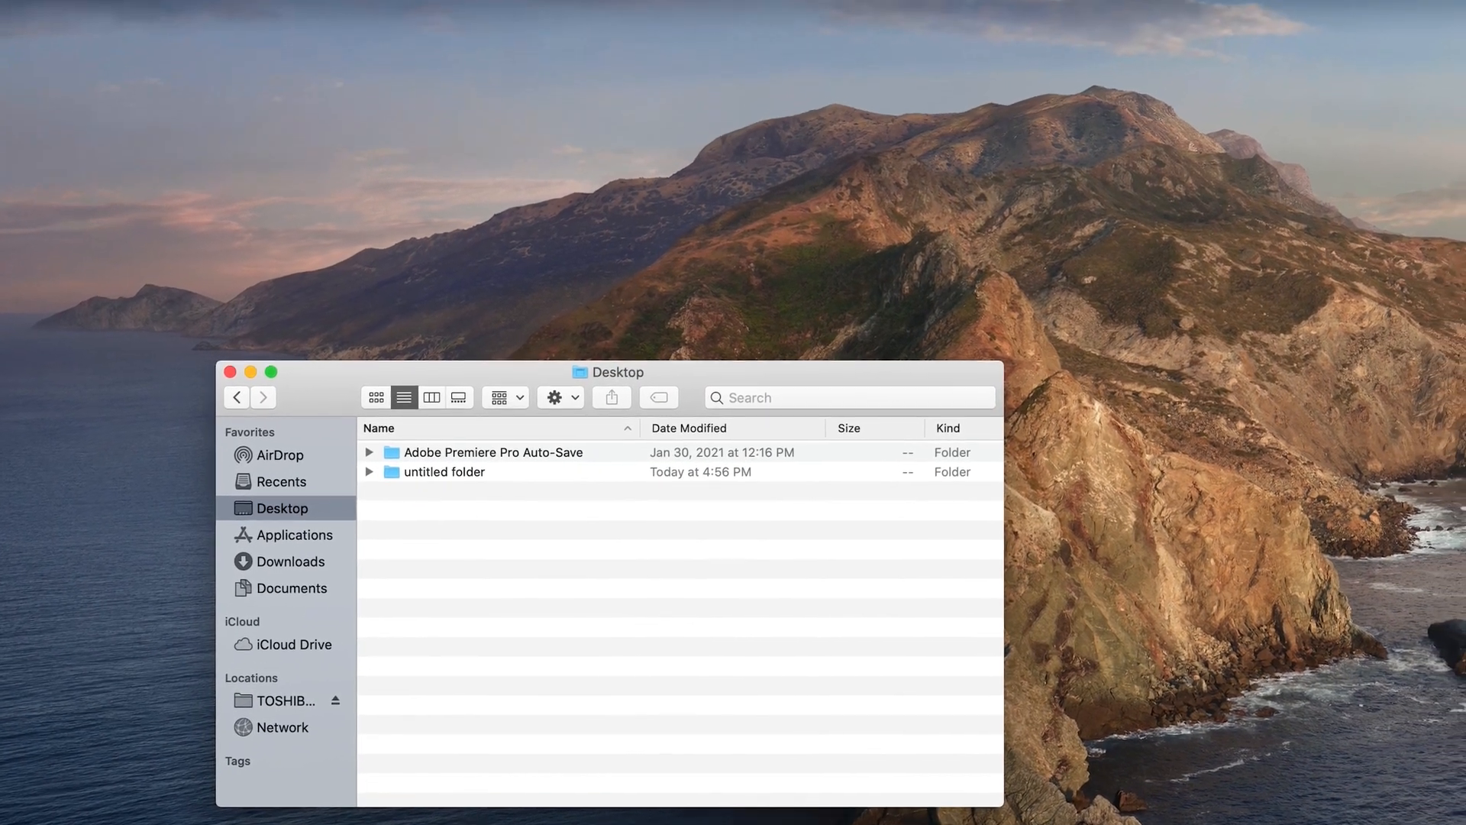
Step: Go to ~/Library/Containers/com.microsoft.Word/Data/Library/Preferences/AutoRecovery in Finder
left_click(133, 11)
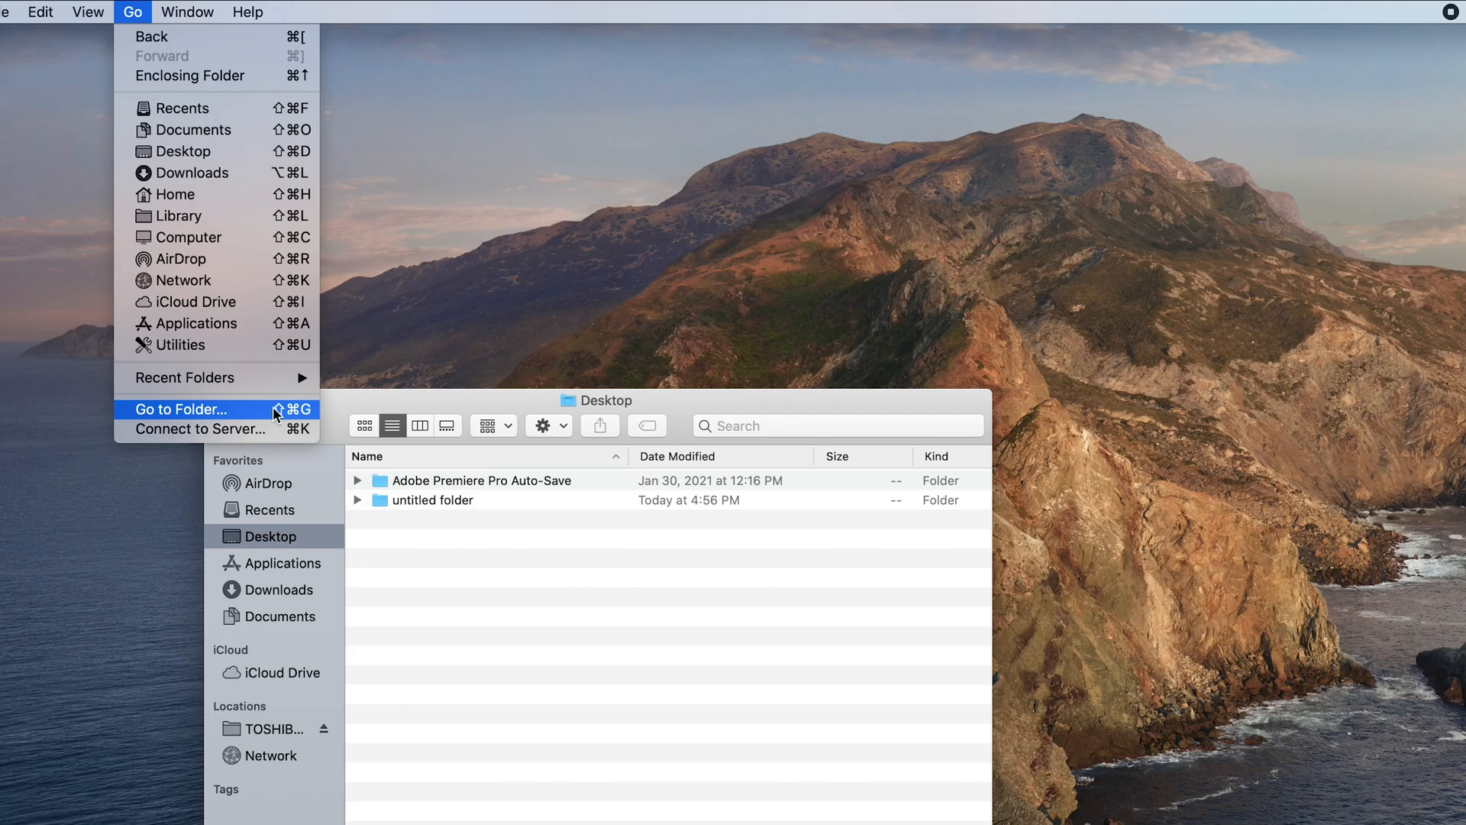
left_click(179, 409)
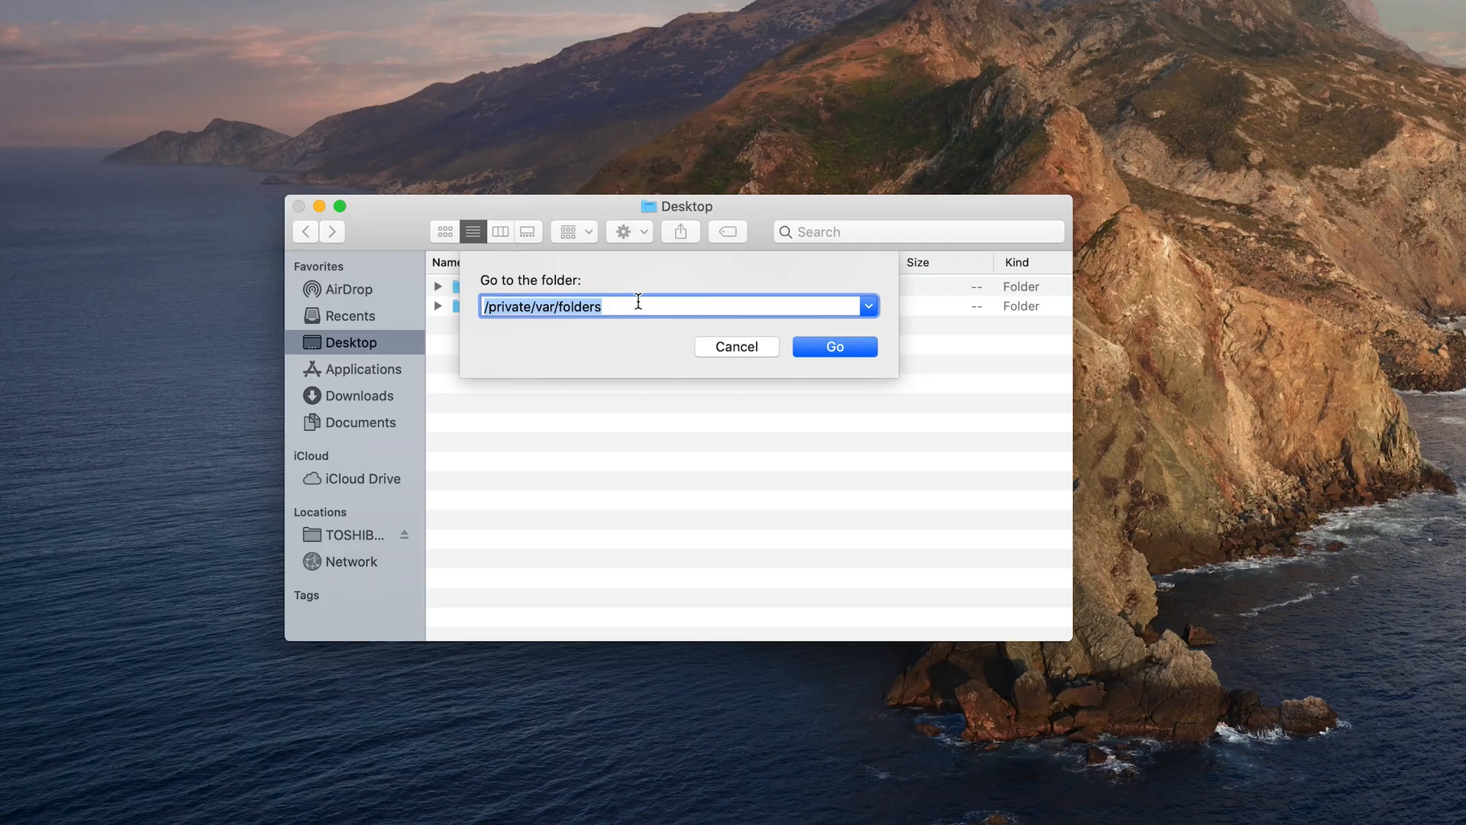
type("~/Library/Containers/com.microsoft.Word/Data/Library/Preferences/AutoRecovery")
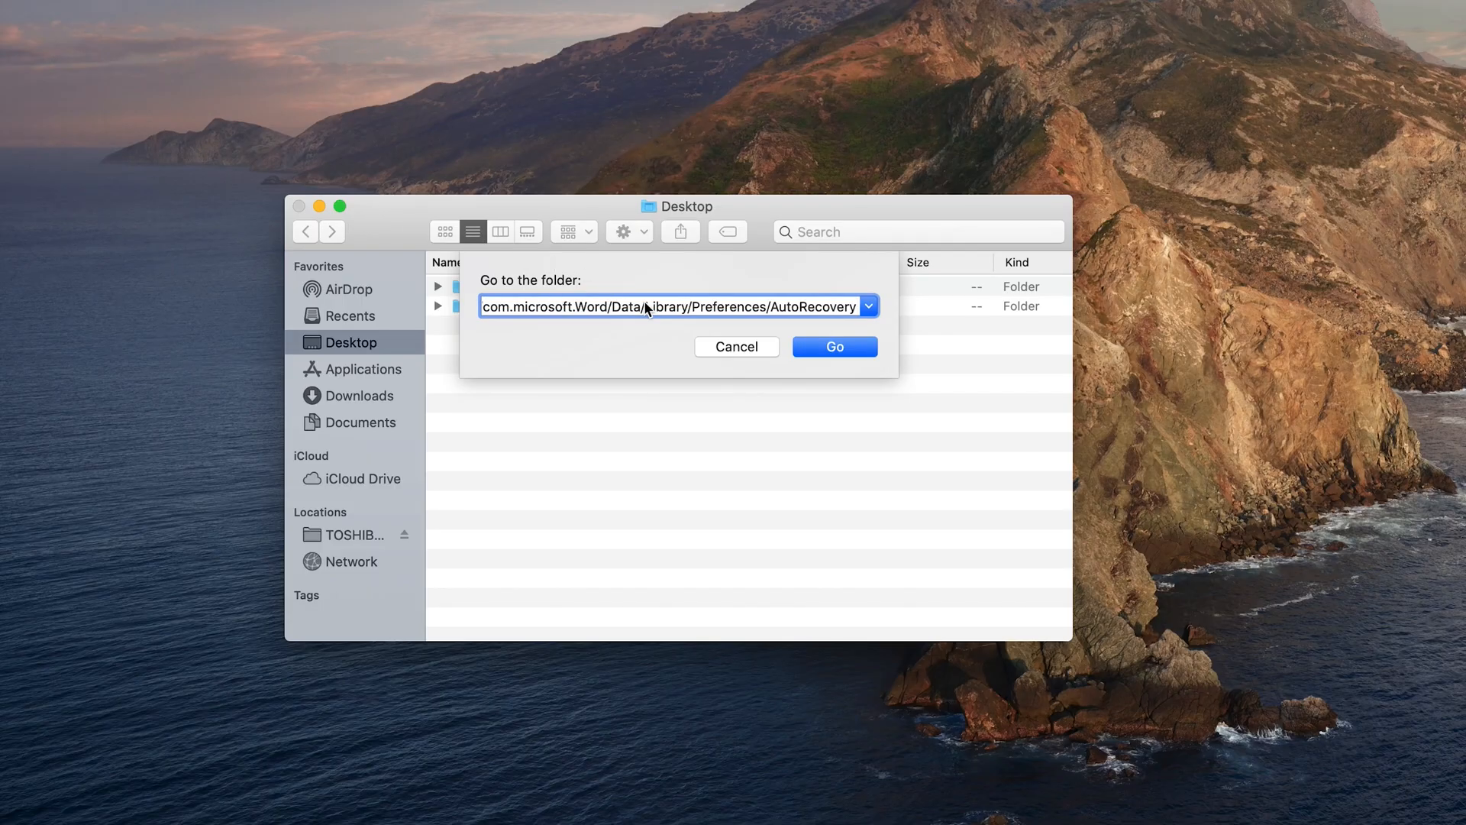
mouse_move(629, 307)
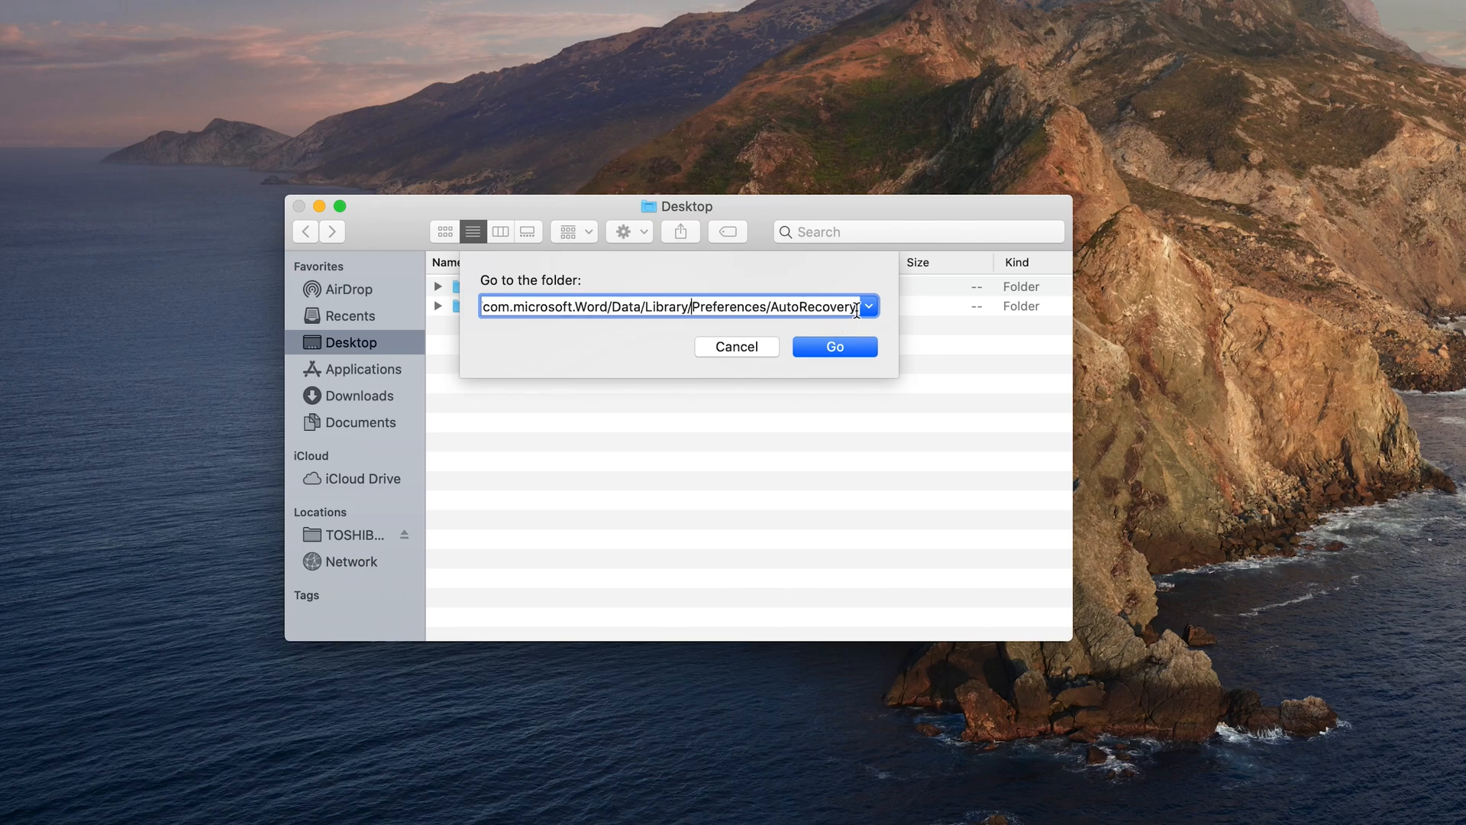
left_click(833, 346)
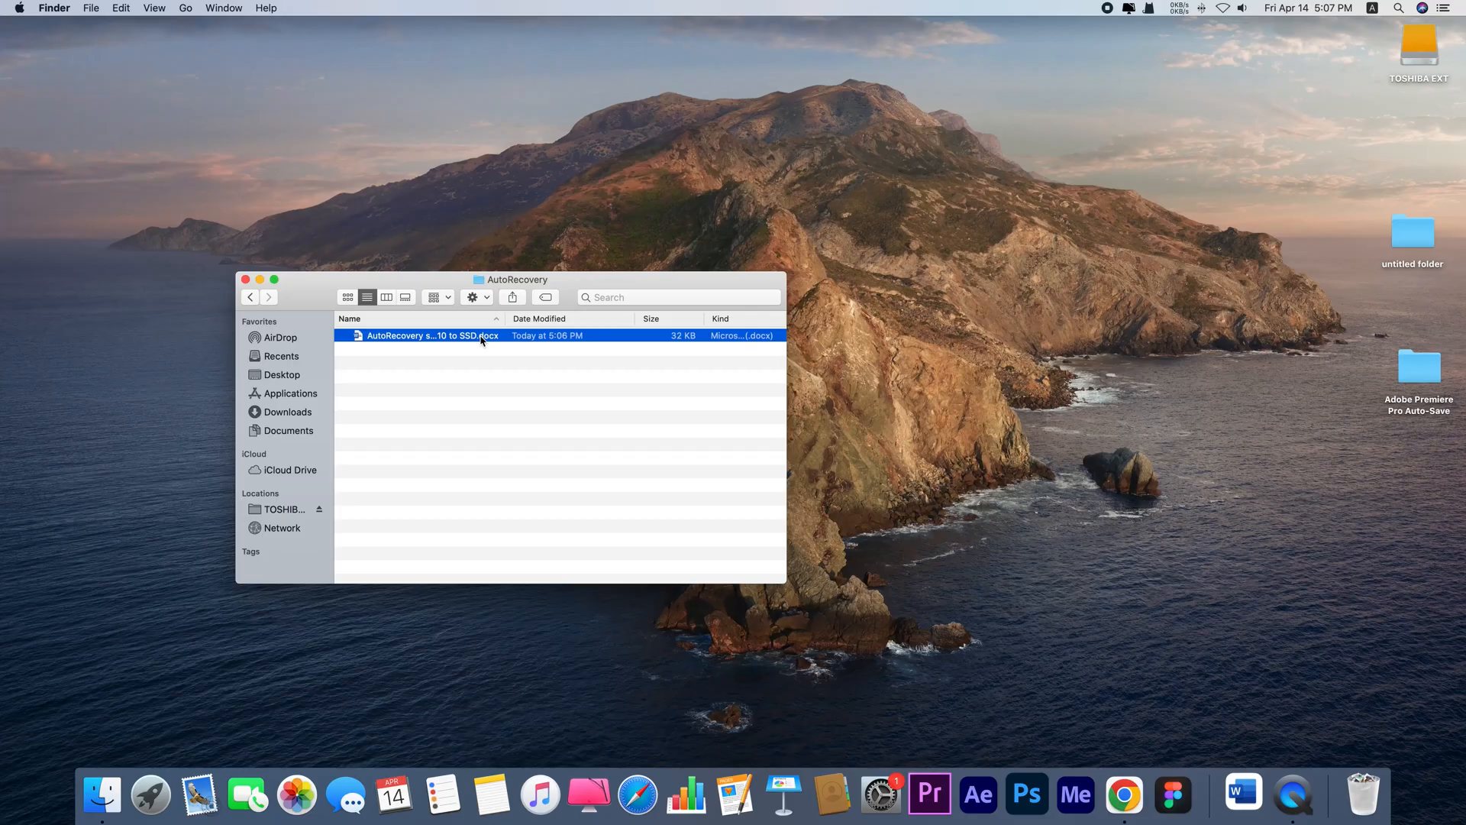
Step: Open the AutoRecovery copy, dismiss the error, and confirm the three Test lines survive
double_click(430, 334)
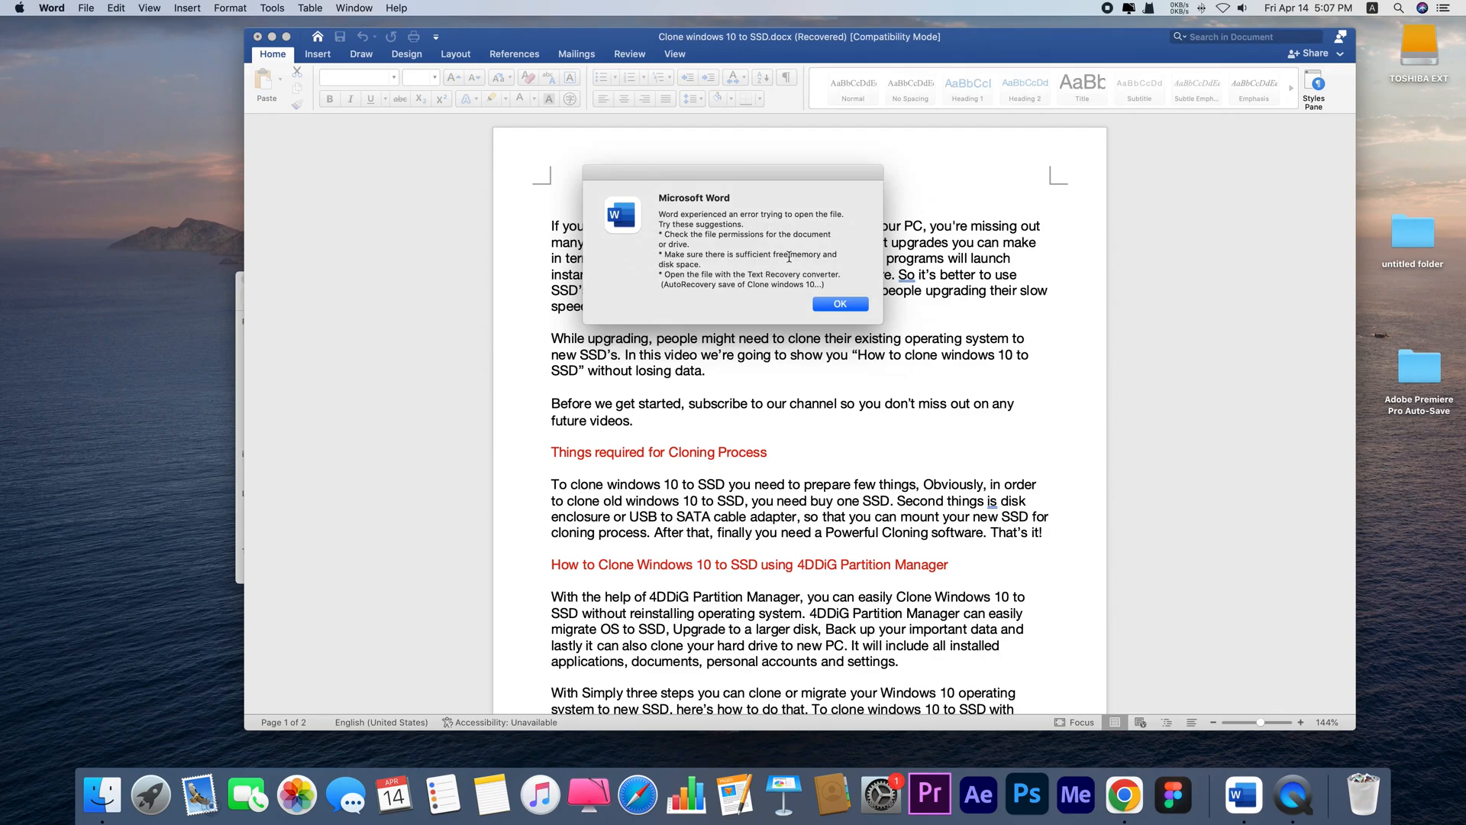
left_click(838, 304)
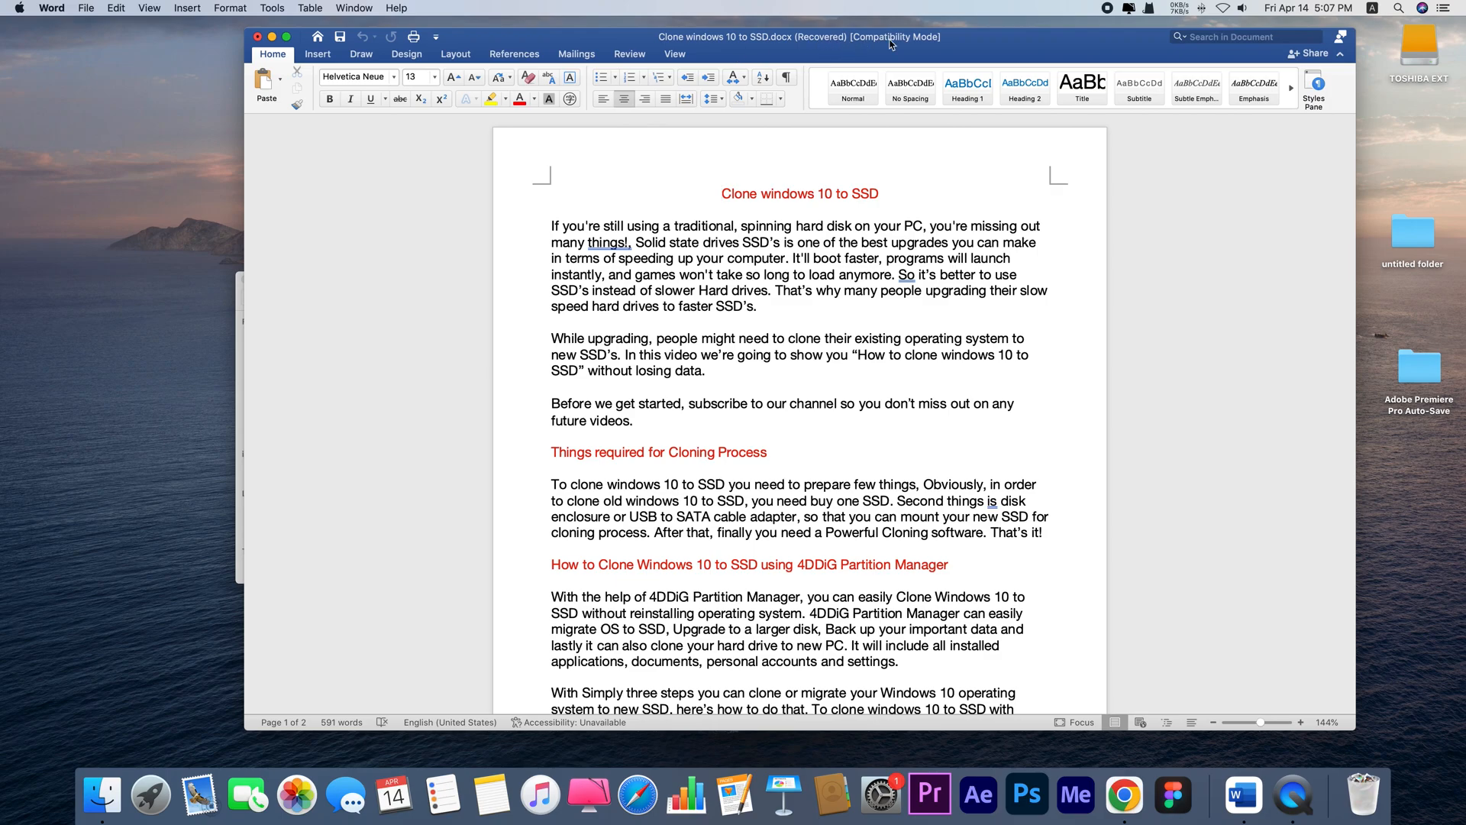
scroll("down", 3)
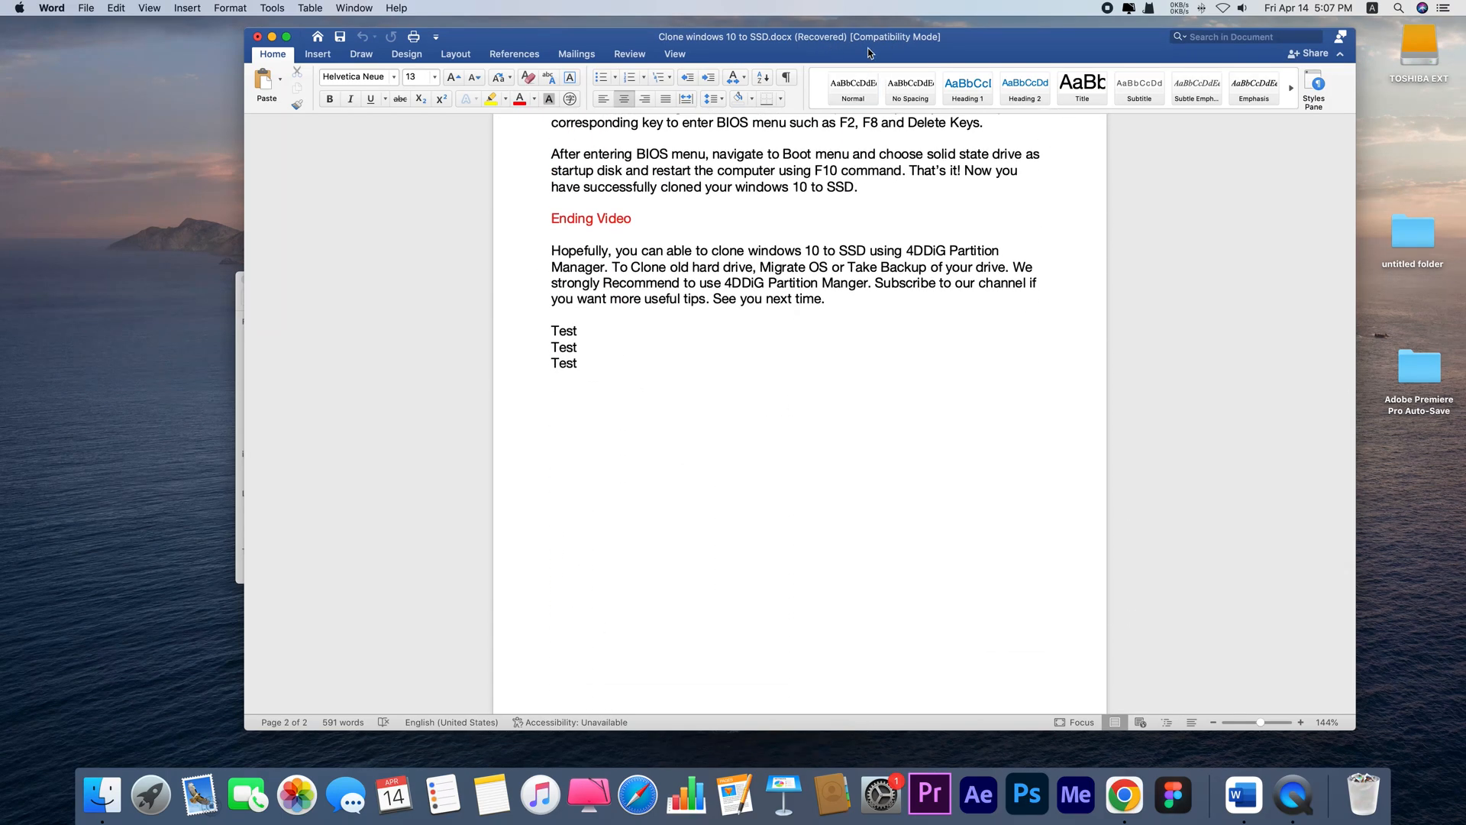
left_click(87, 7)
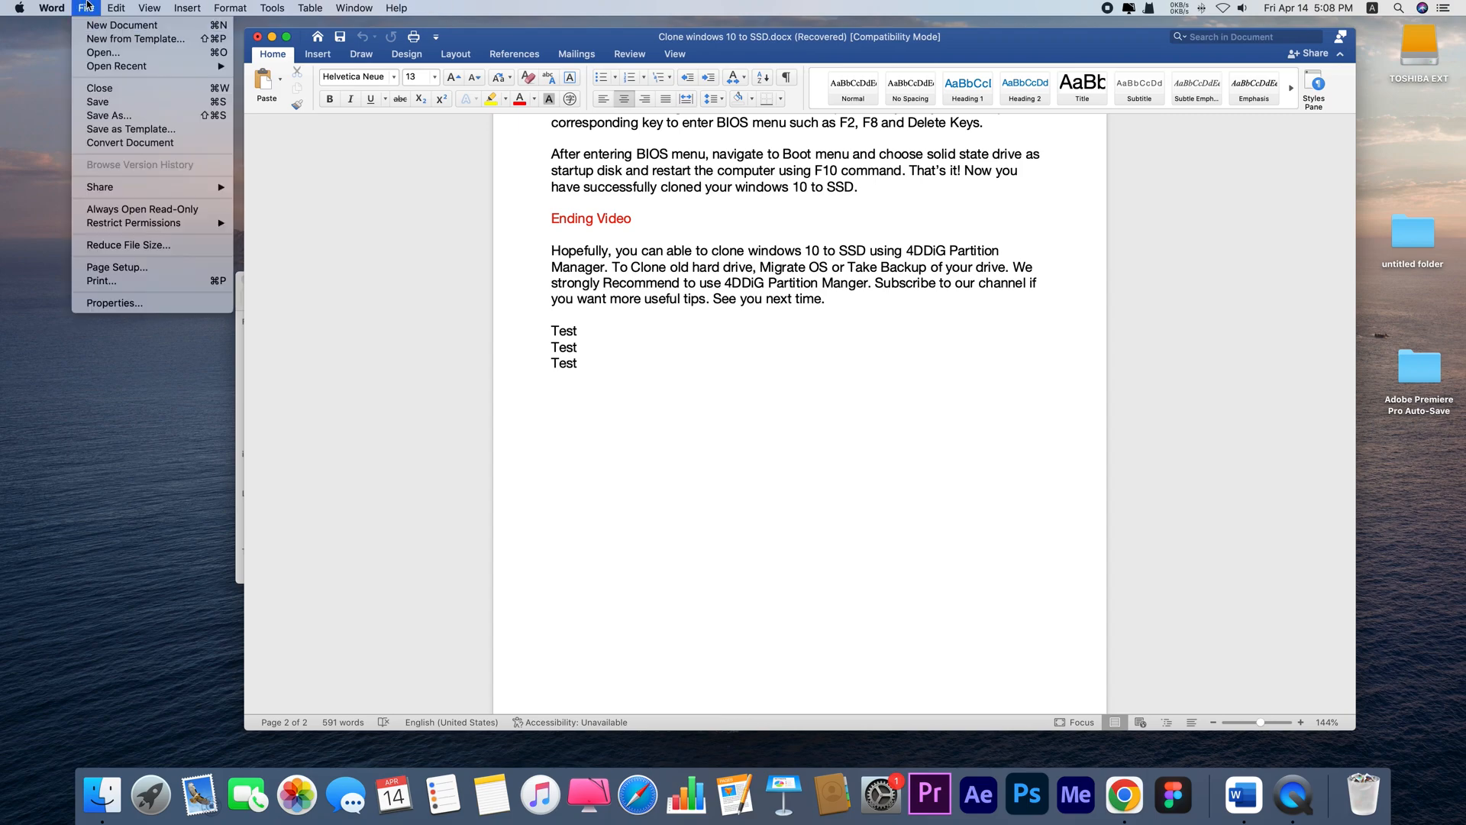
left_click(86, 8)
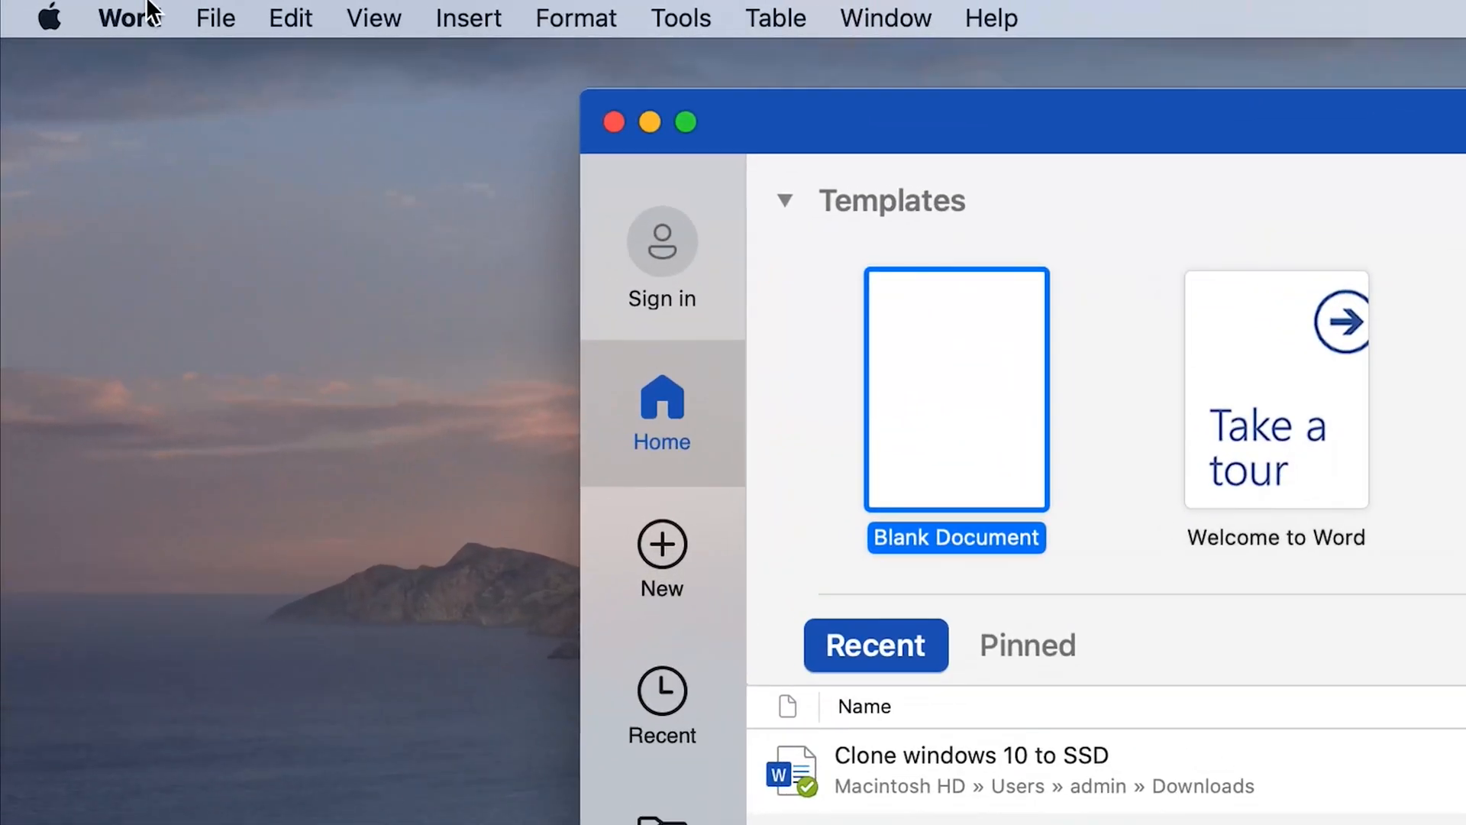
Step: In Word Preferences > Save, lower the AutoRecover 'Save every' interval from 10 to 5 minutes
left_click(126, 18)
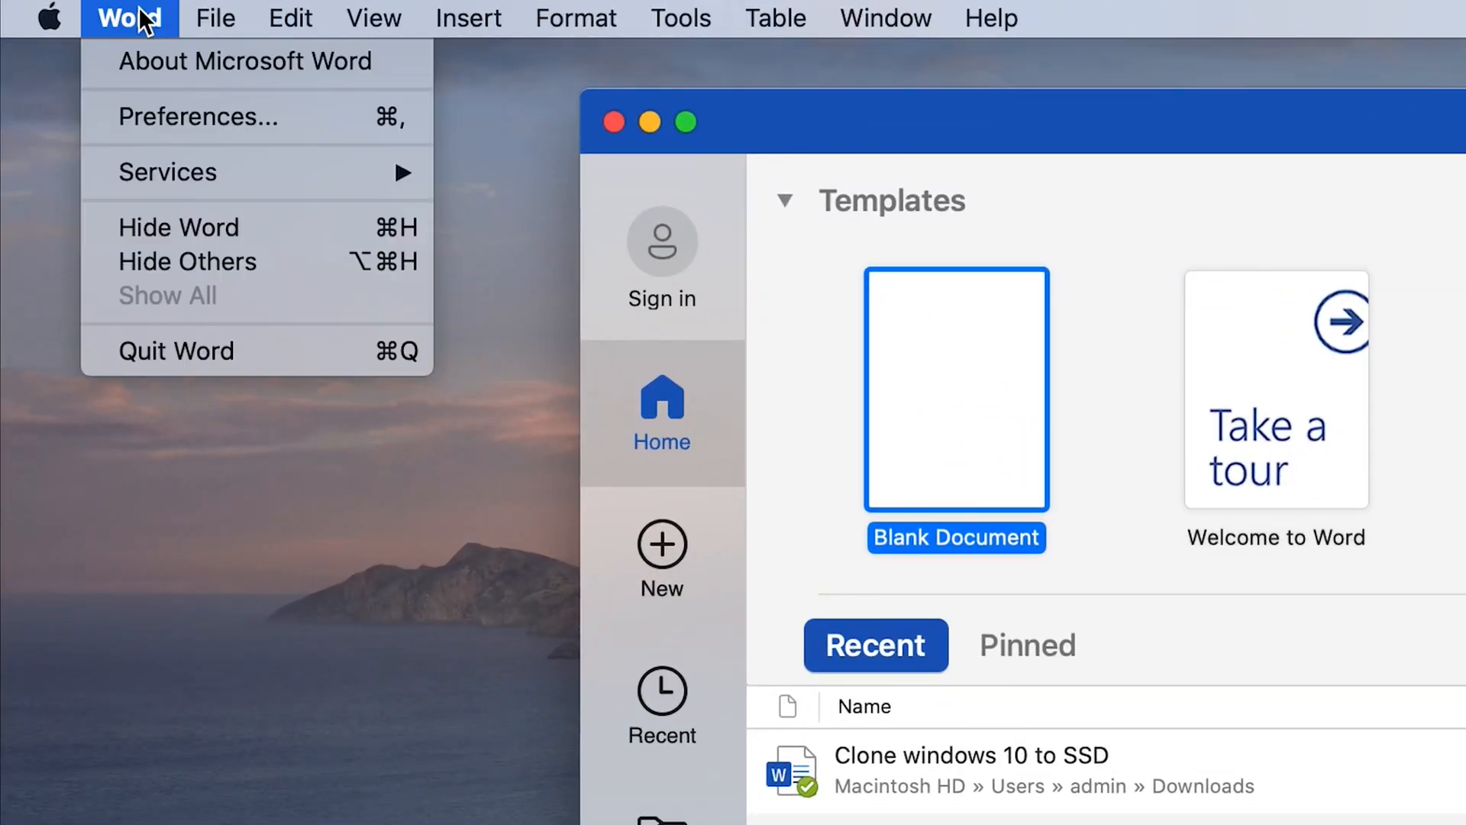
mouse_move(317, 126)
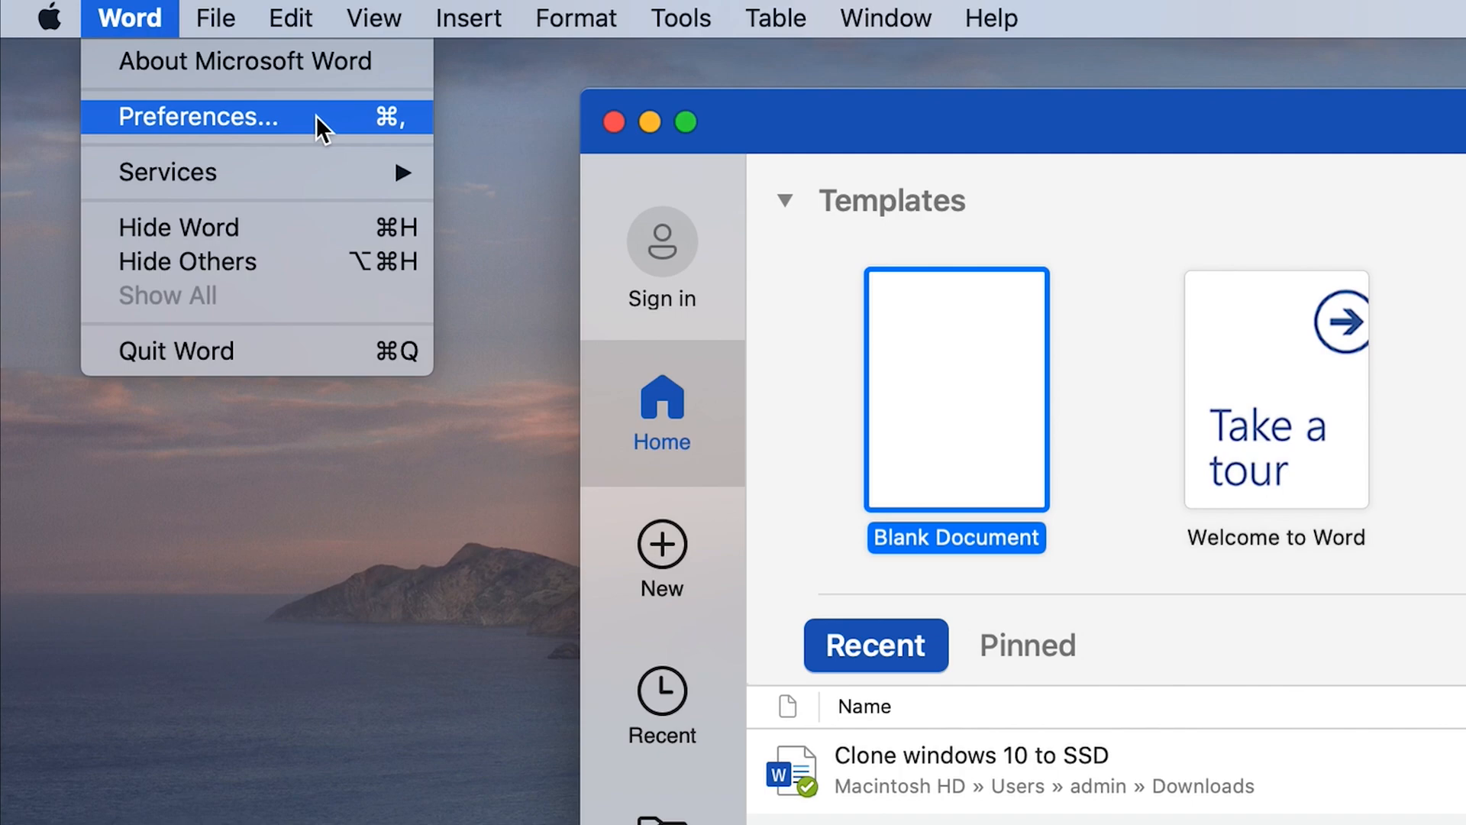
left_click(197, 116)
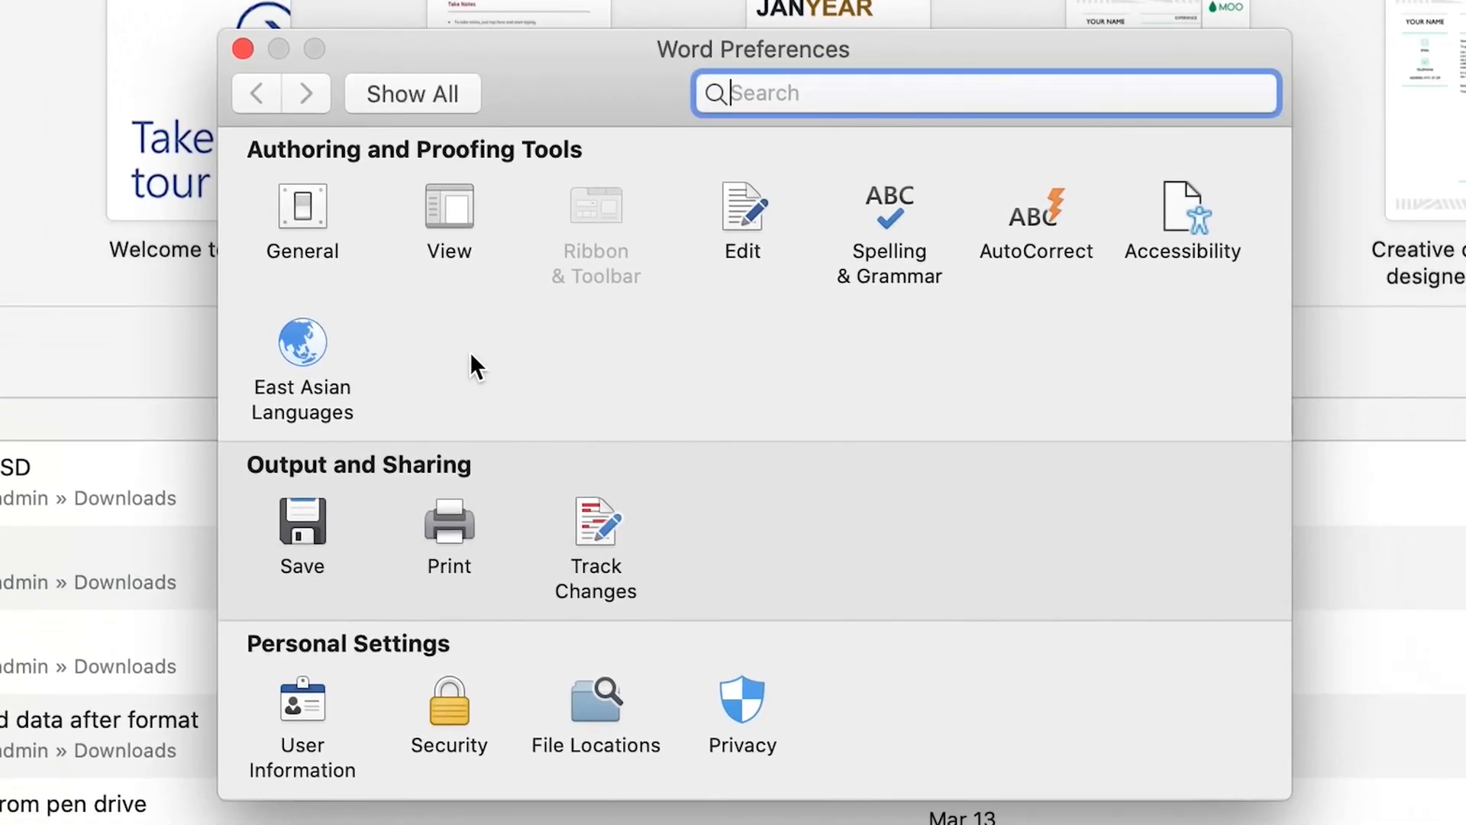
mouse_move(301, 533)
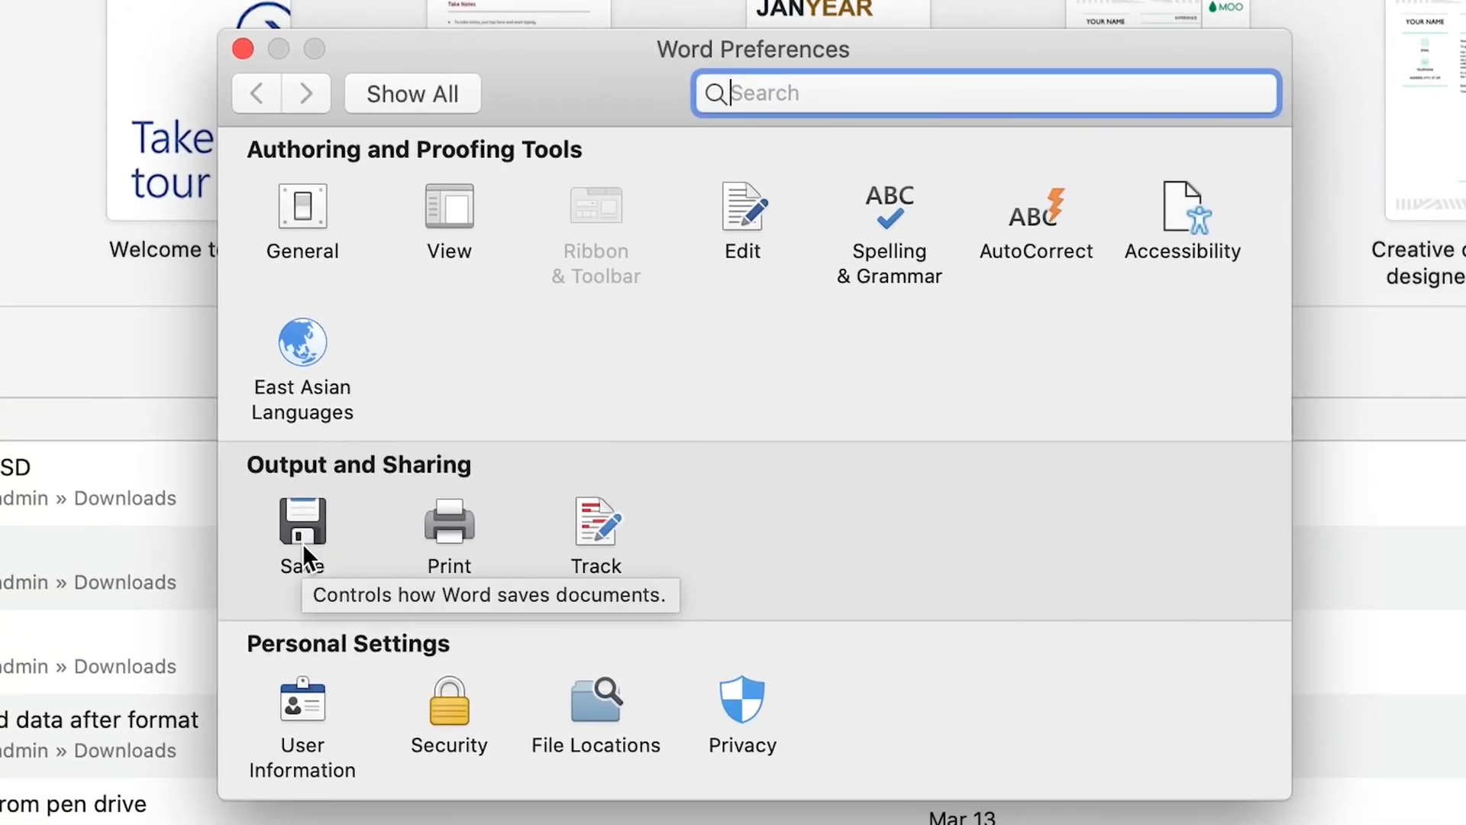
left_click(300, 536)
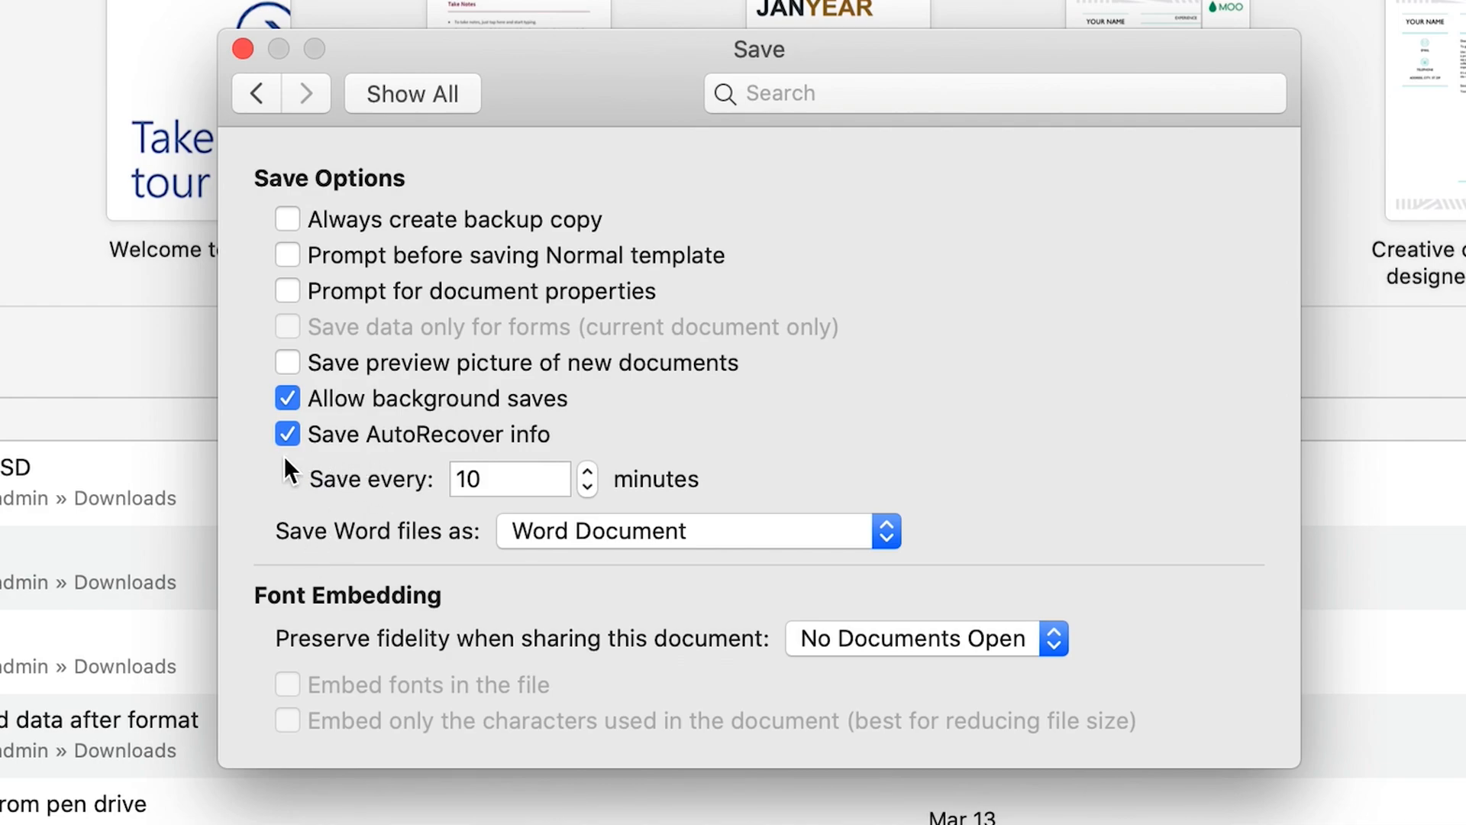
mouse_move(435, 458)
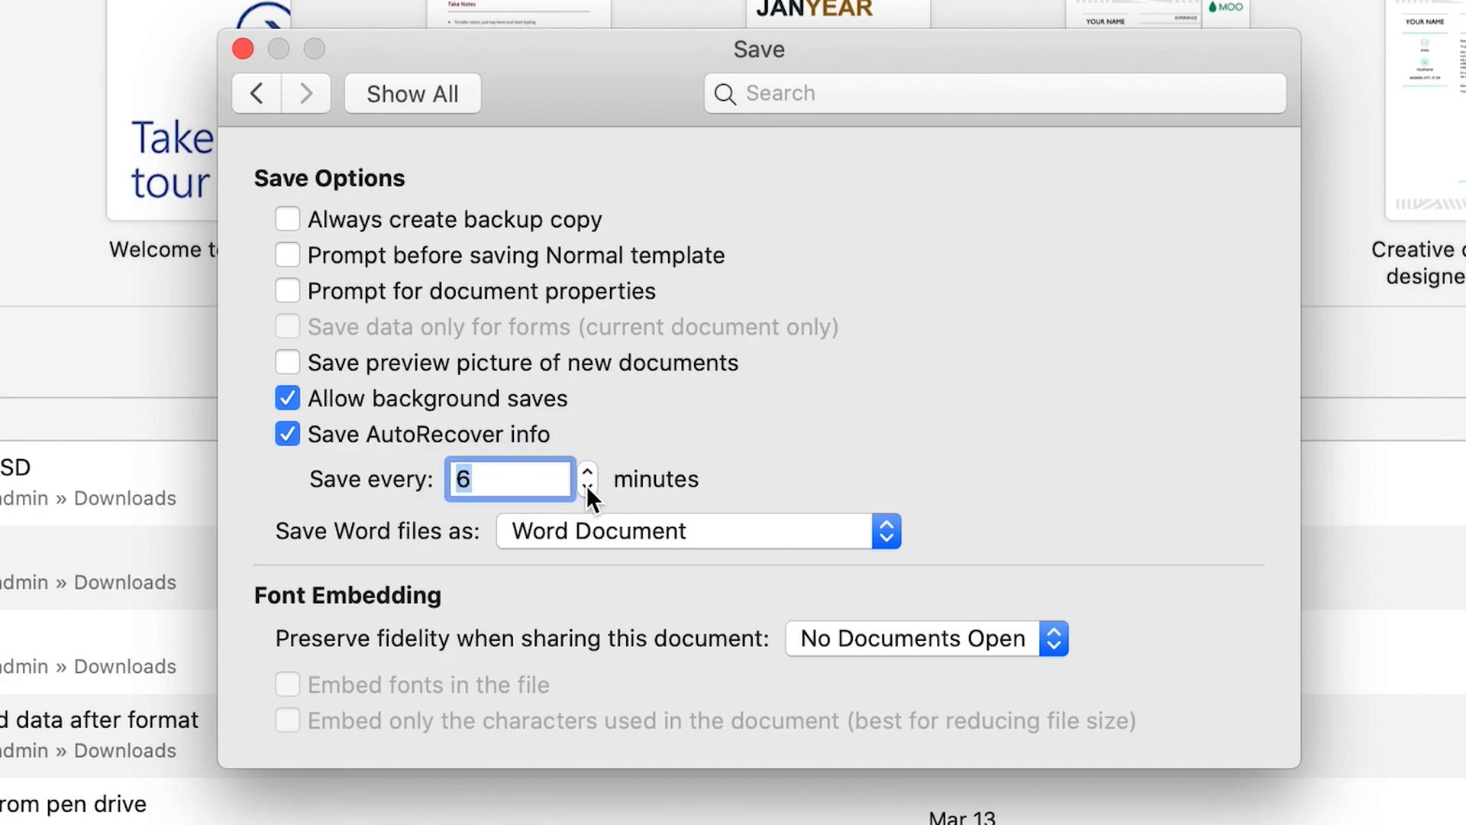
left_click(587, 488)
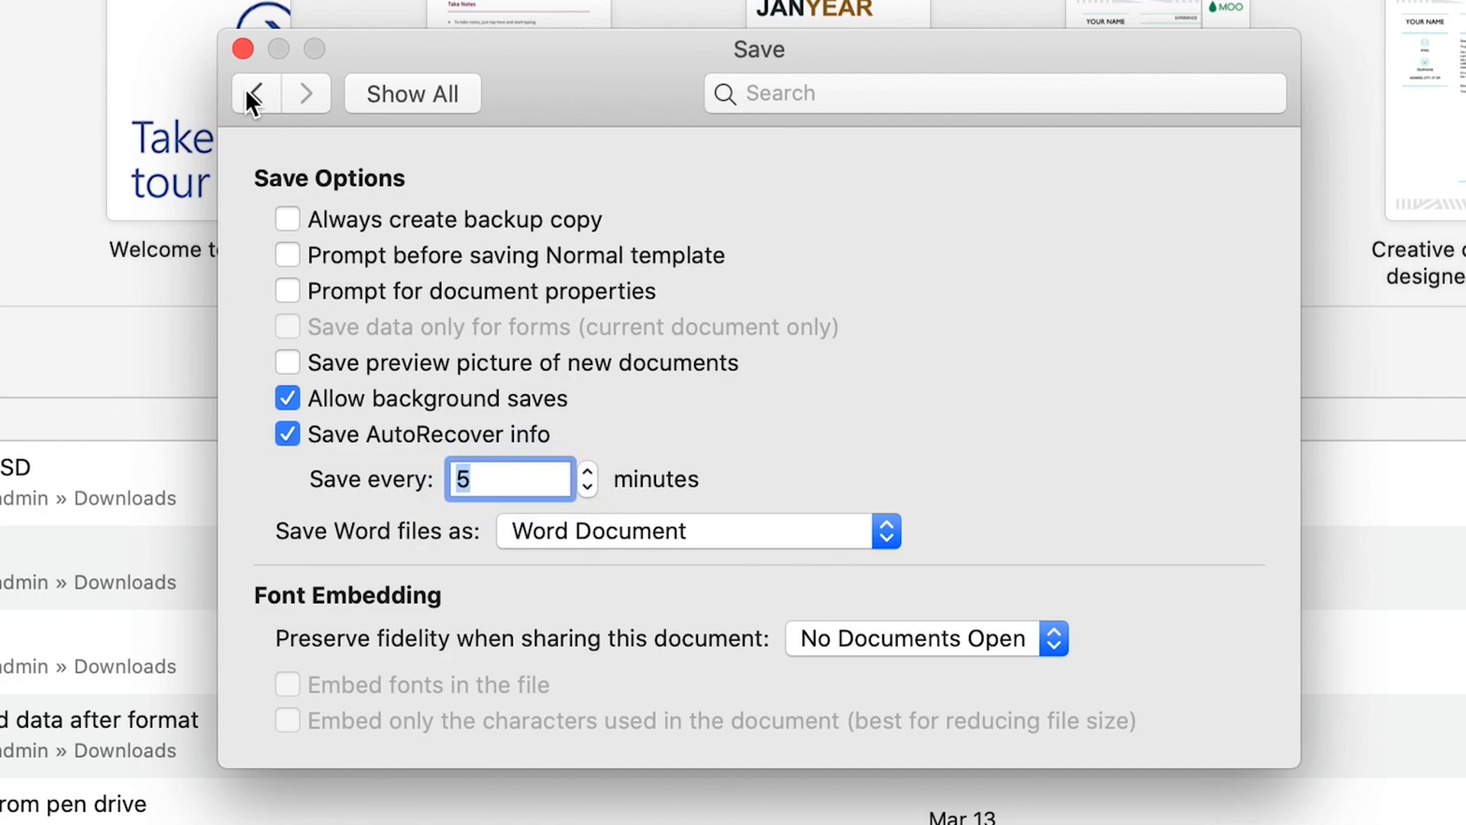
left_click(254, 93)
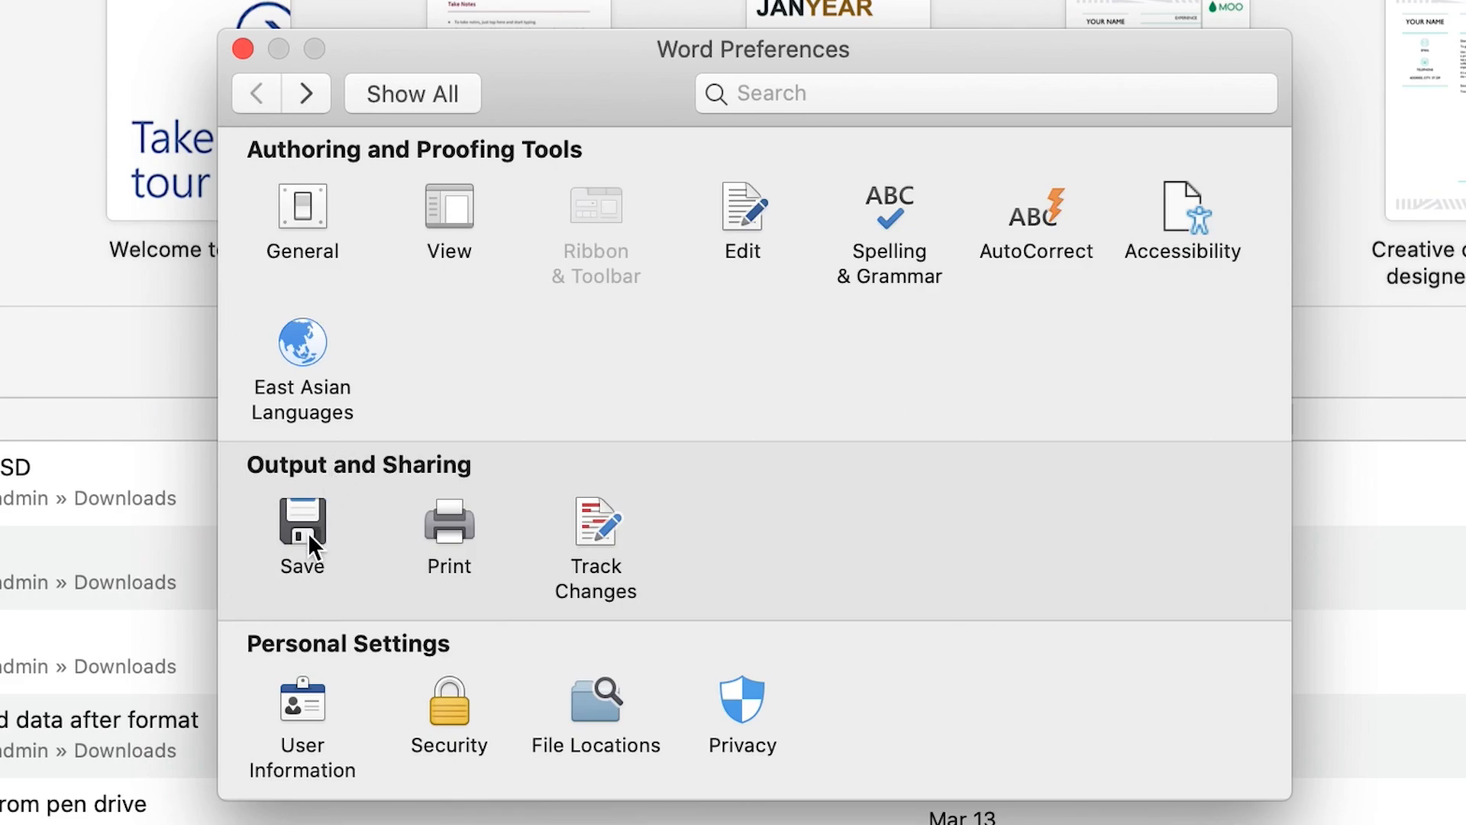
left_click(301, 534)
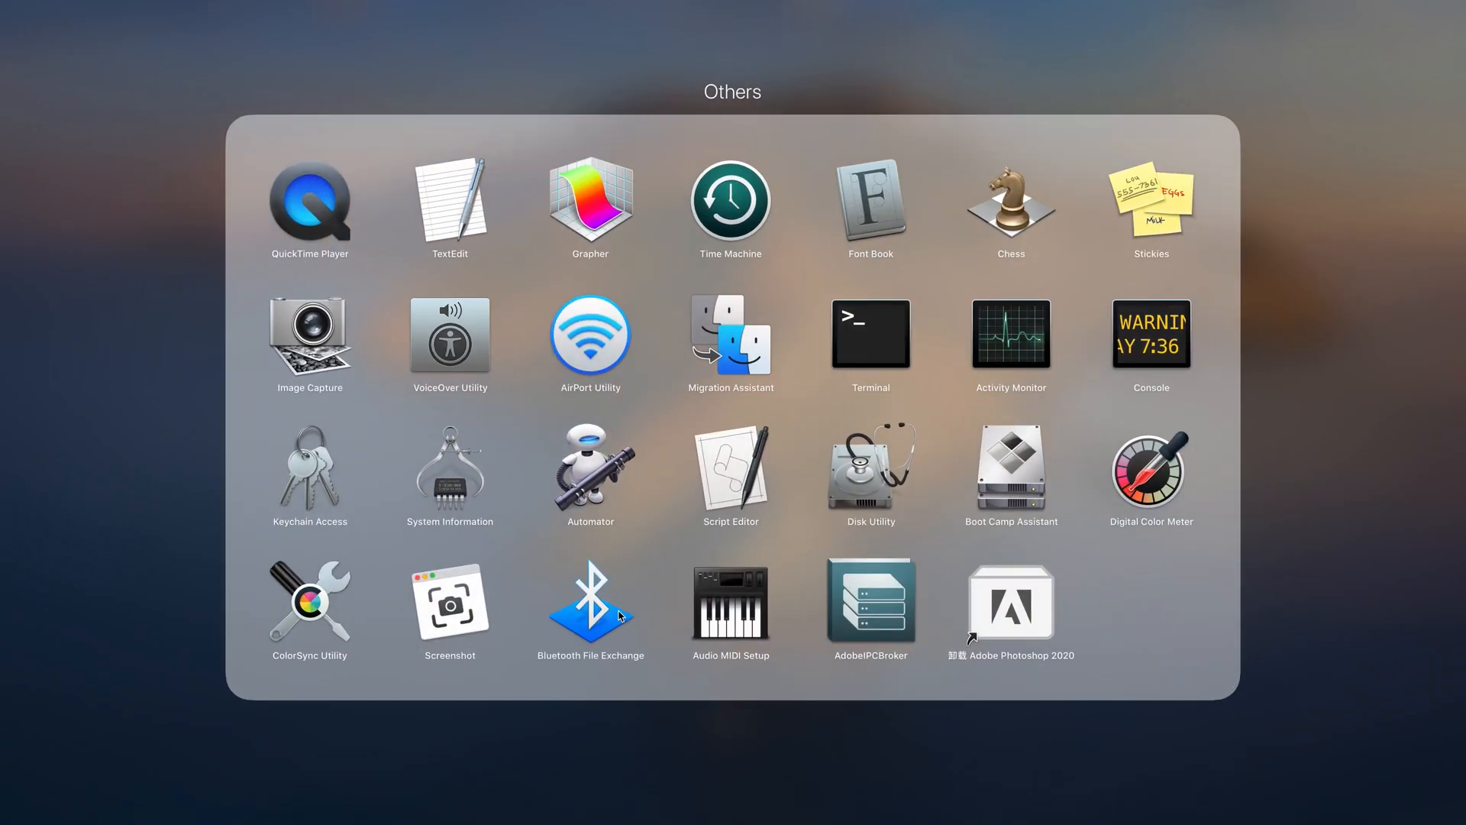
Step: Launch Terminal and run open $TMPDIR to show the temporary folder in Finder
left_click(869, 332)
type("open")
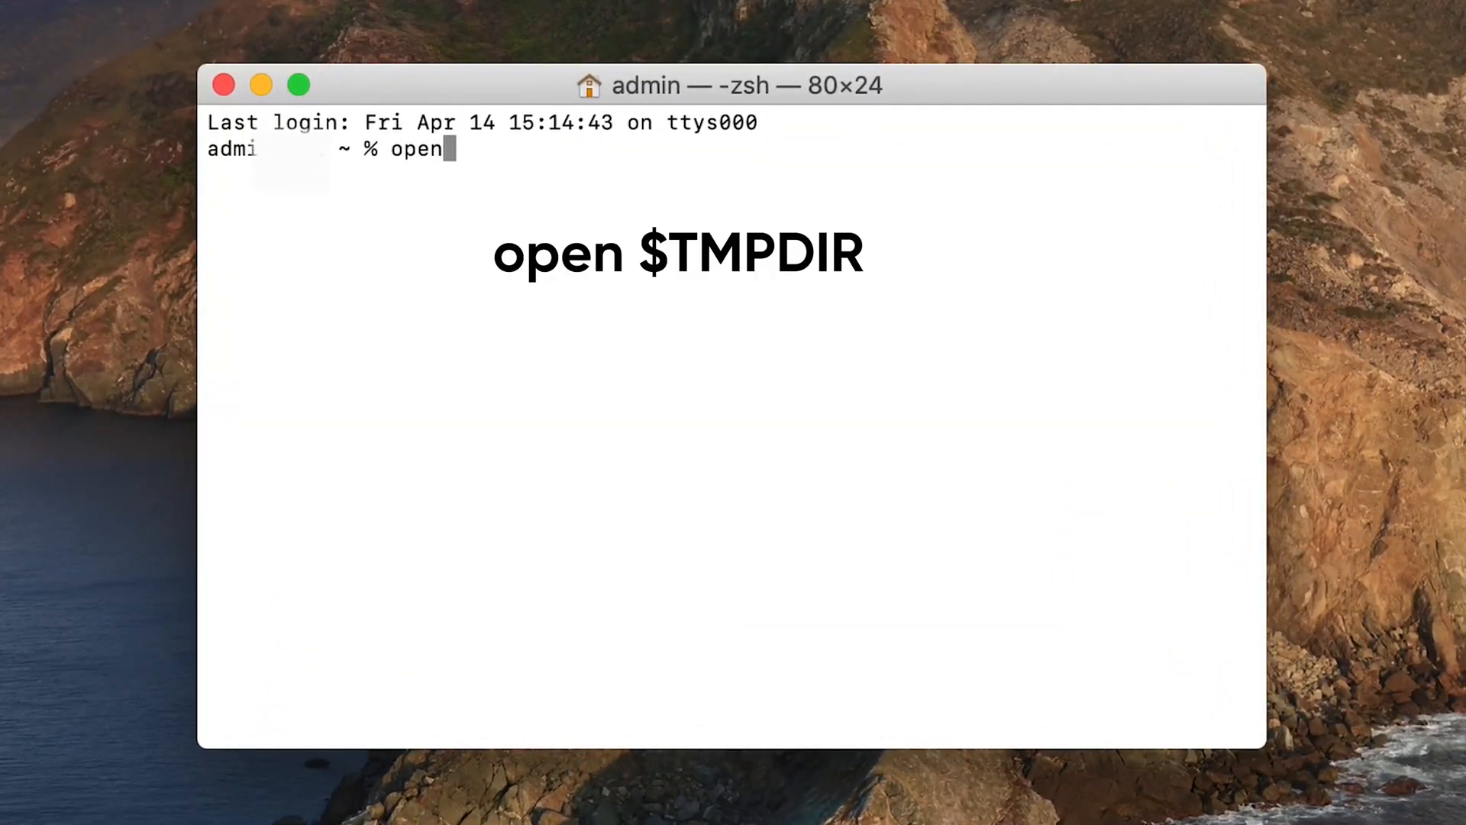
type("$")
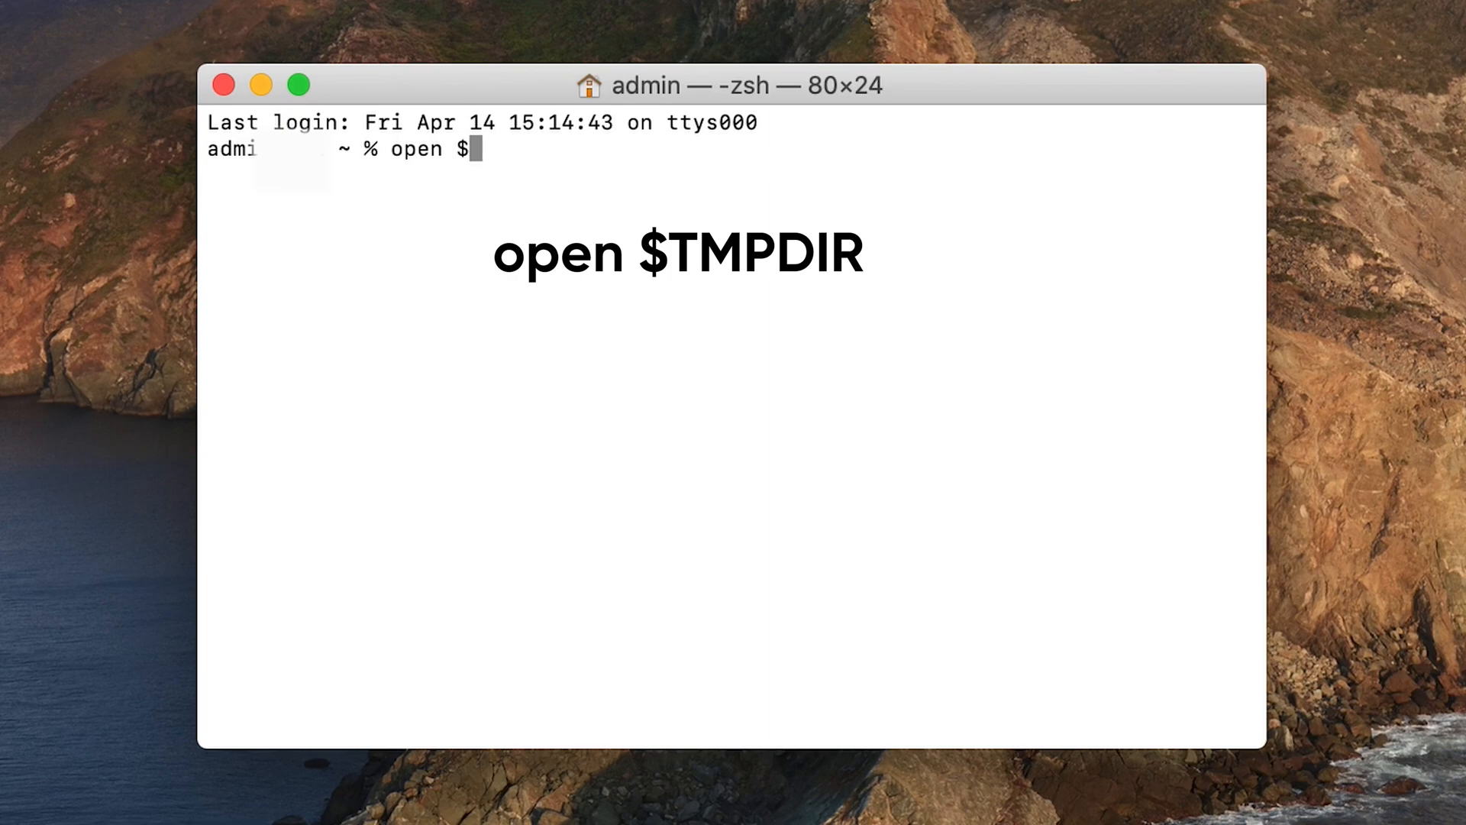
type("TM")
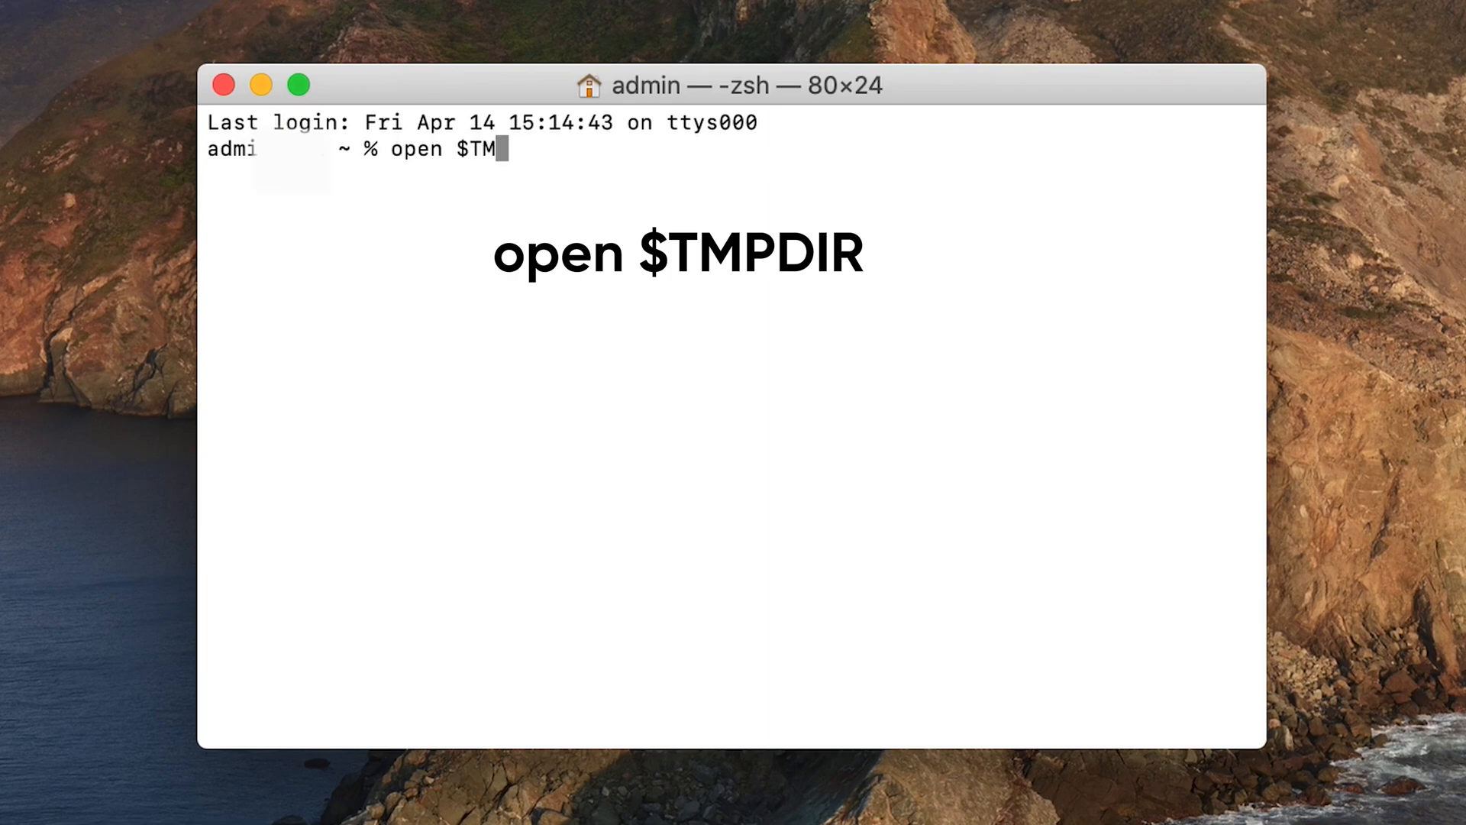
type("PDIR")
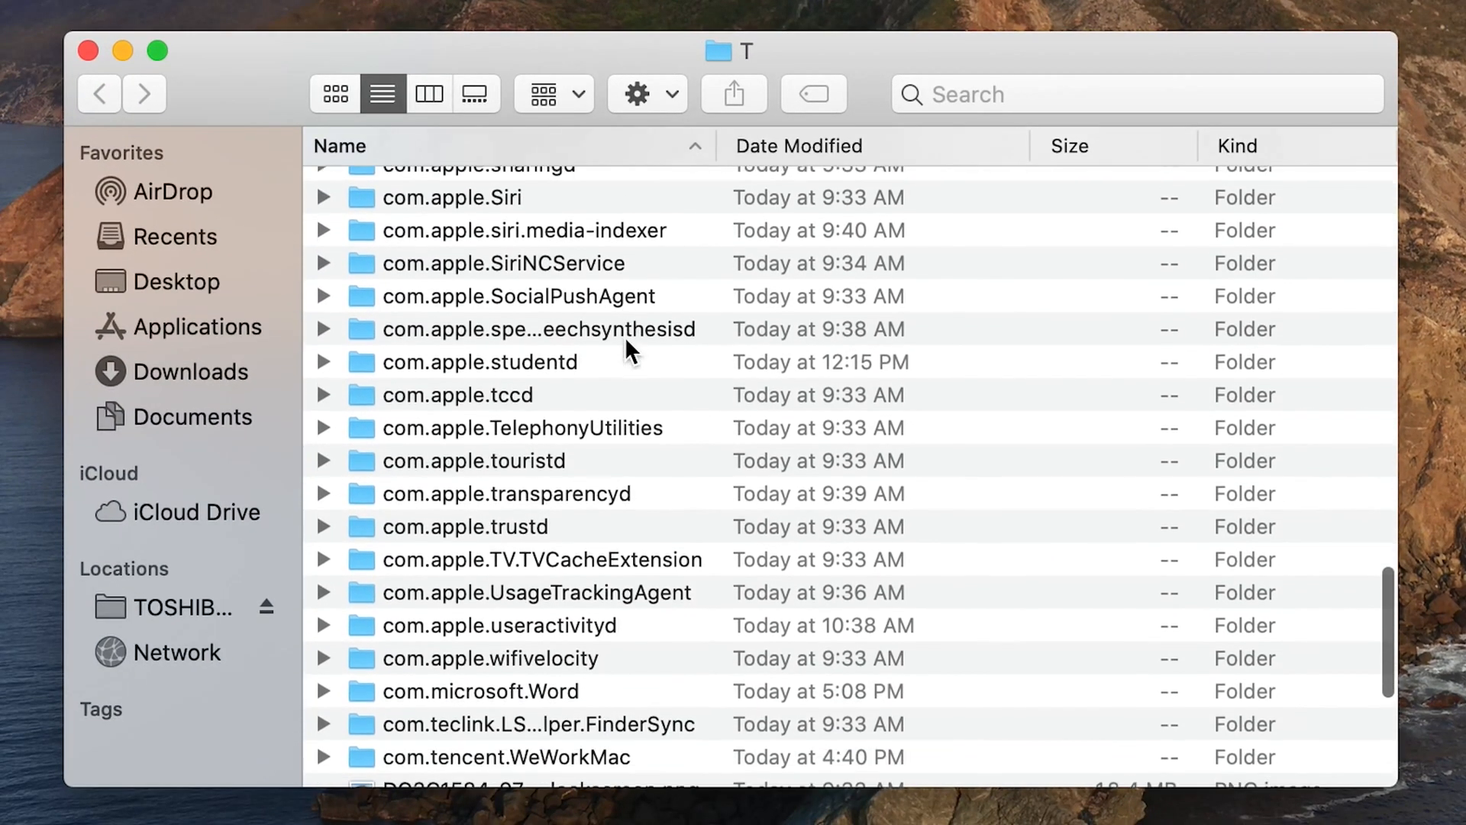
Step: In TemporaryItems, open '~$one windows 10 to SSD.docx' with Microsoft Word (default)
scroll("down", 3)
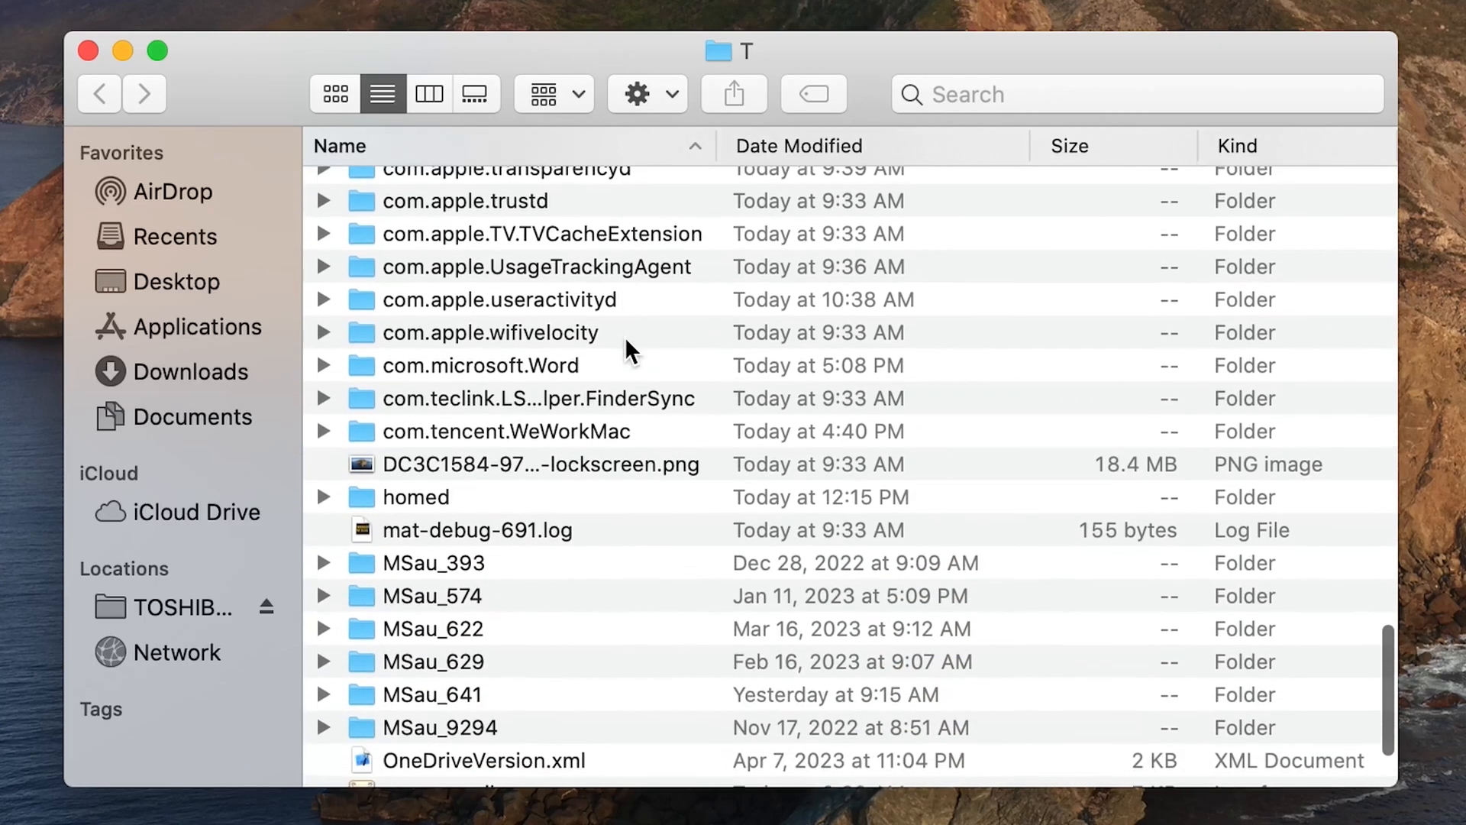
scroll("down", 3)
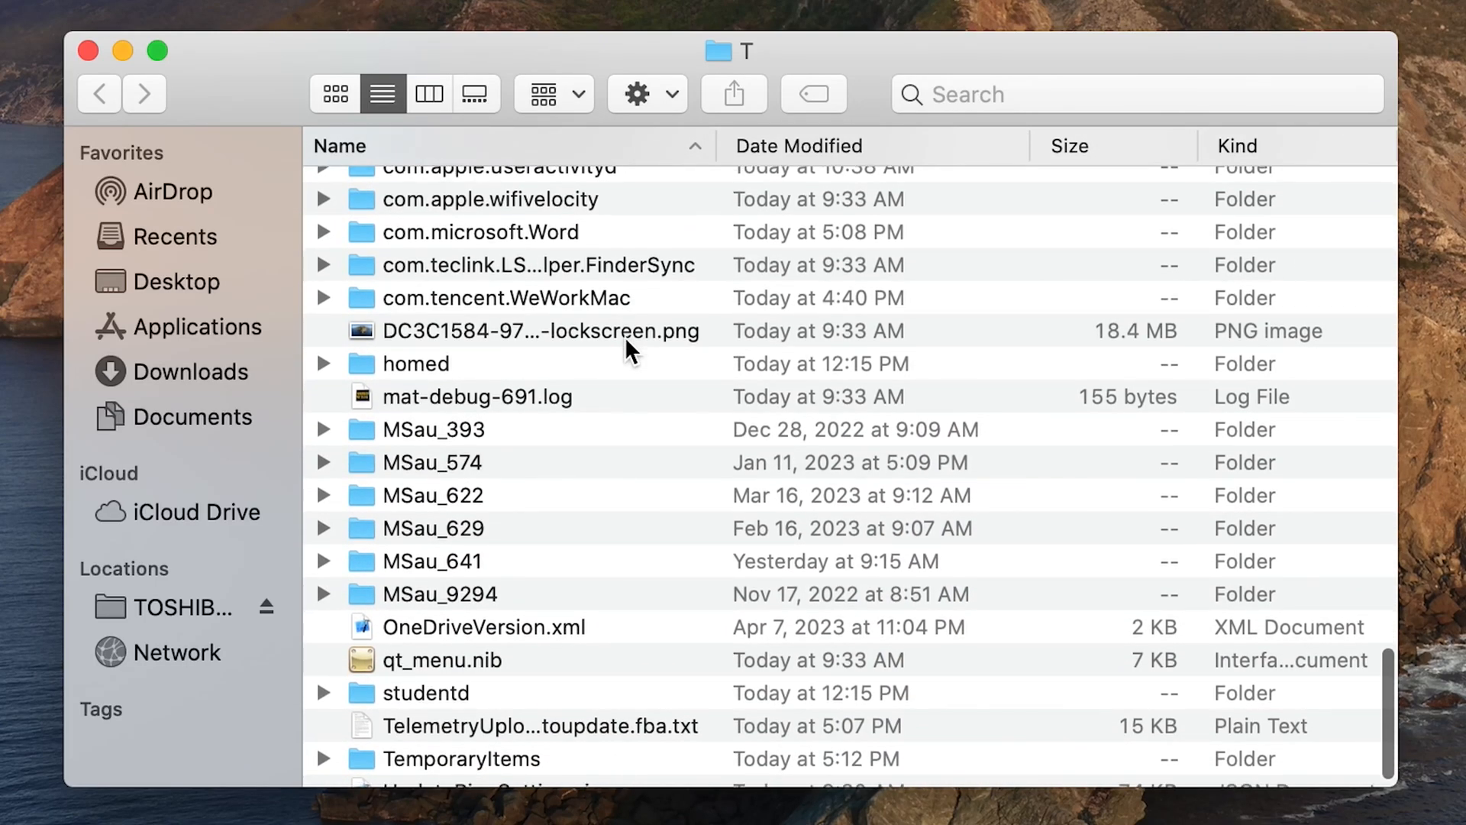
scroll("down", 3)
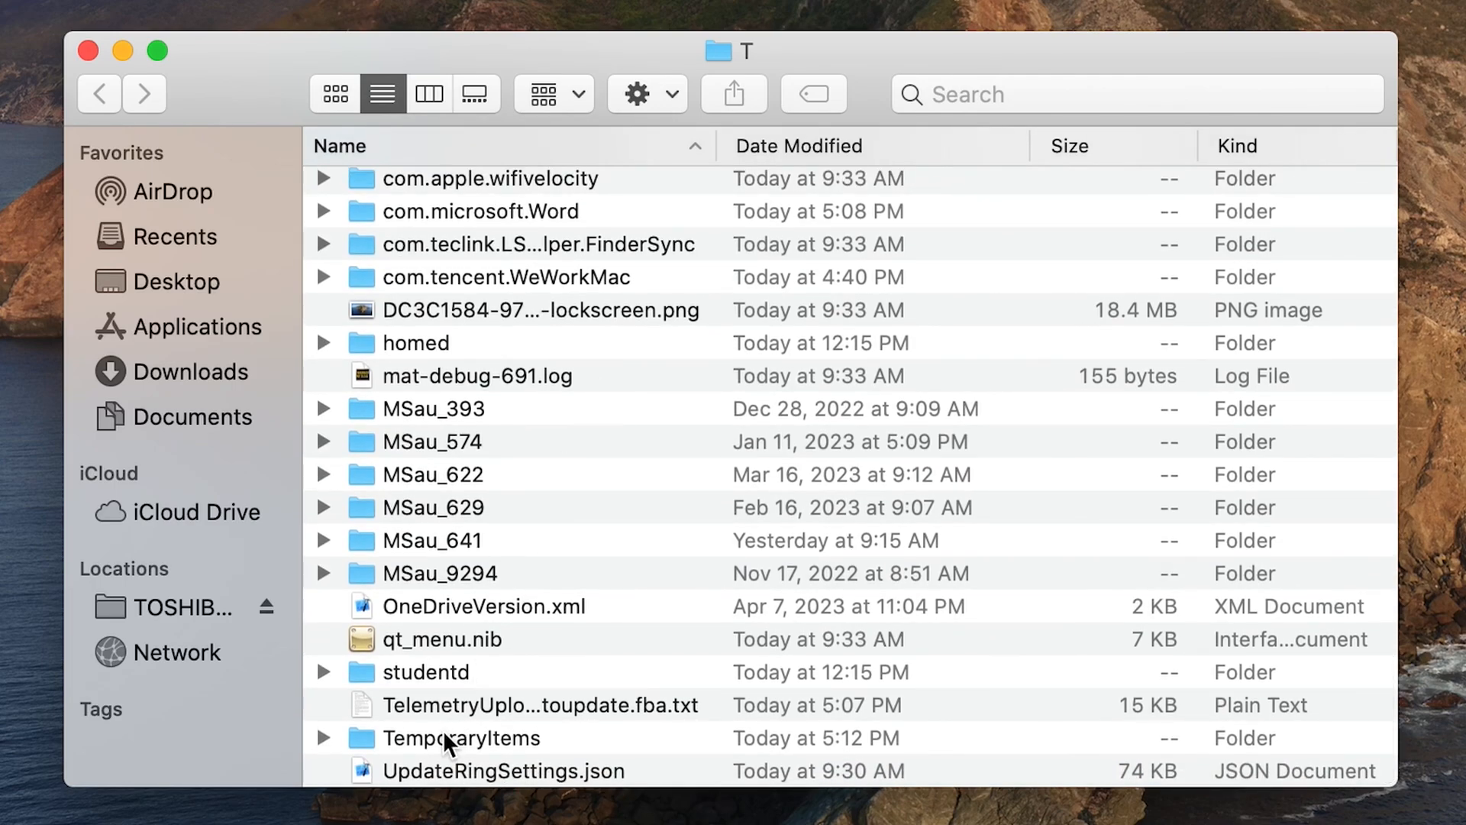
left_click(459, 738)
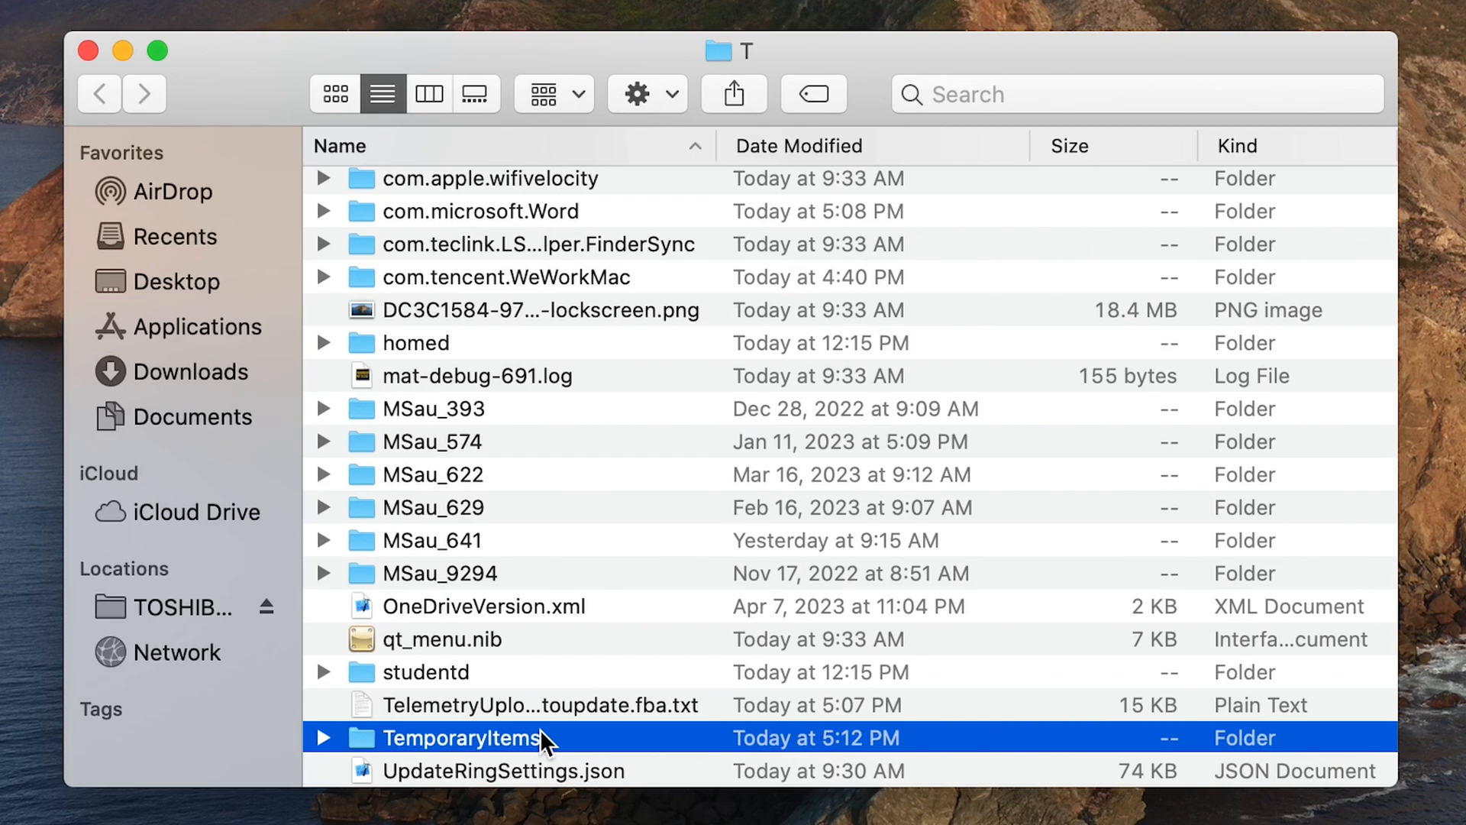
double_click(462, 738)
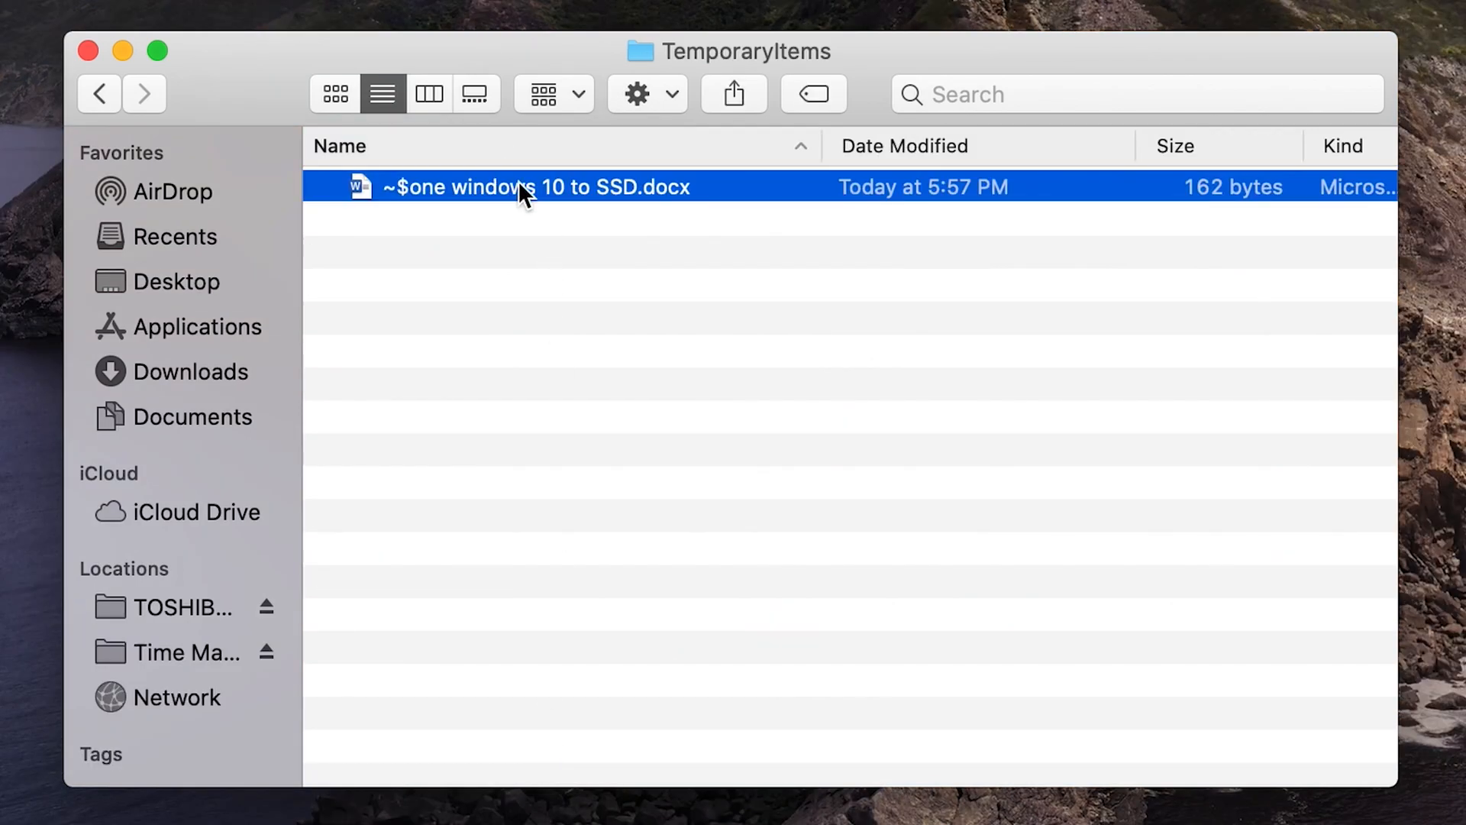
right_click(523, 187)
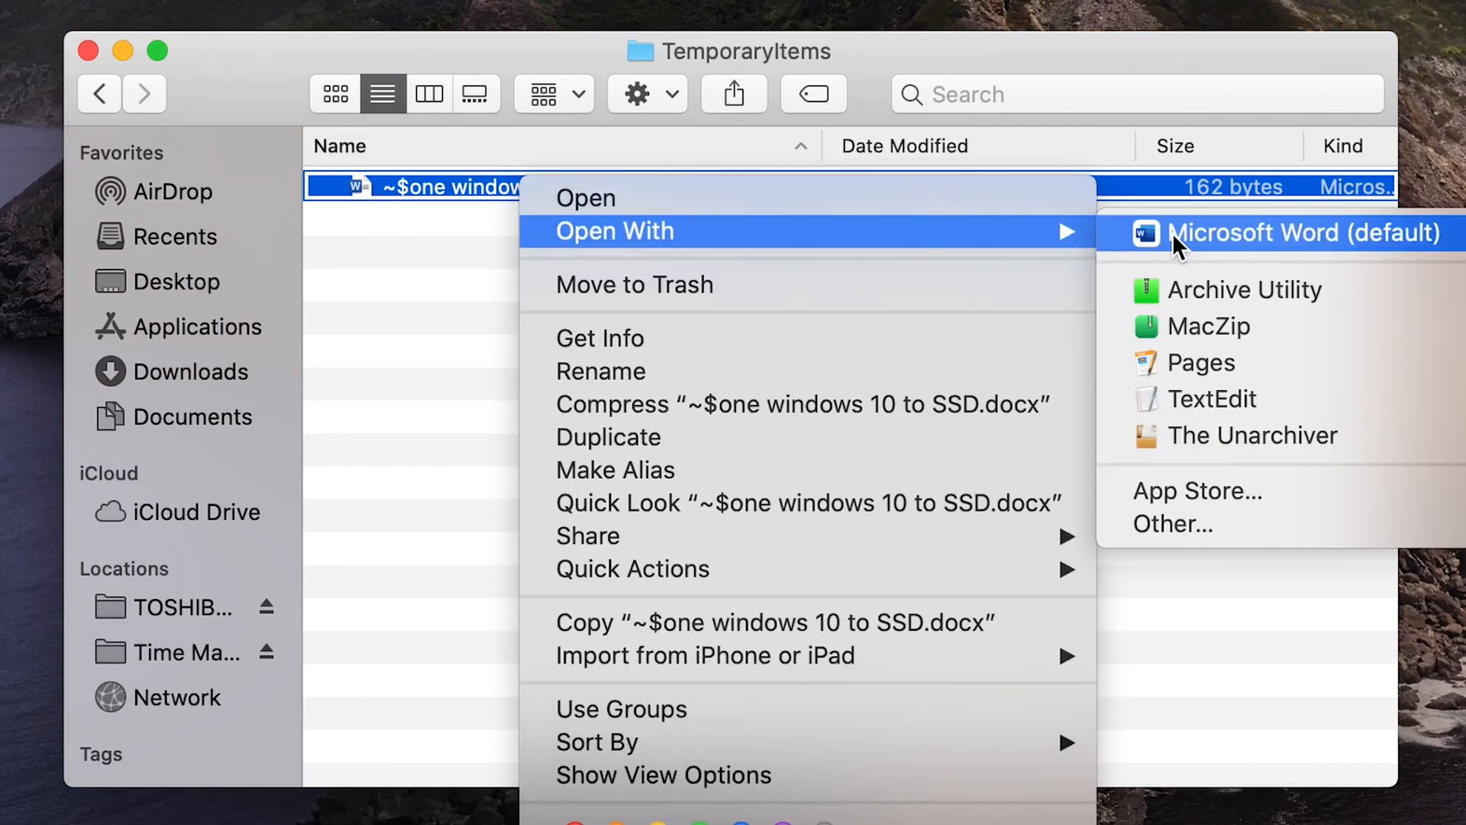
left_click(1303, 234)
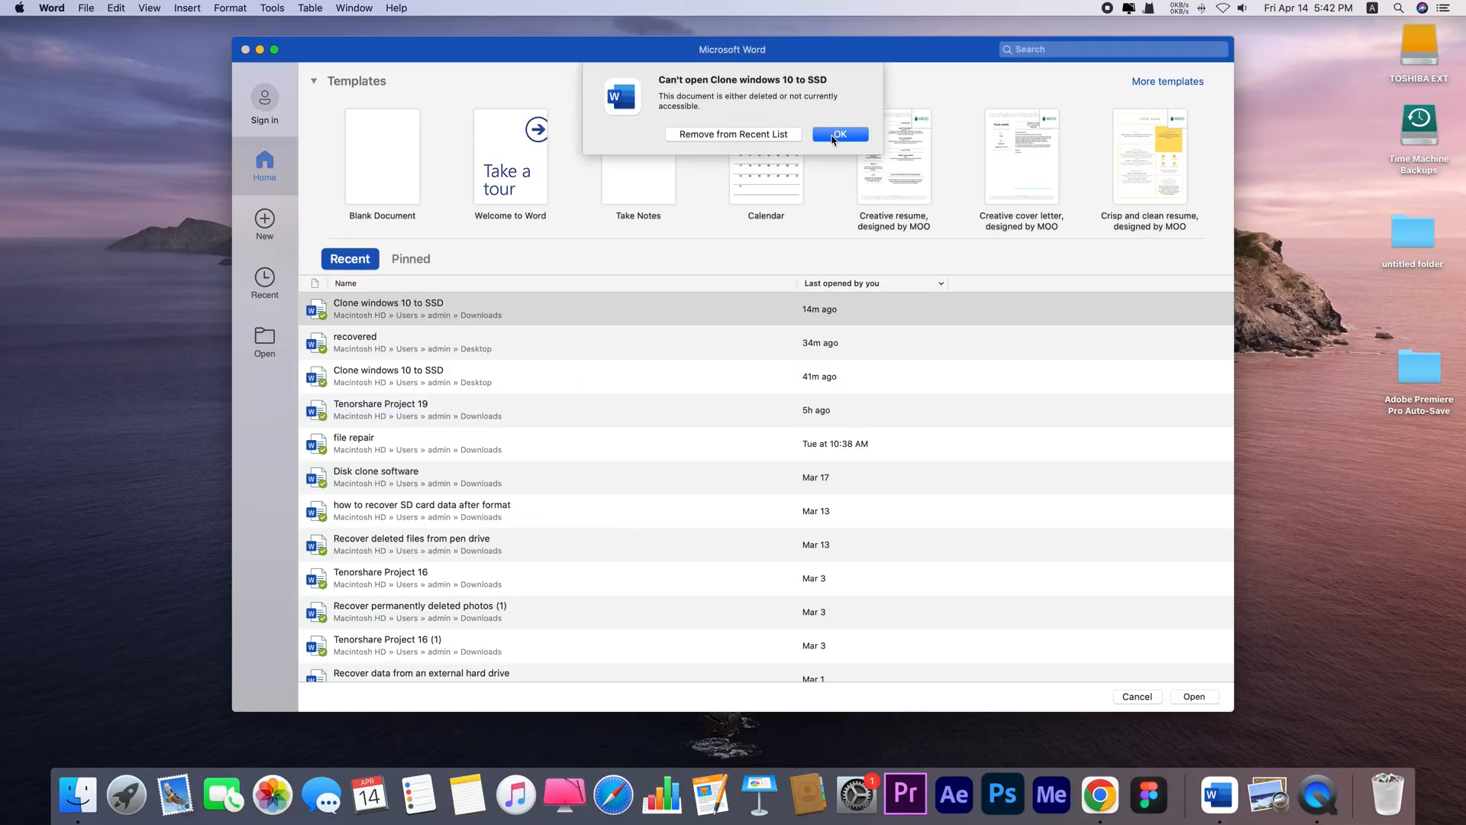
Step: Dismiss Word's can't-open warning and launch Time Machine from Spotlight
left_click(839, 134)
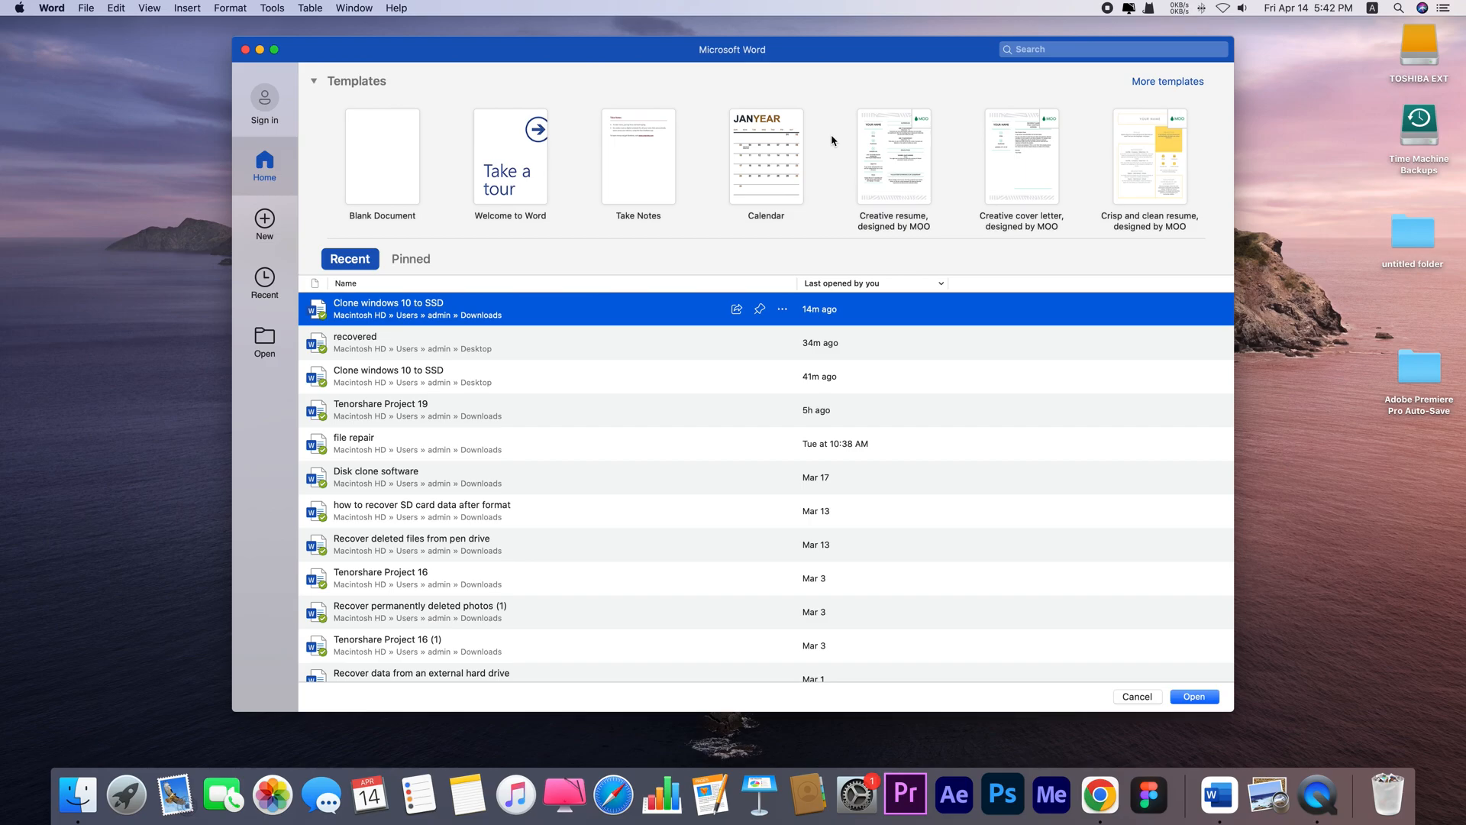
type("textEdit")
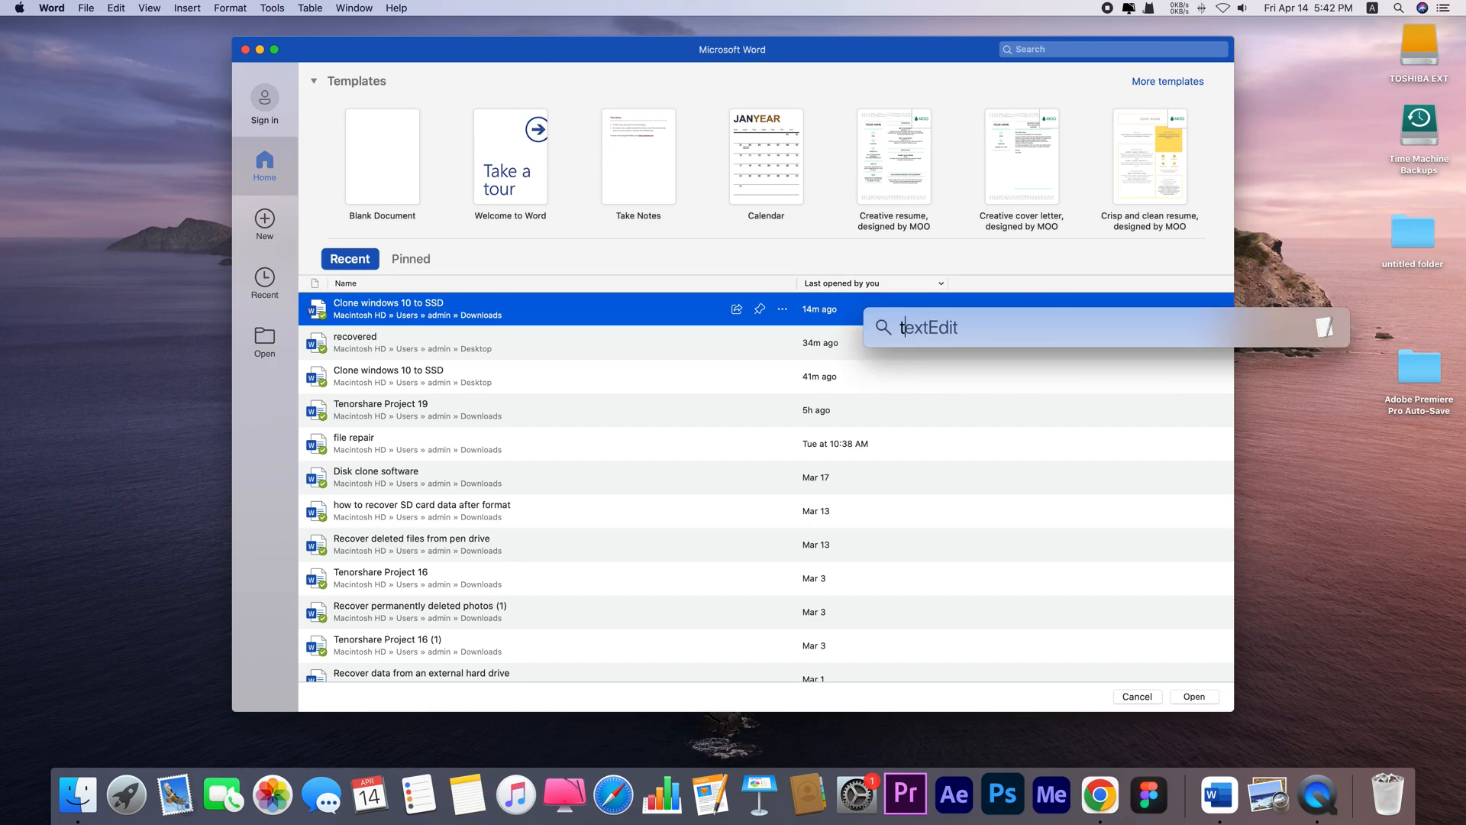
type("time machine")
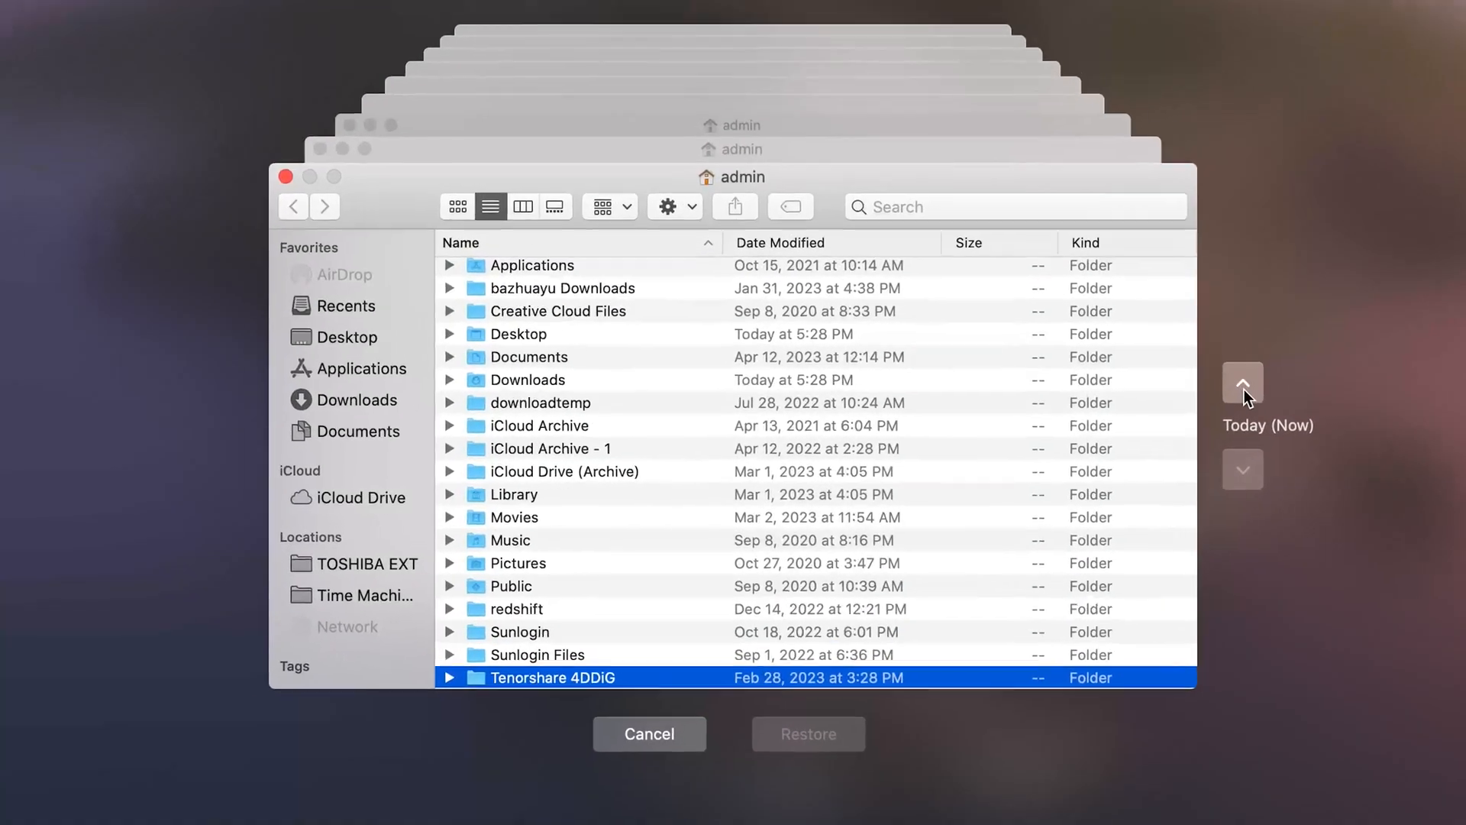
Step: Browse Downloads in the 5:32 PM backup and restore Clone windows 10 to SSD.docx
left_click(1242, 379)
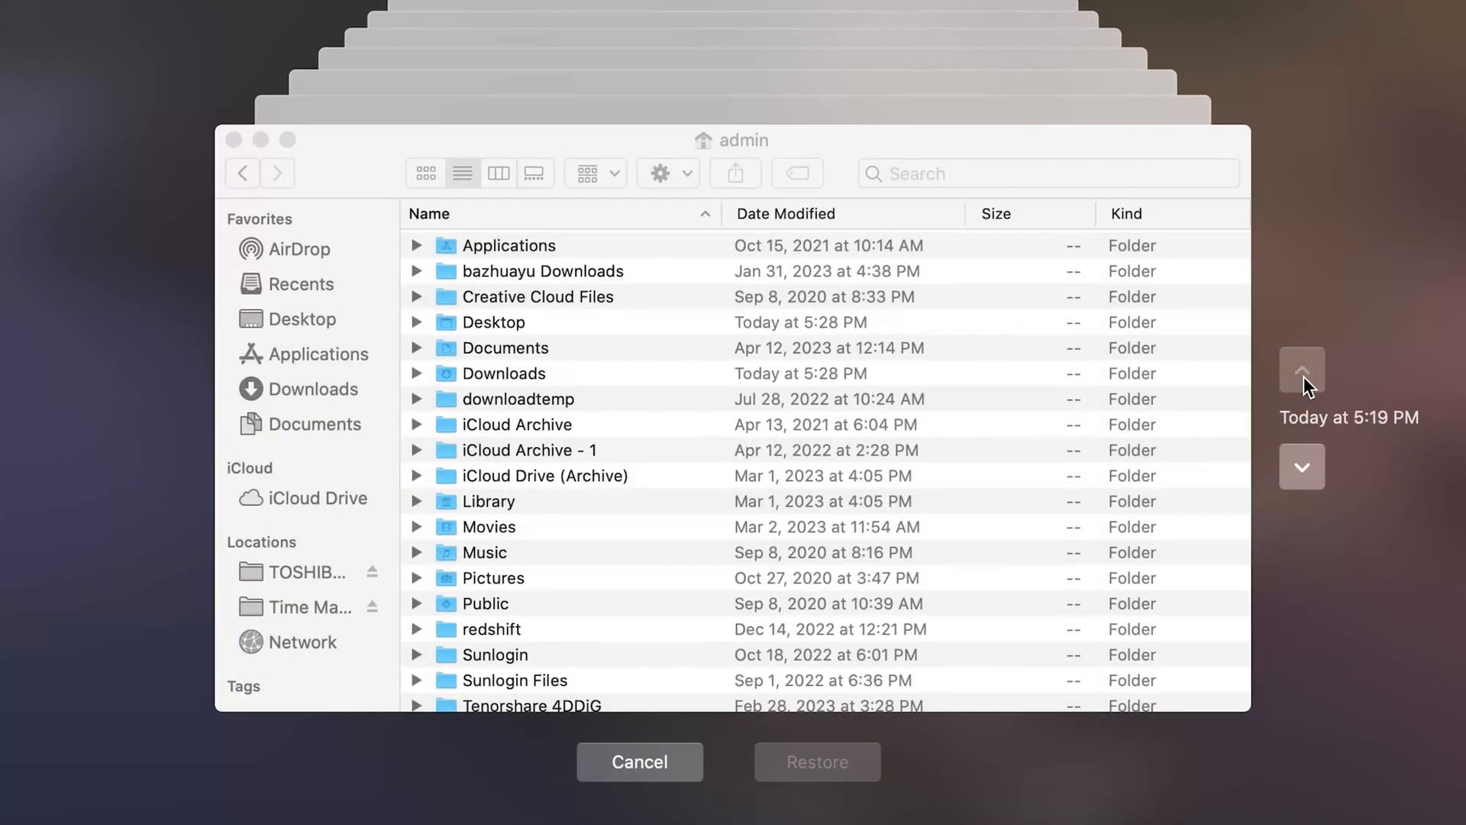
left_click(532, 698)
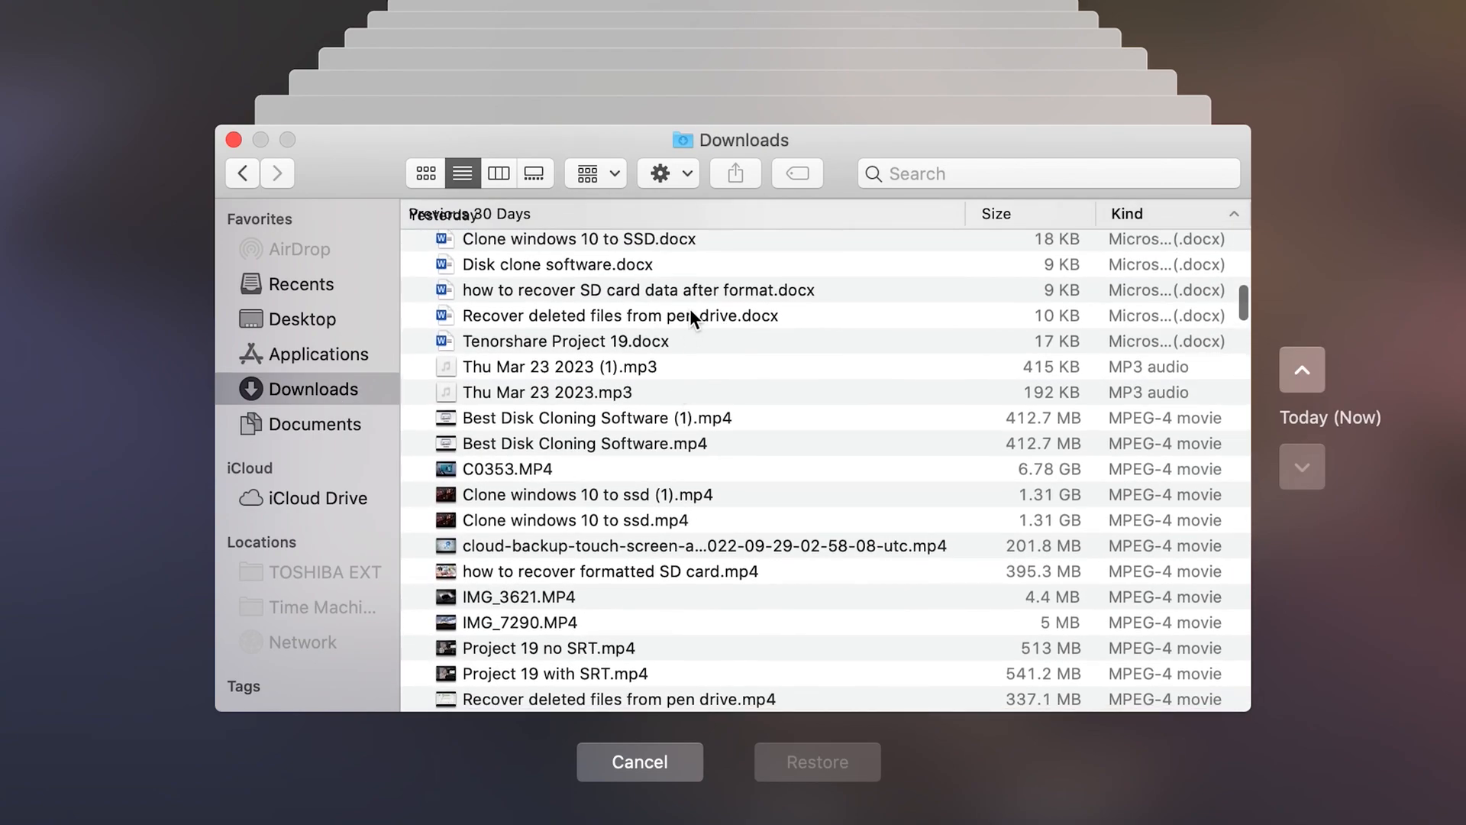
left_click(579, 238)
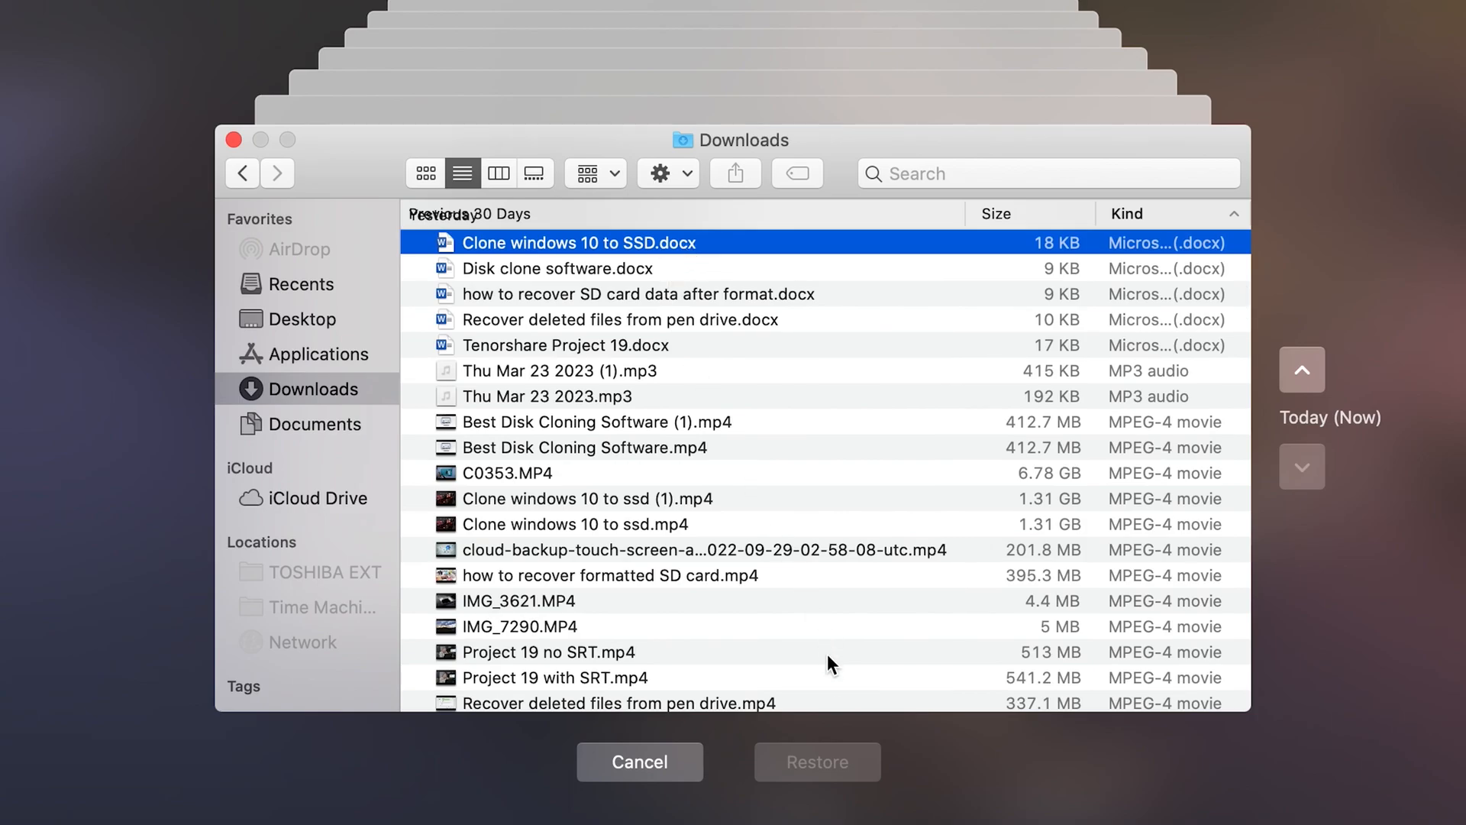
left_click(1302, 367)
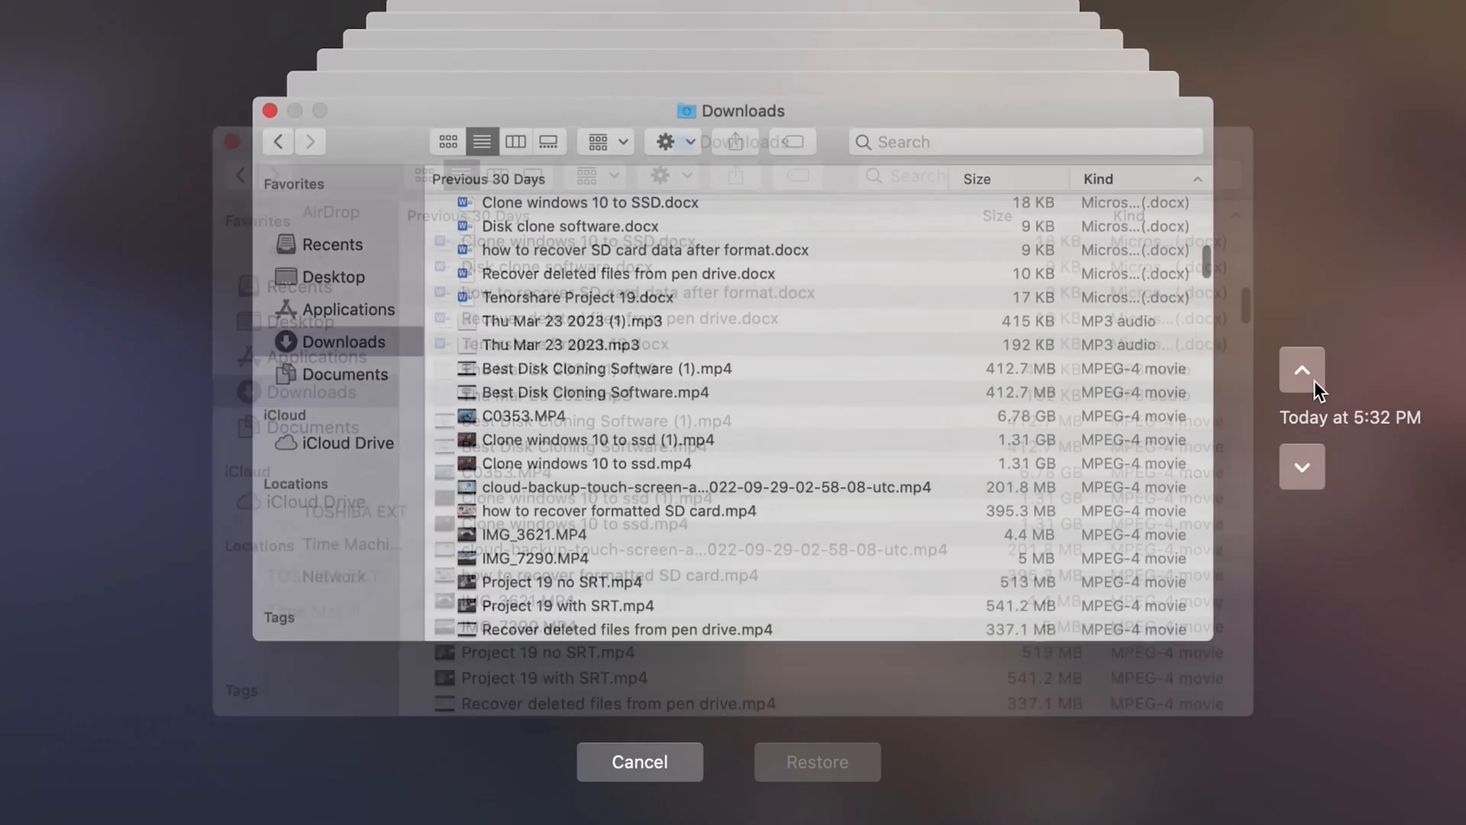
left_click(579, 242)
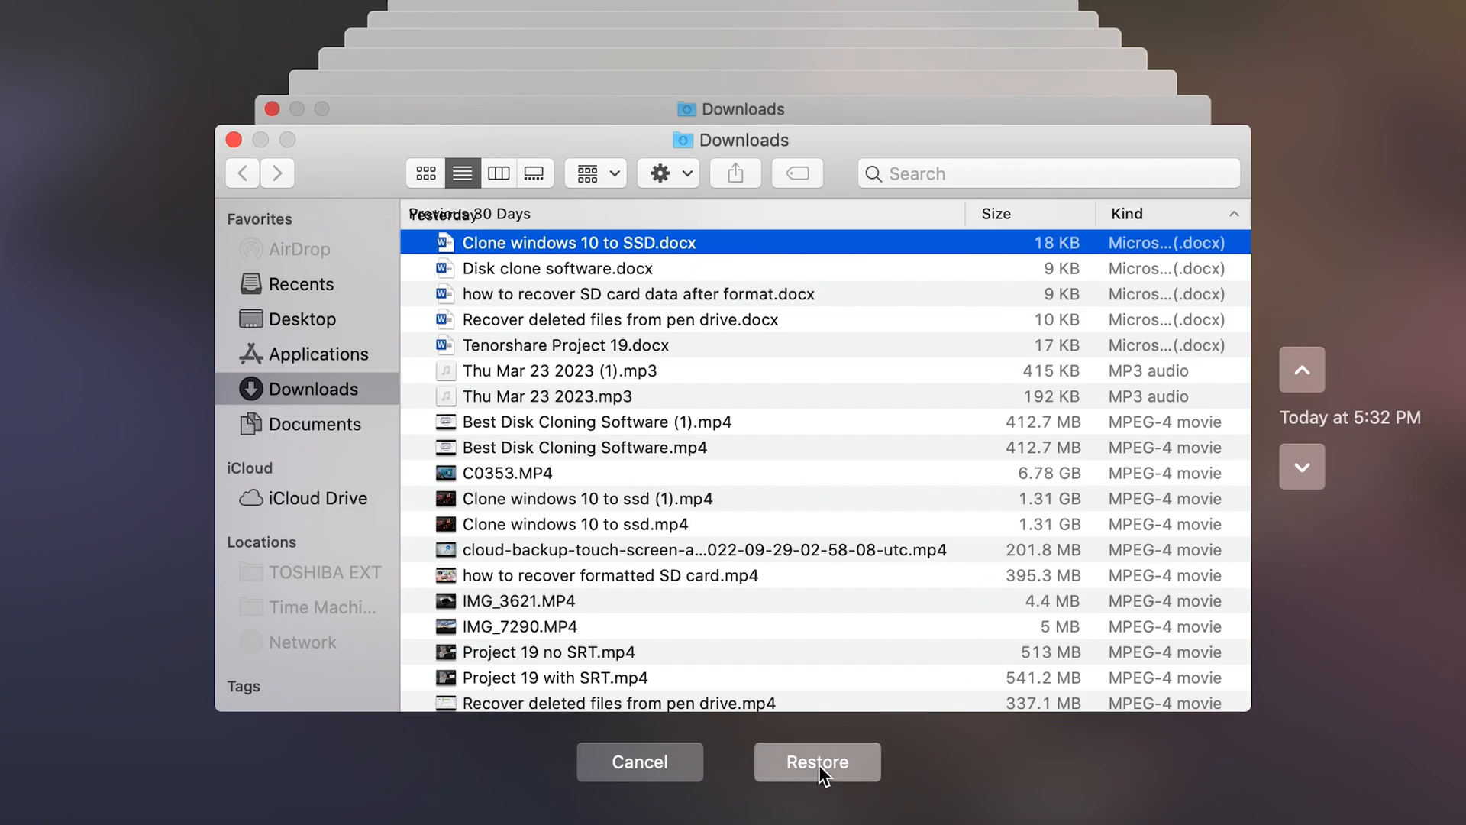
left_click(816, 762)
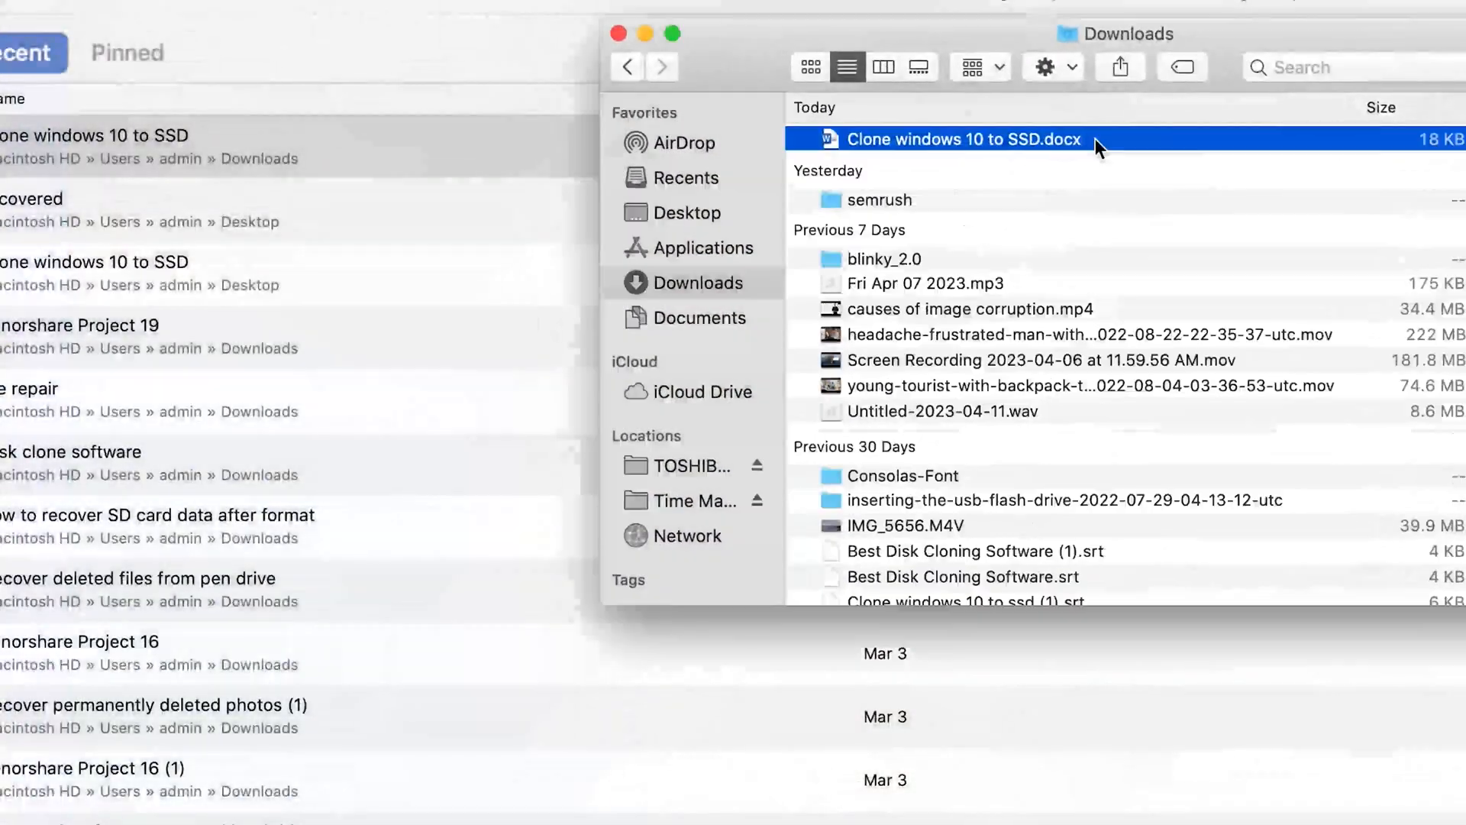
Step: Open the restored Clone windows 10 to SSD.docx in Word and review its contents
double_click(967, 138)
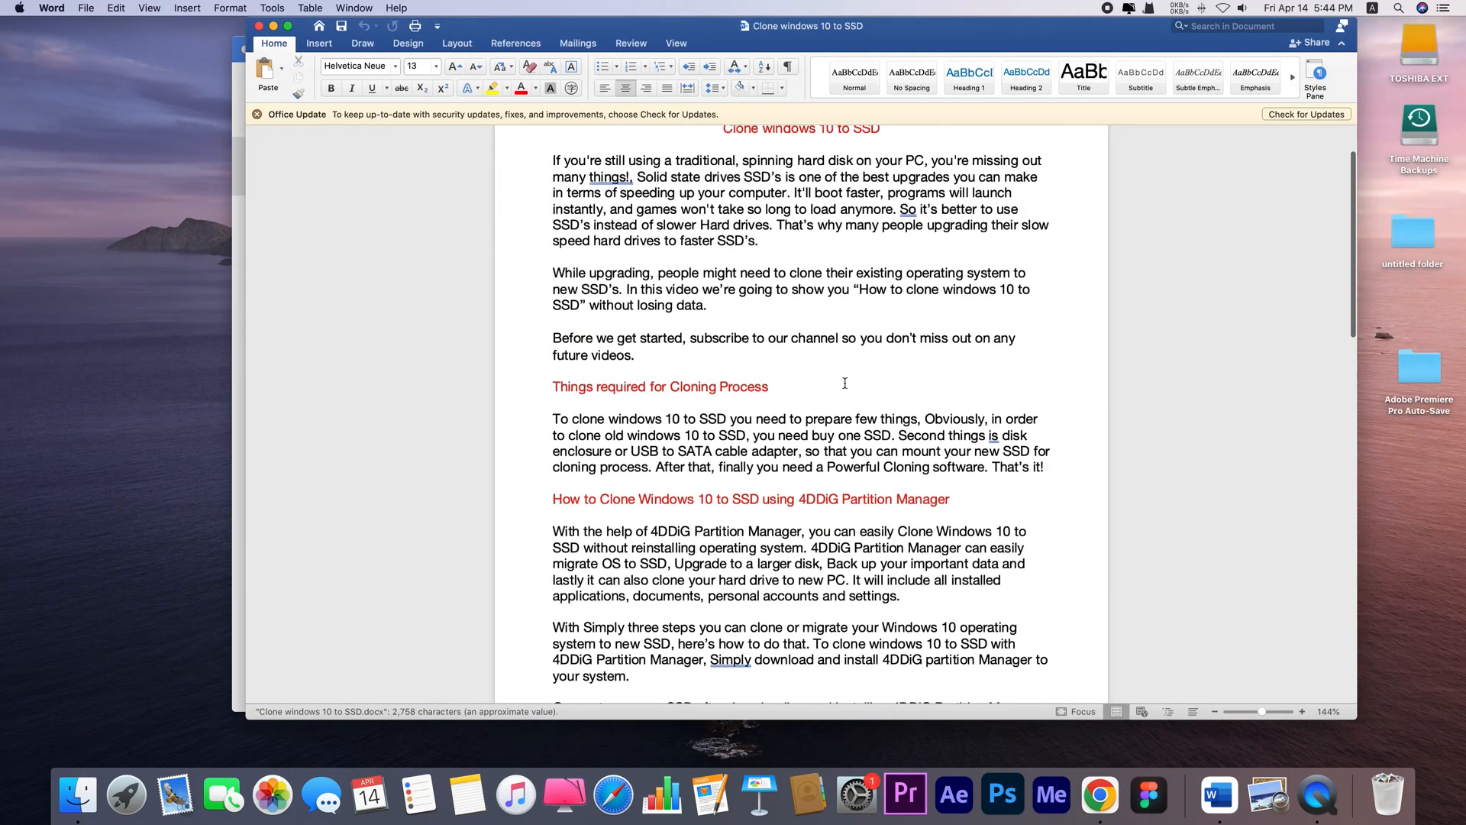
scroll("down", 3)
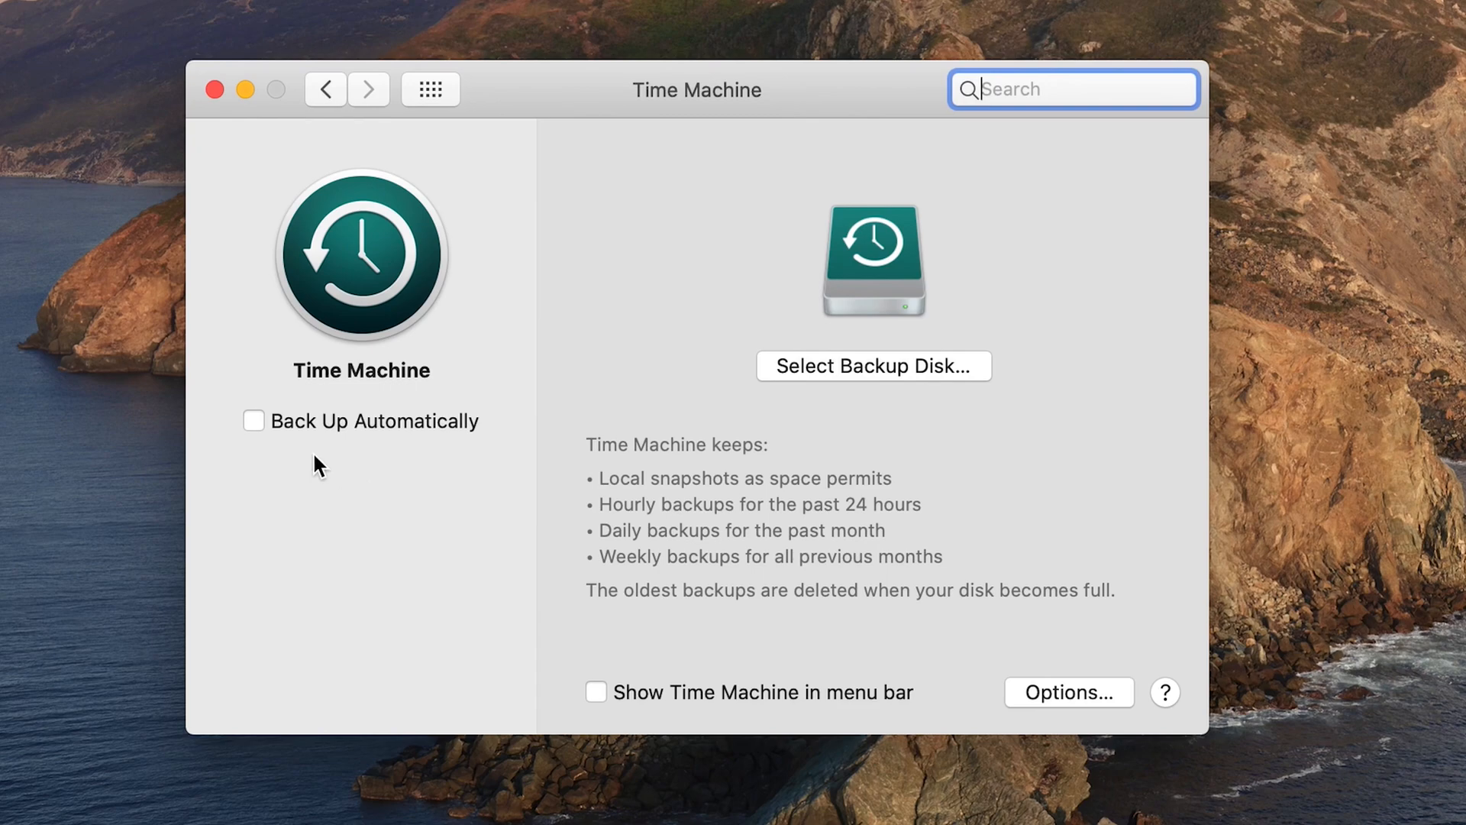
Step: Choose Untitled as the Time Machine backup disk and agree to erase it
left_click(872, 366)
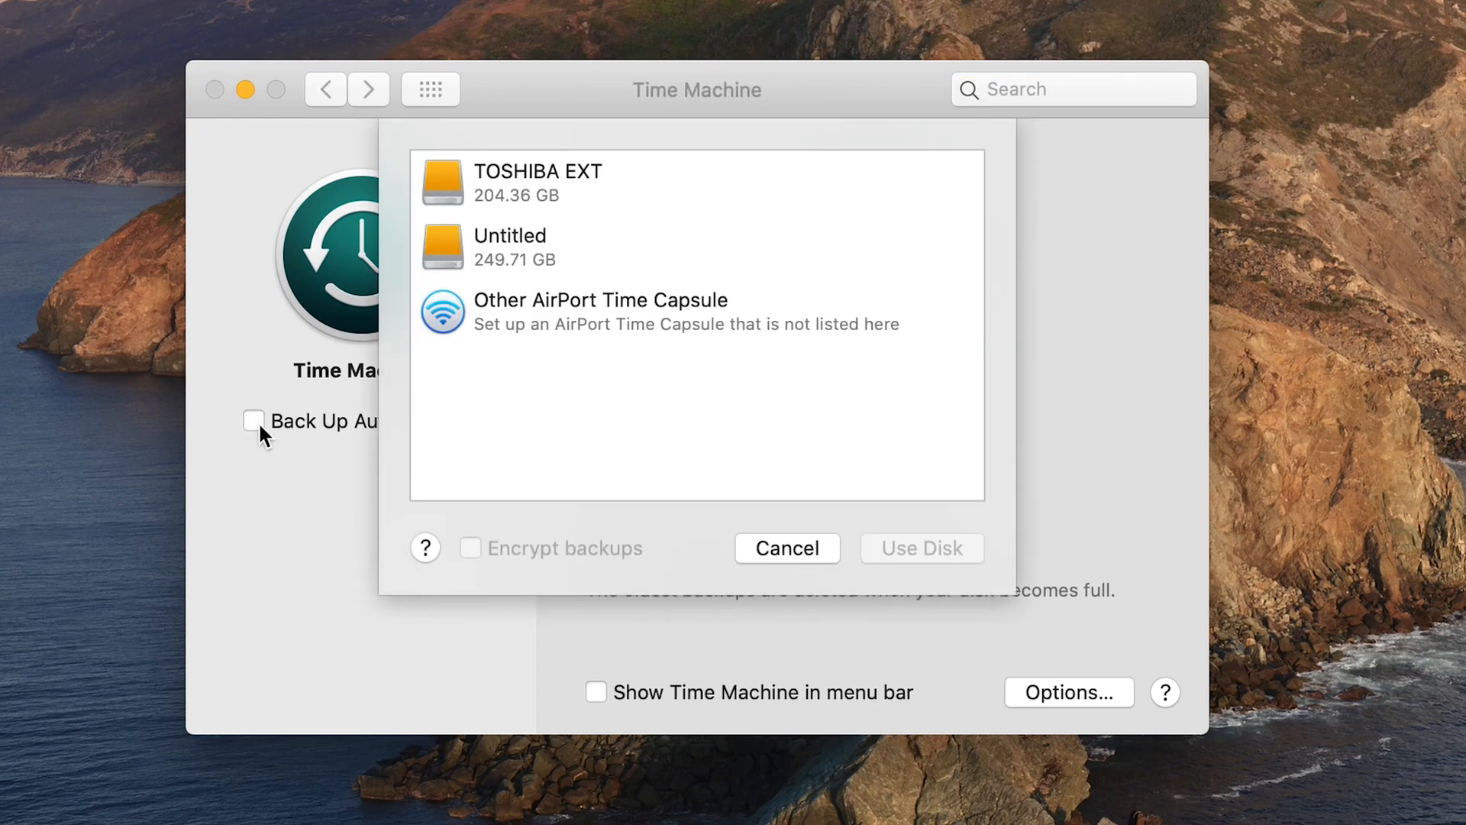
mouse_move(517, 262)
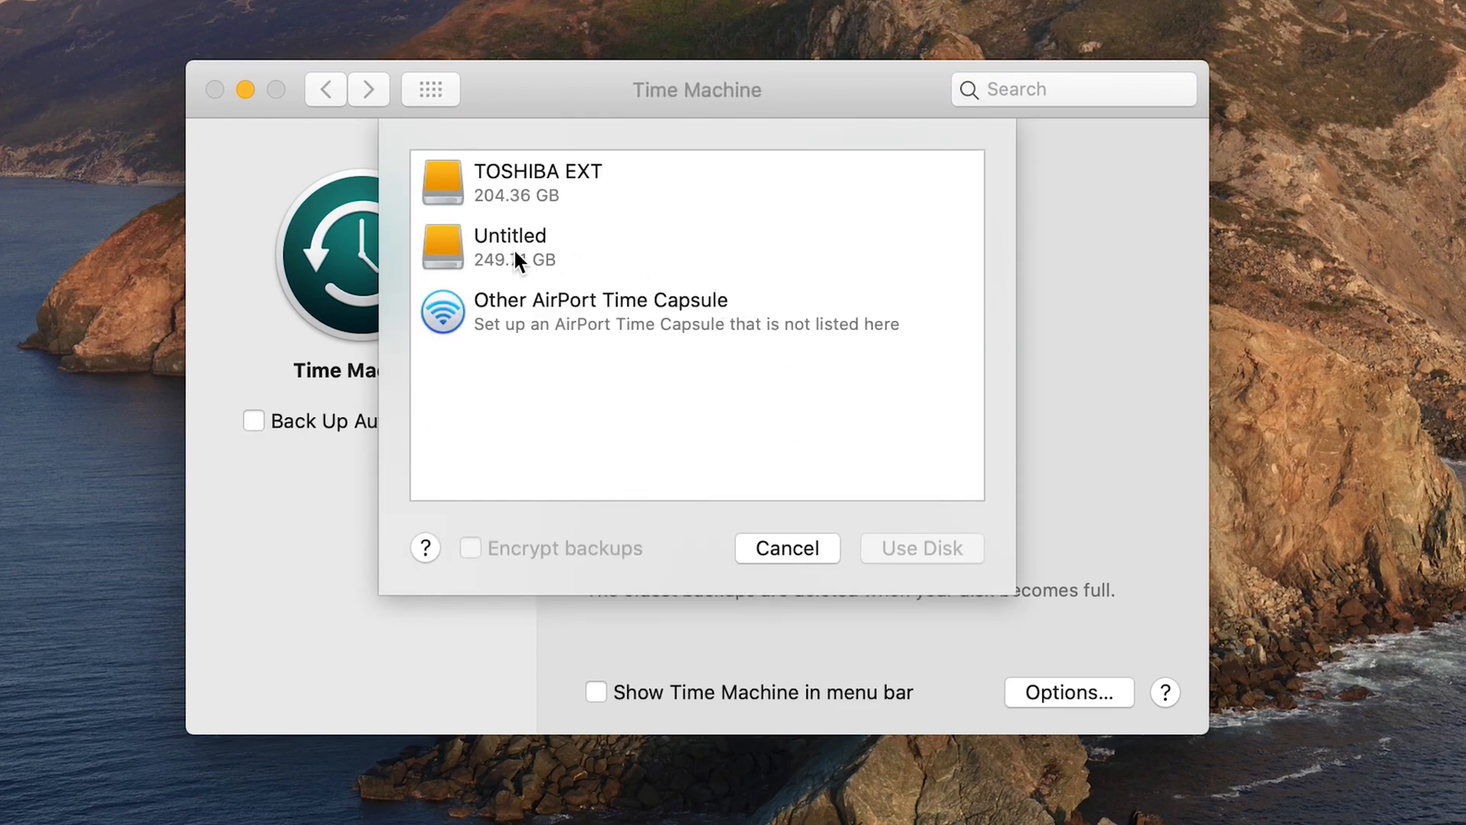
left_click(510, 247)
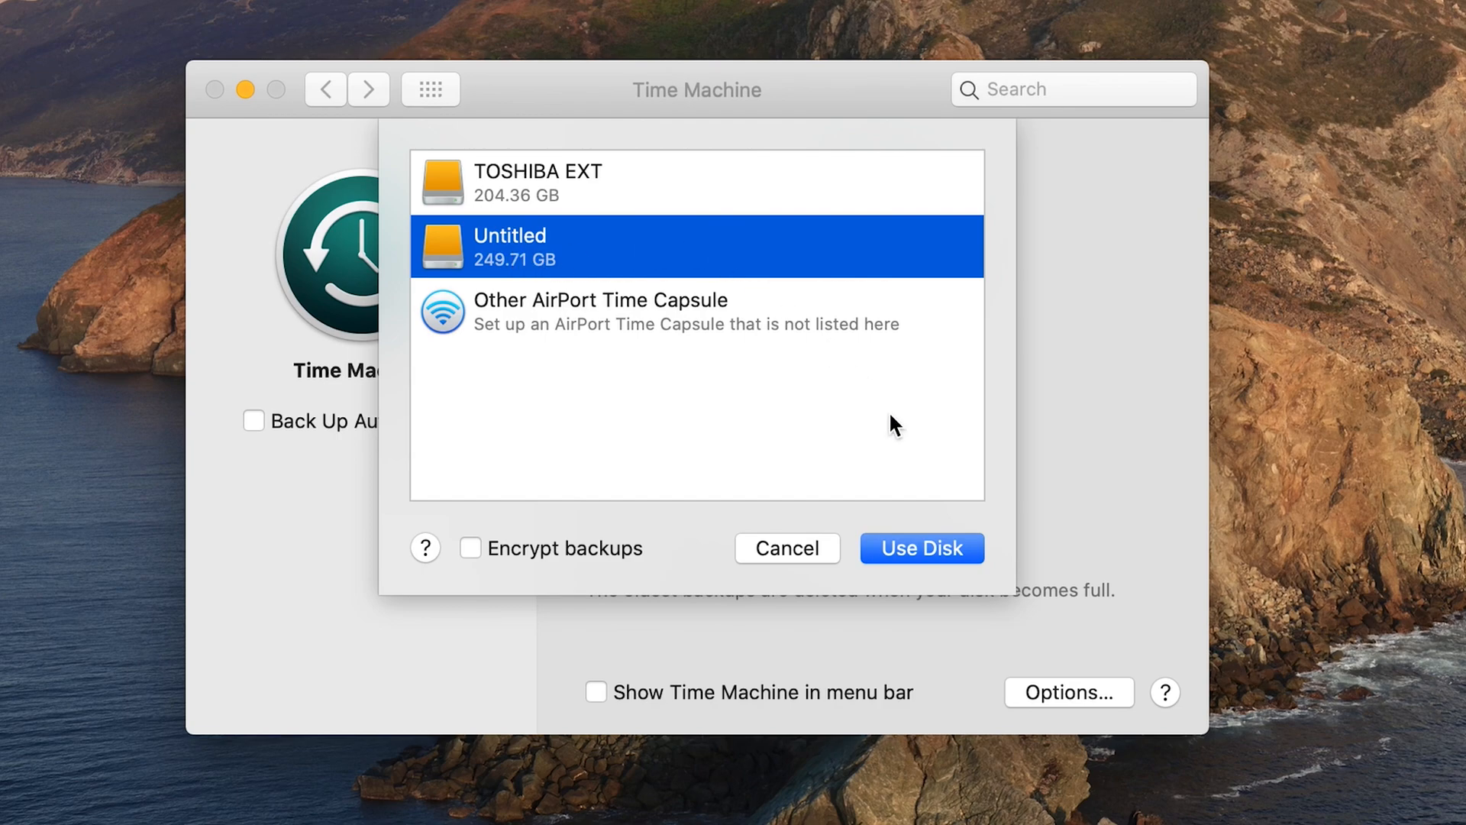
left_click(921, 548)
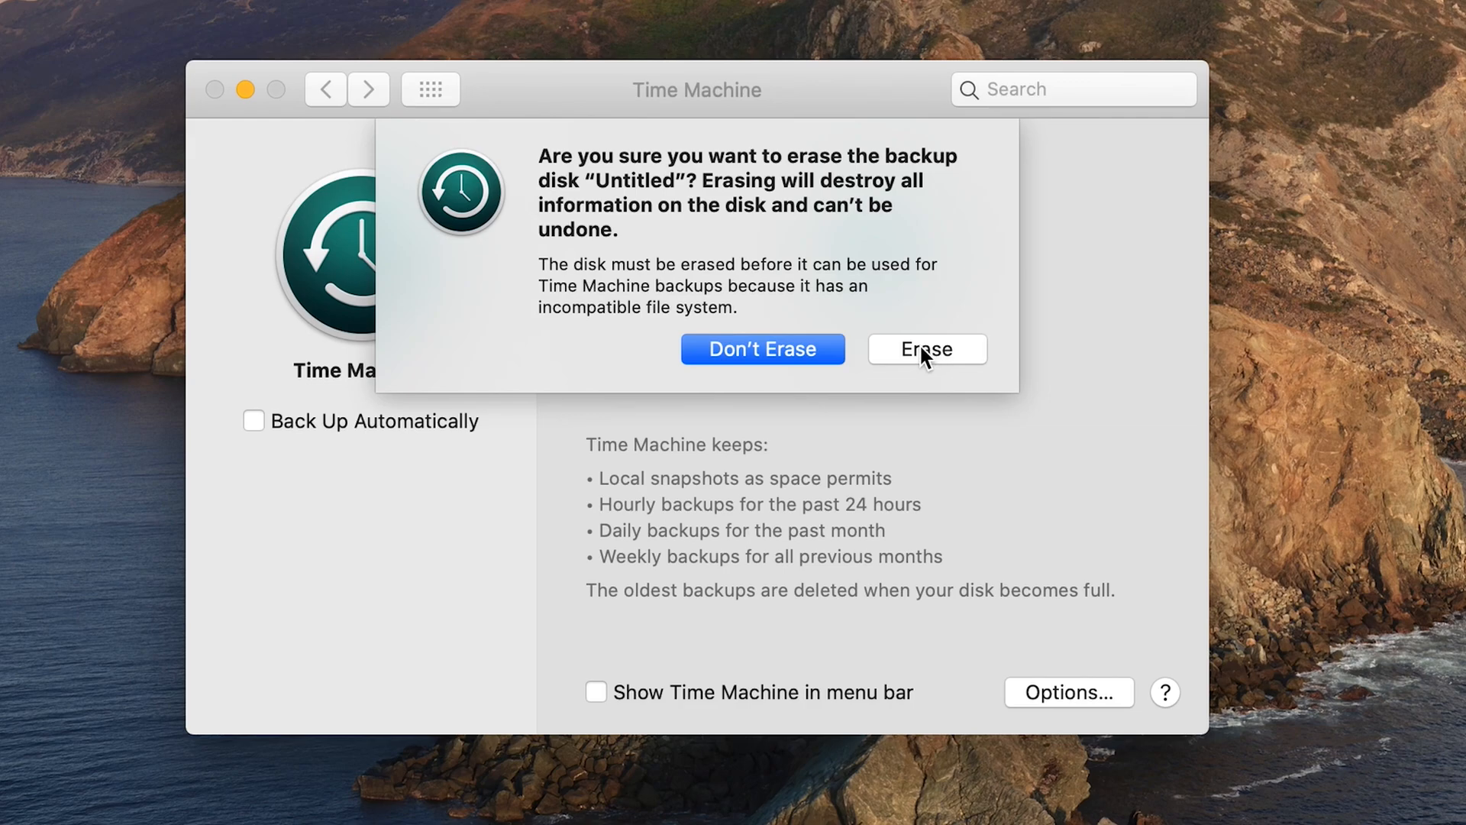
left_click(926, 349)
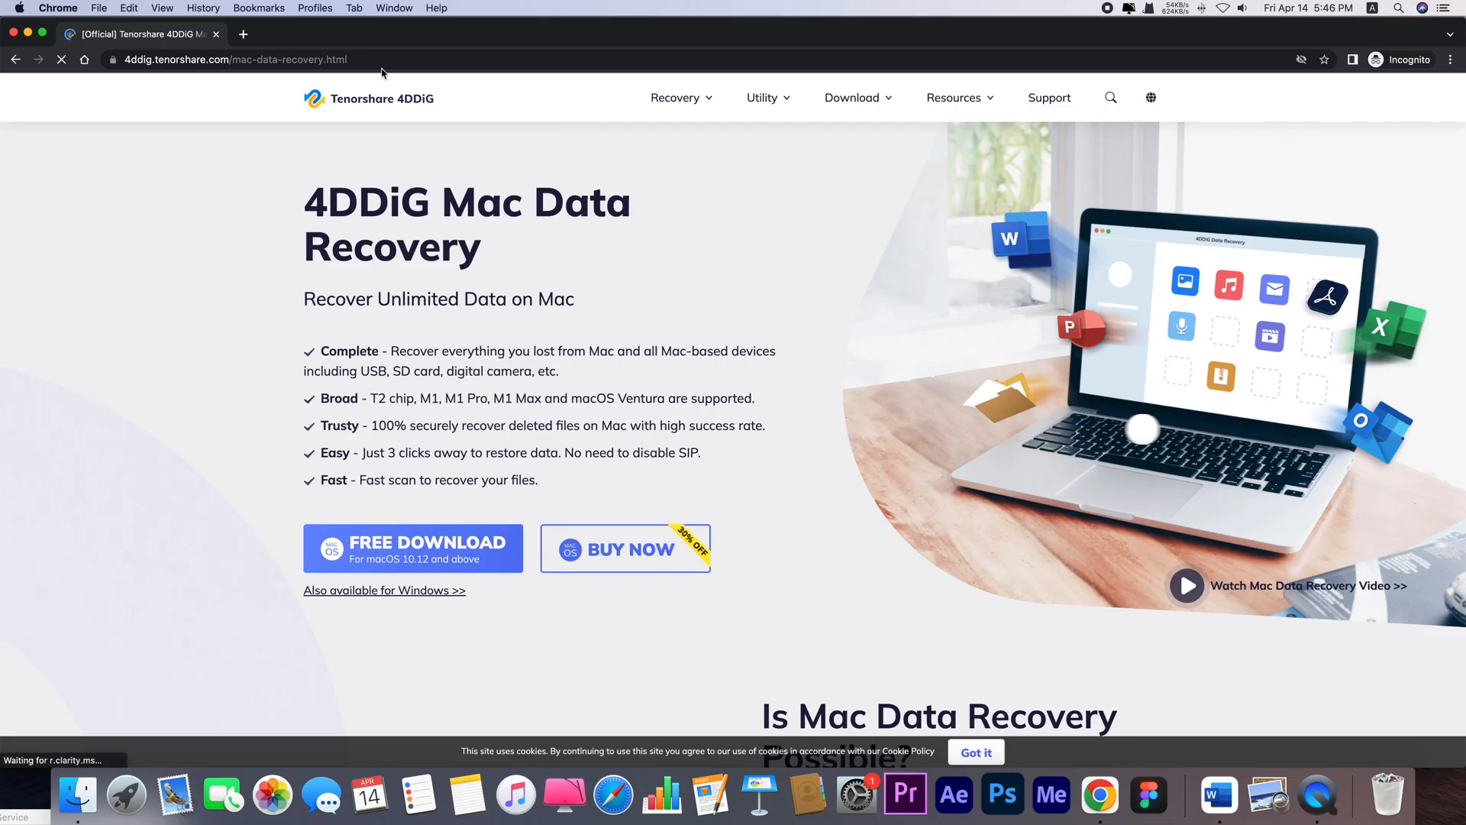
Step: Browse the 4DDiG Mac Data Recovery page down to its recovery locations list
left_click(1187, 586)
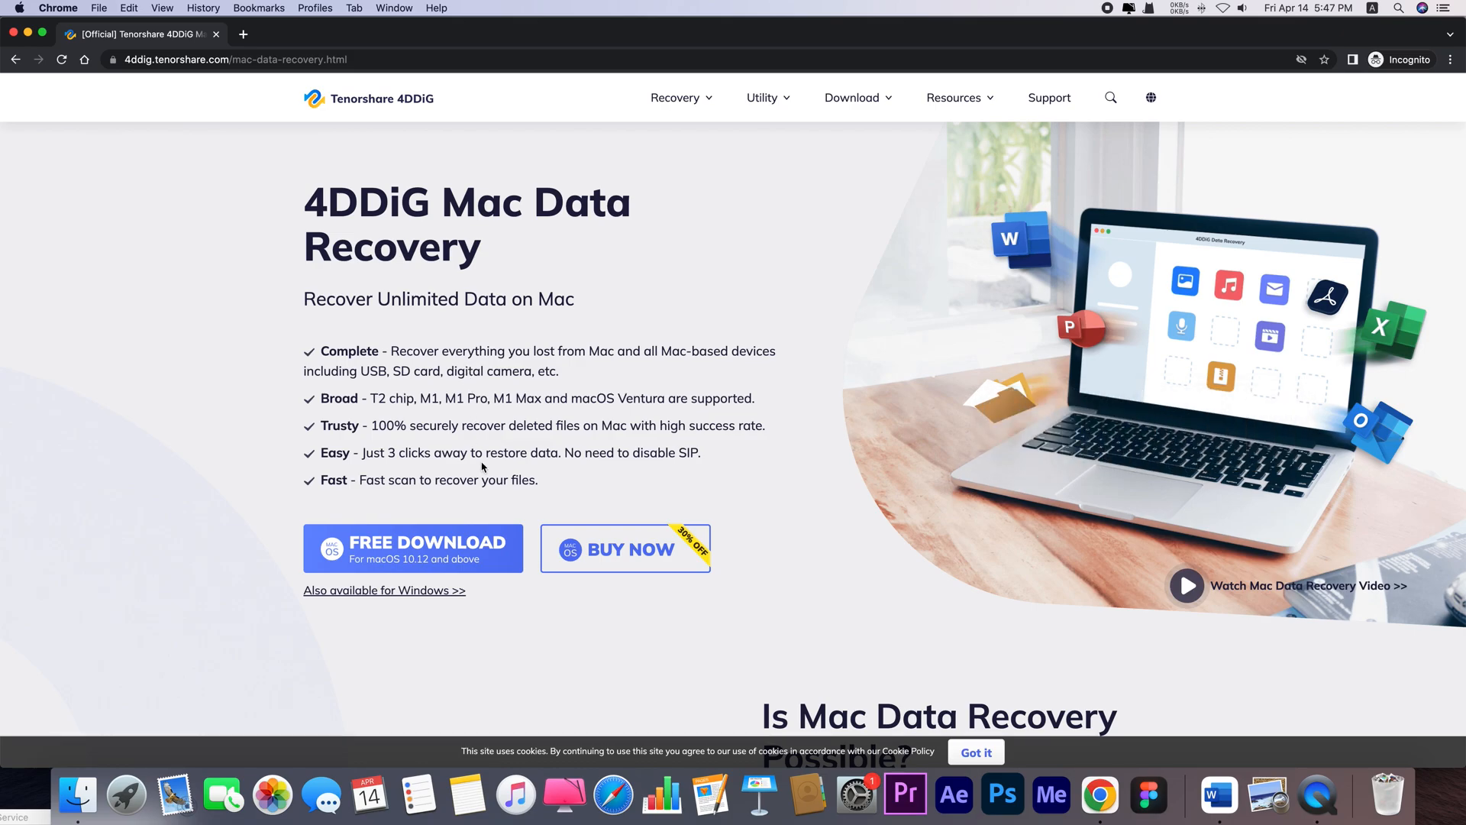
scroll("down", 3)
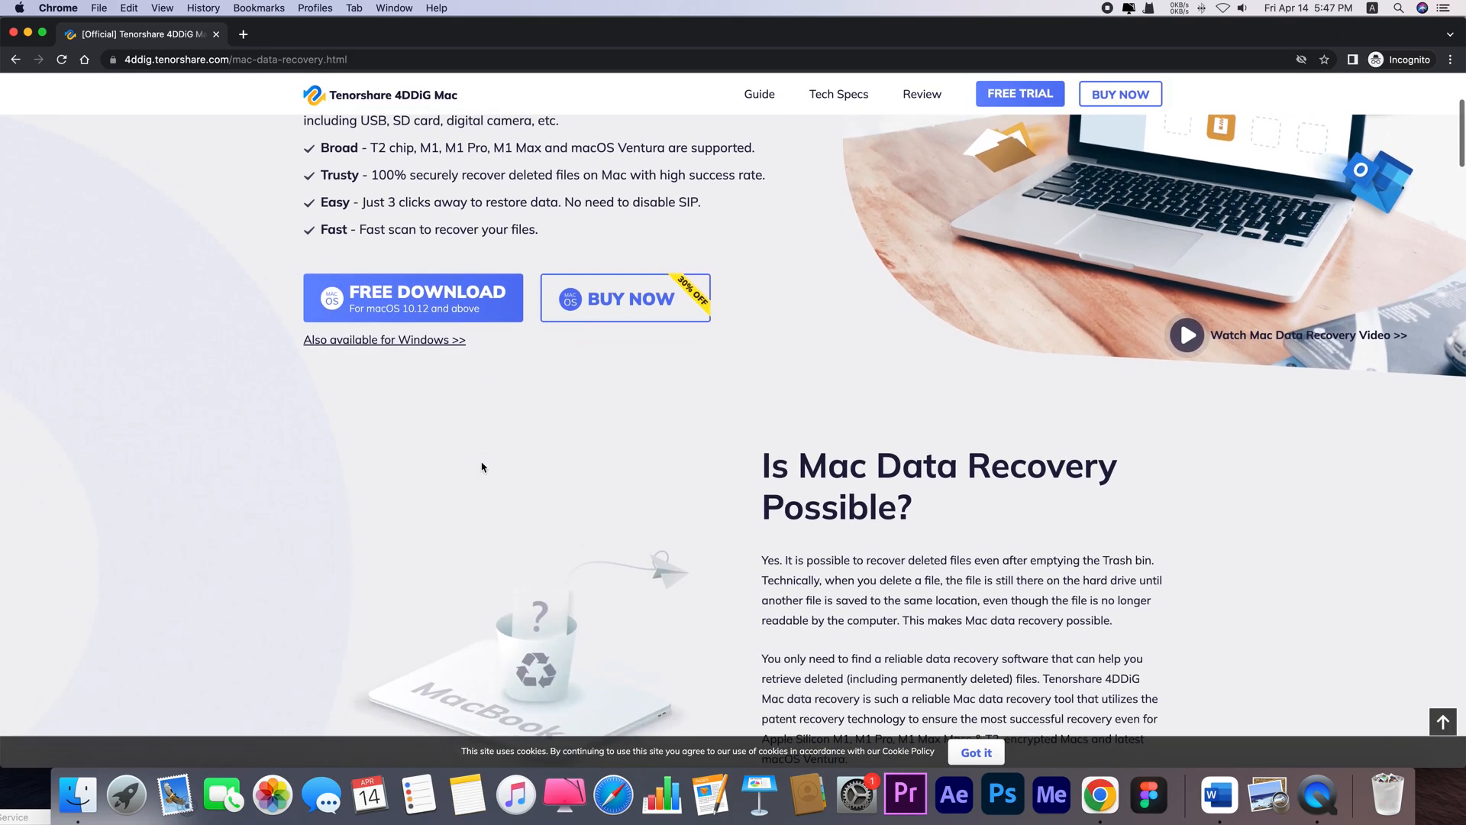
scroll("down", 3)
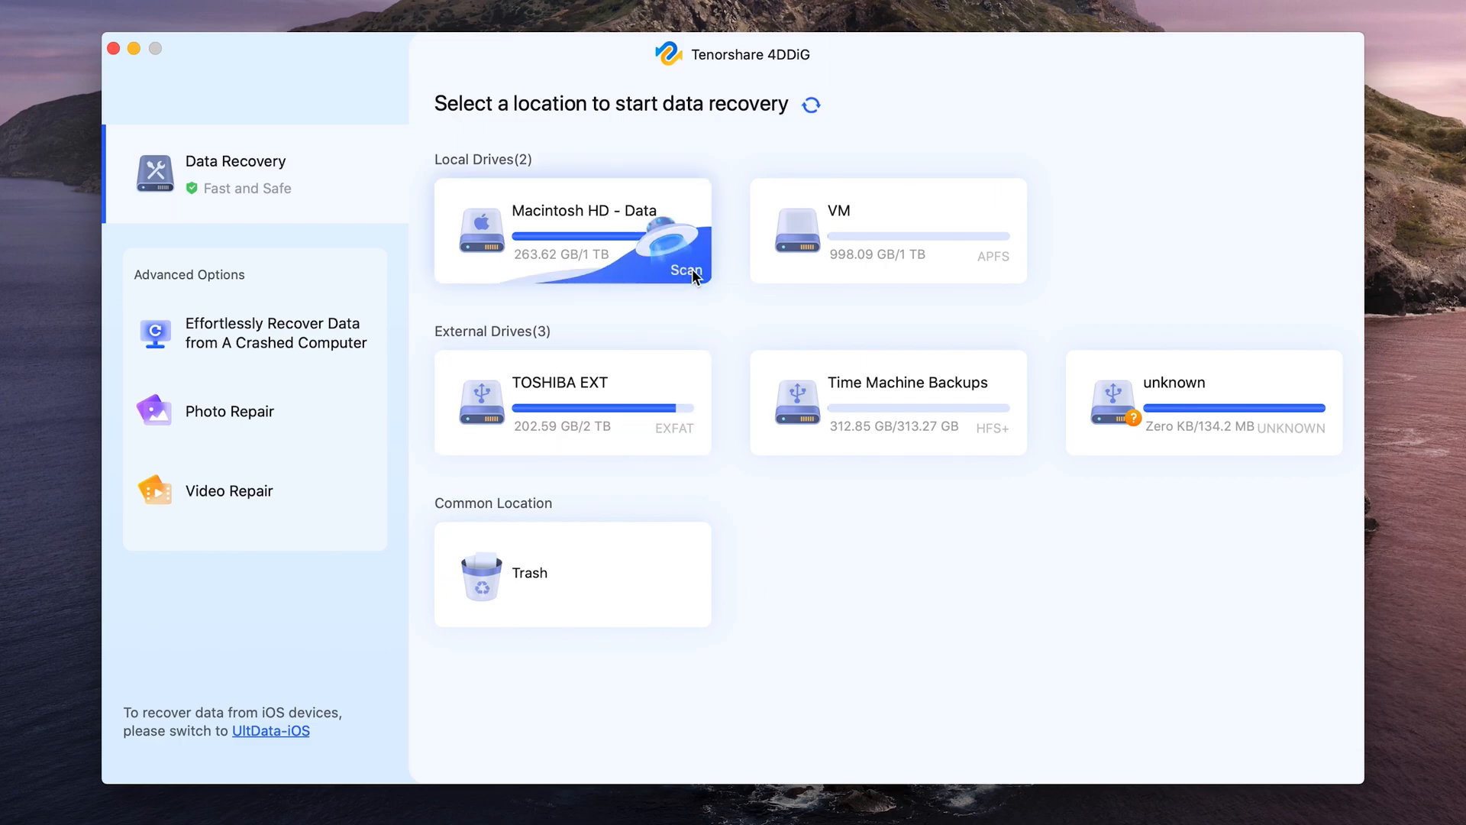
Step: Run a Document-only scan of Macintosh HD - Data with Others excluded
left_click(686, 271)
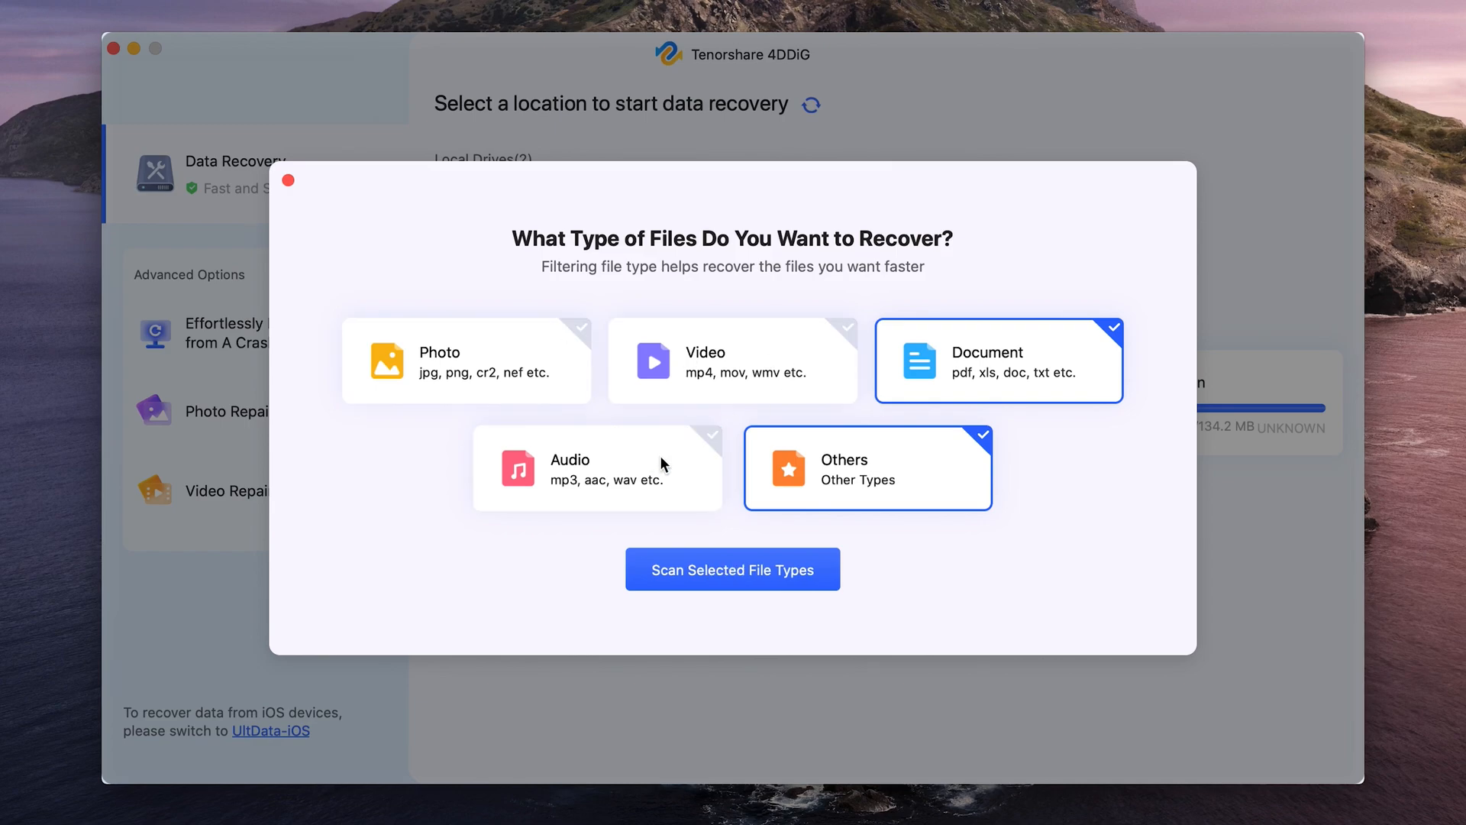
left_click(866, 468)
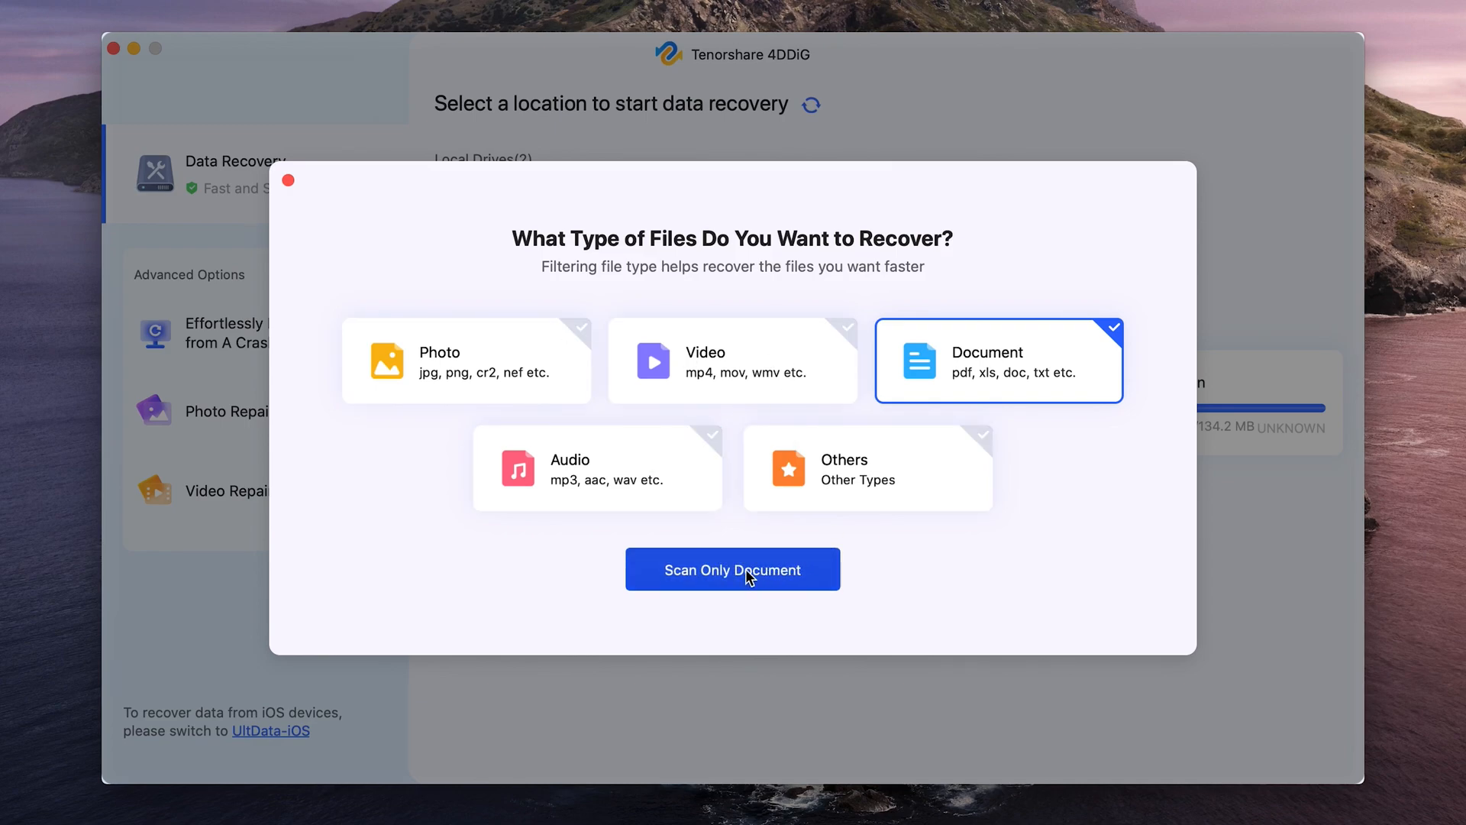
left_click(733, 570)
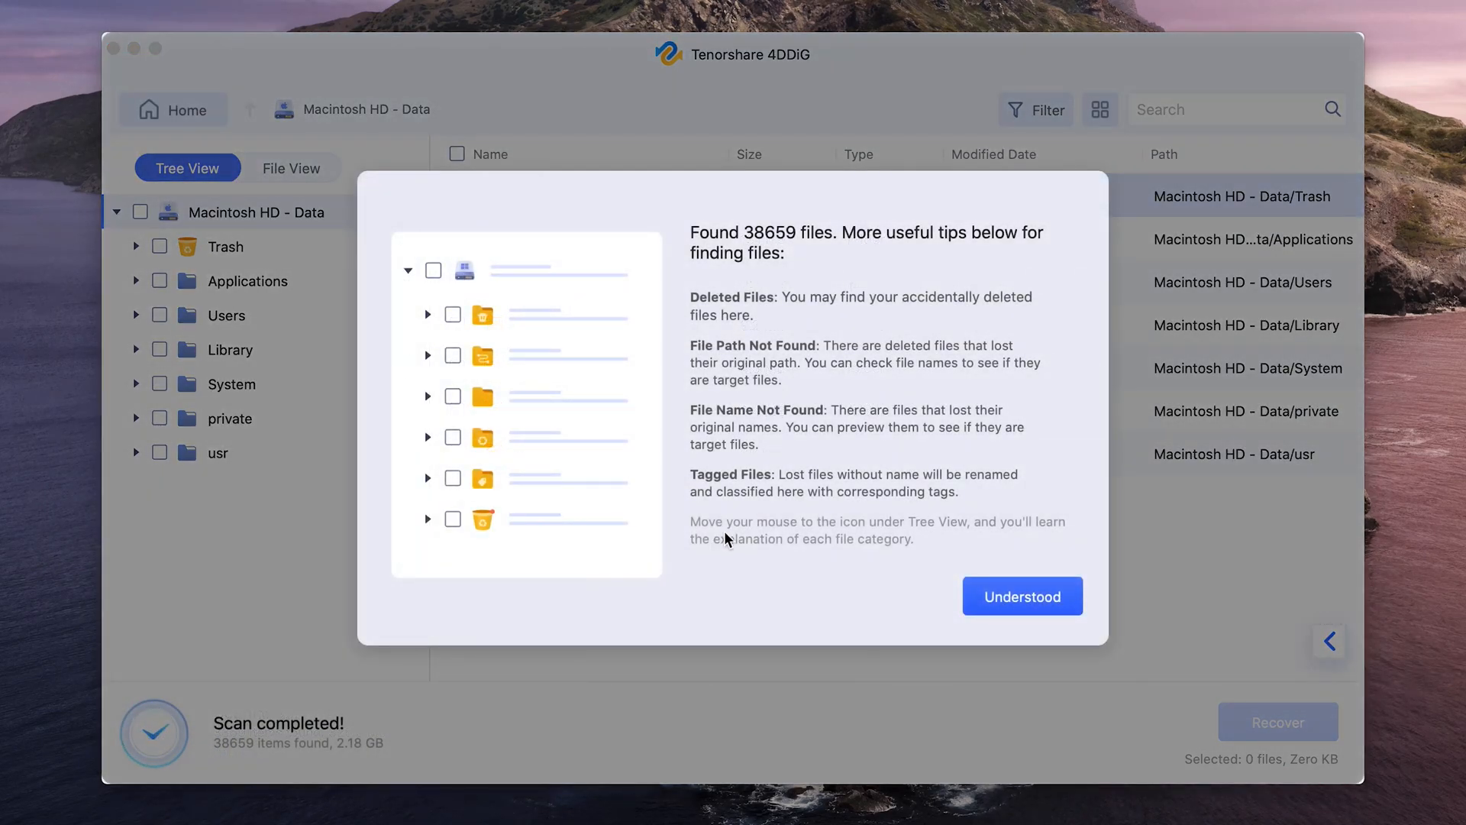
Step: In File View under Document > docx, tick Clone windows 10 to SSD.docx and preview it
left_click(1022, 596)
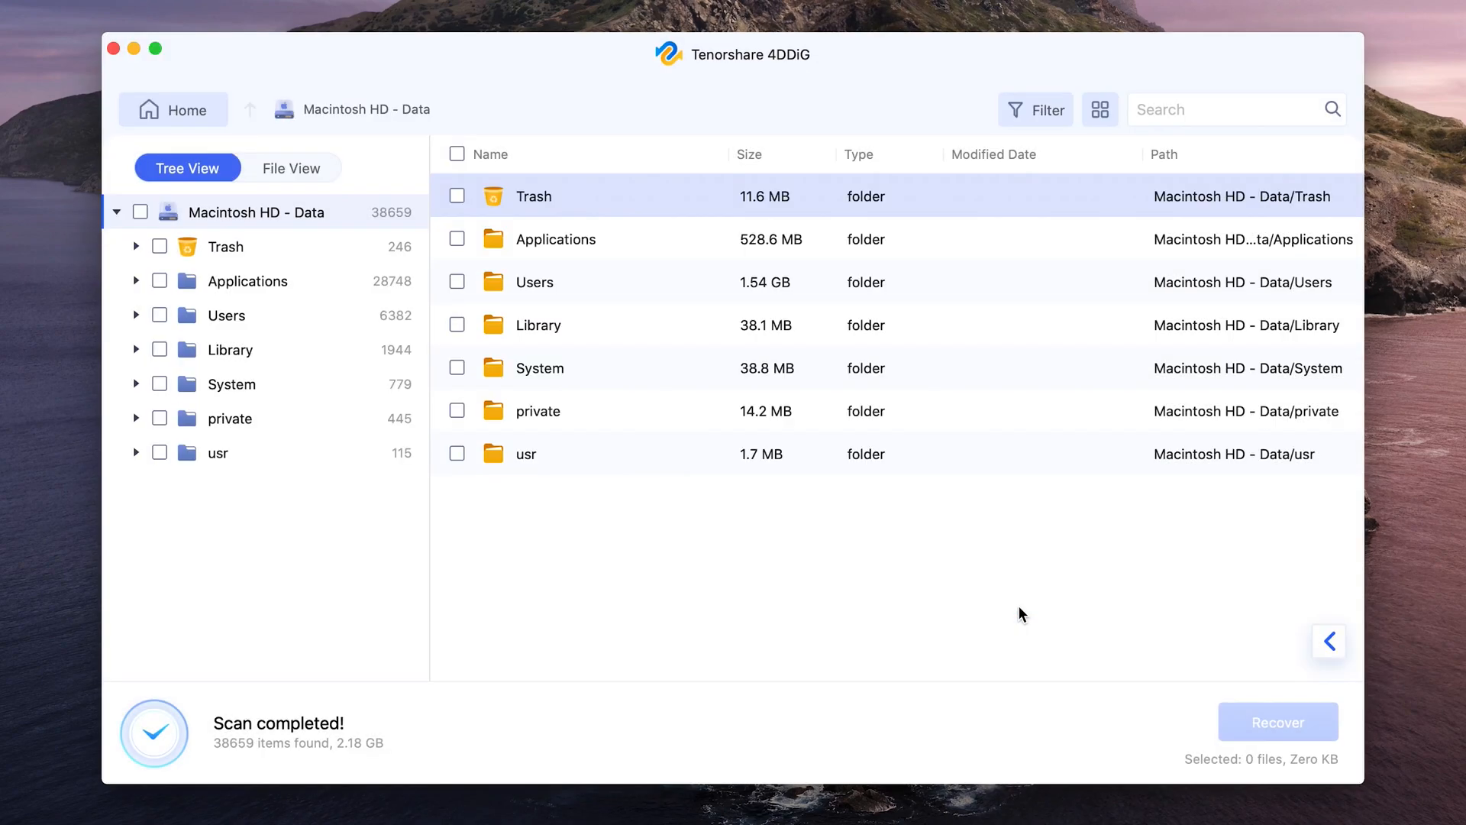
mouse_move(277, 332)
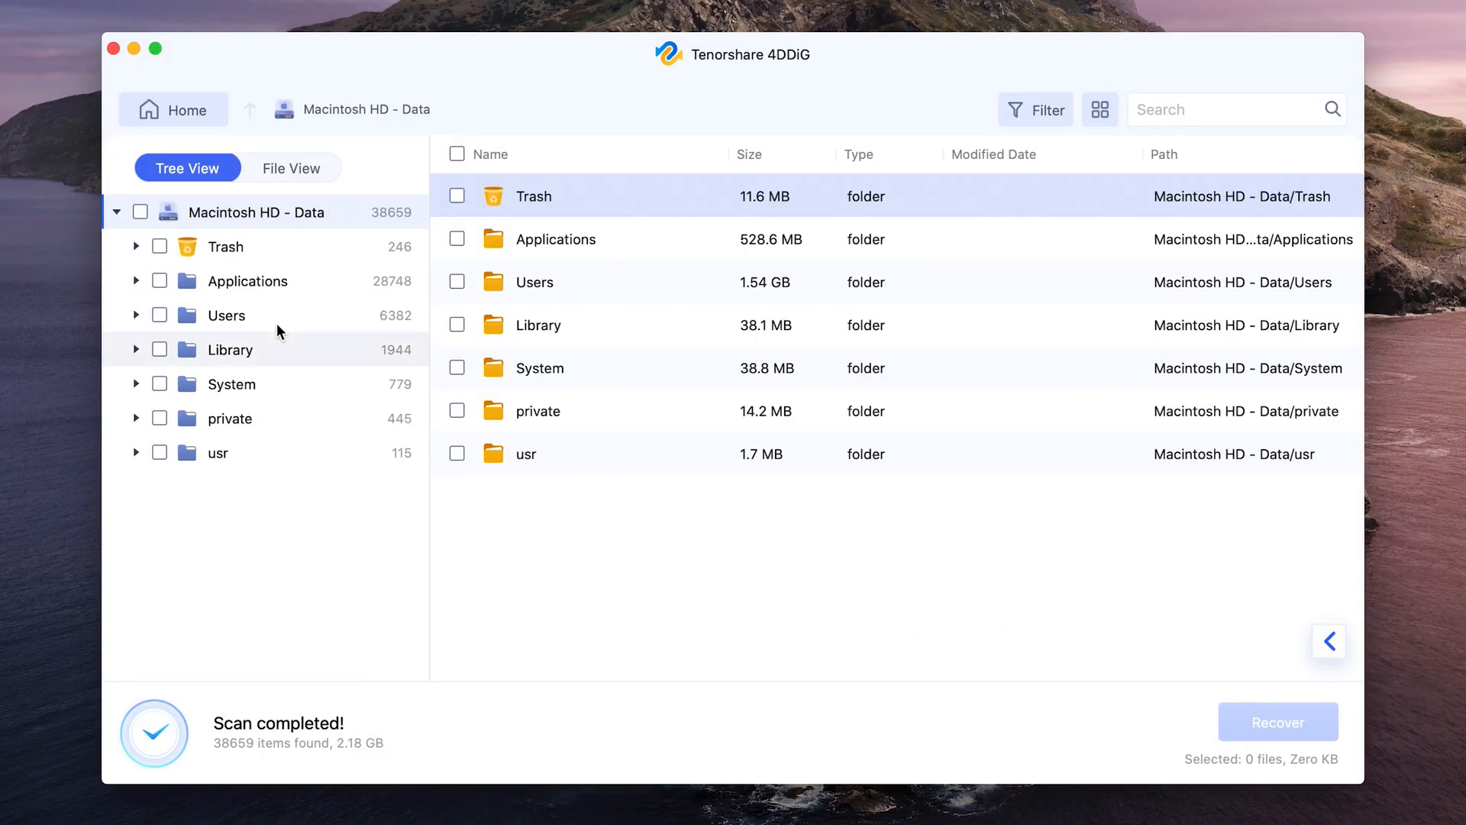
left_click(290, 167)
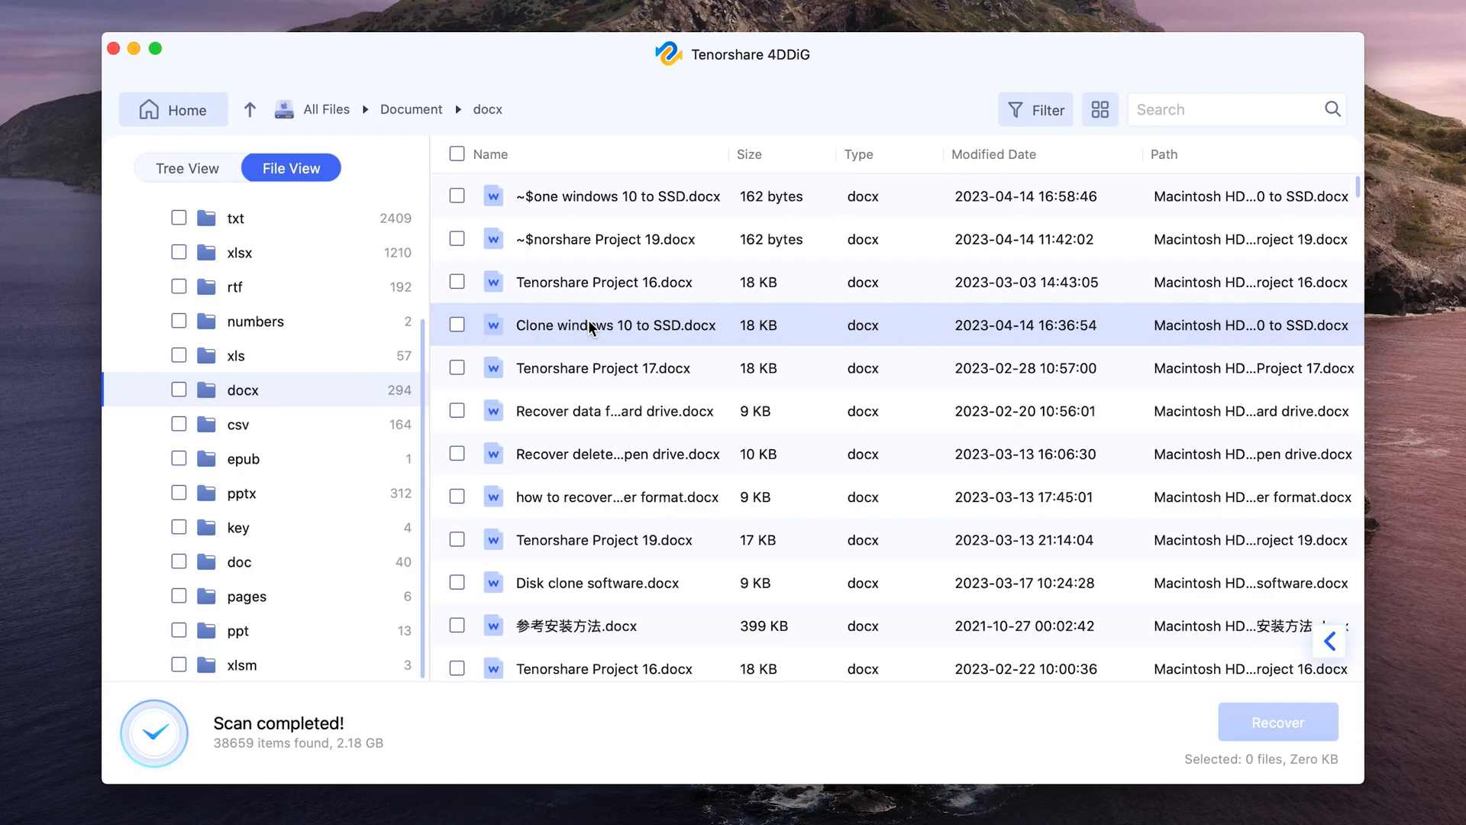
left_click(457, 324)
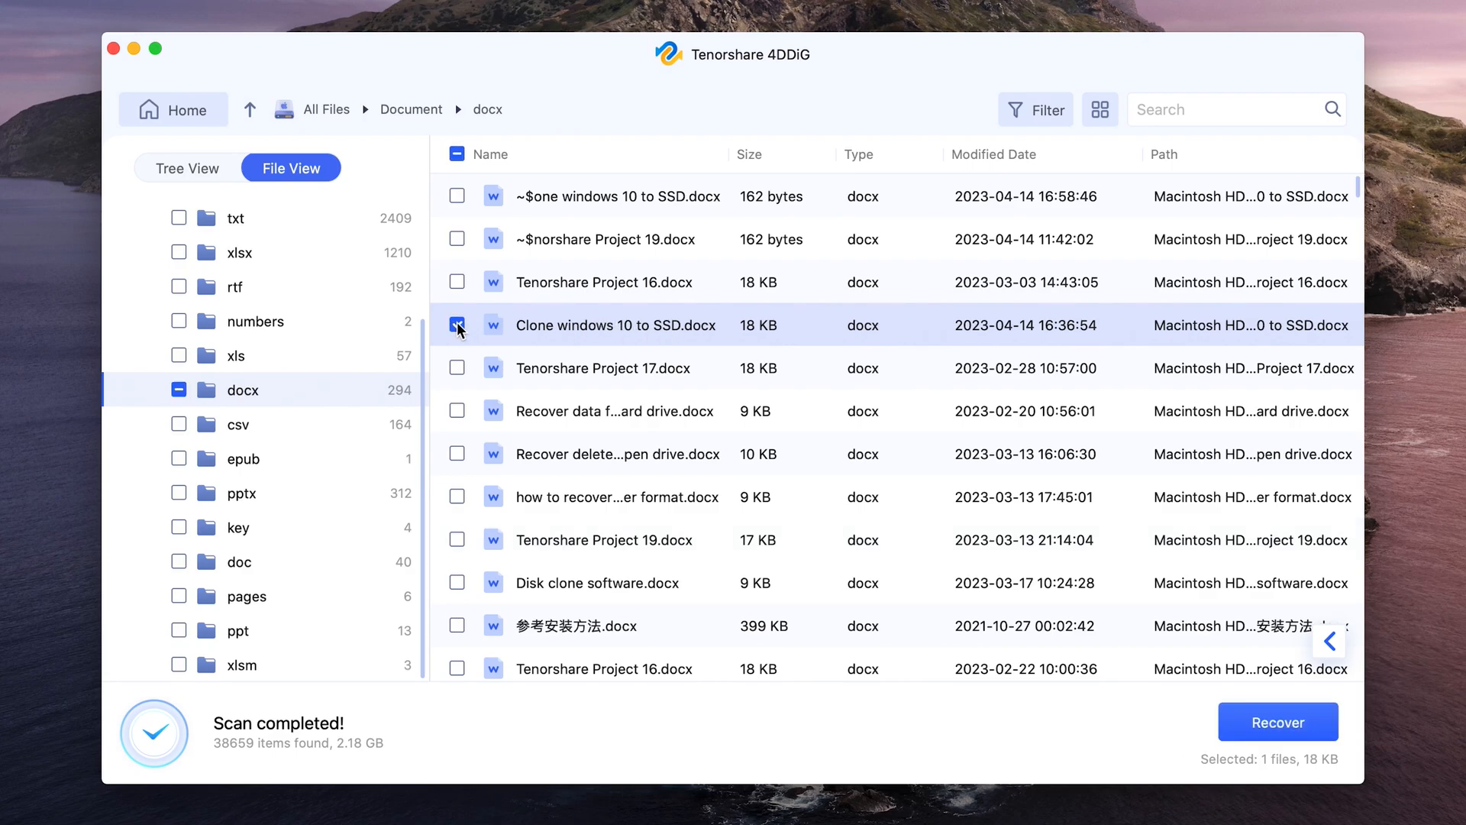
double_click(614, 325)
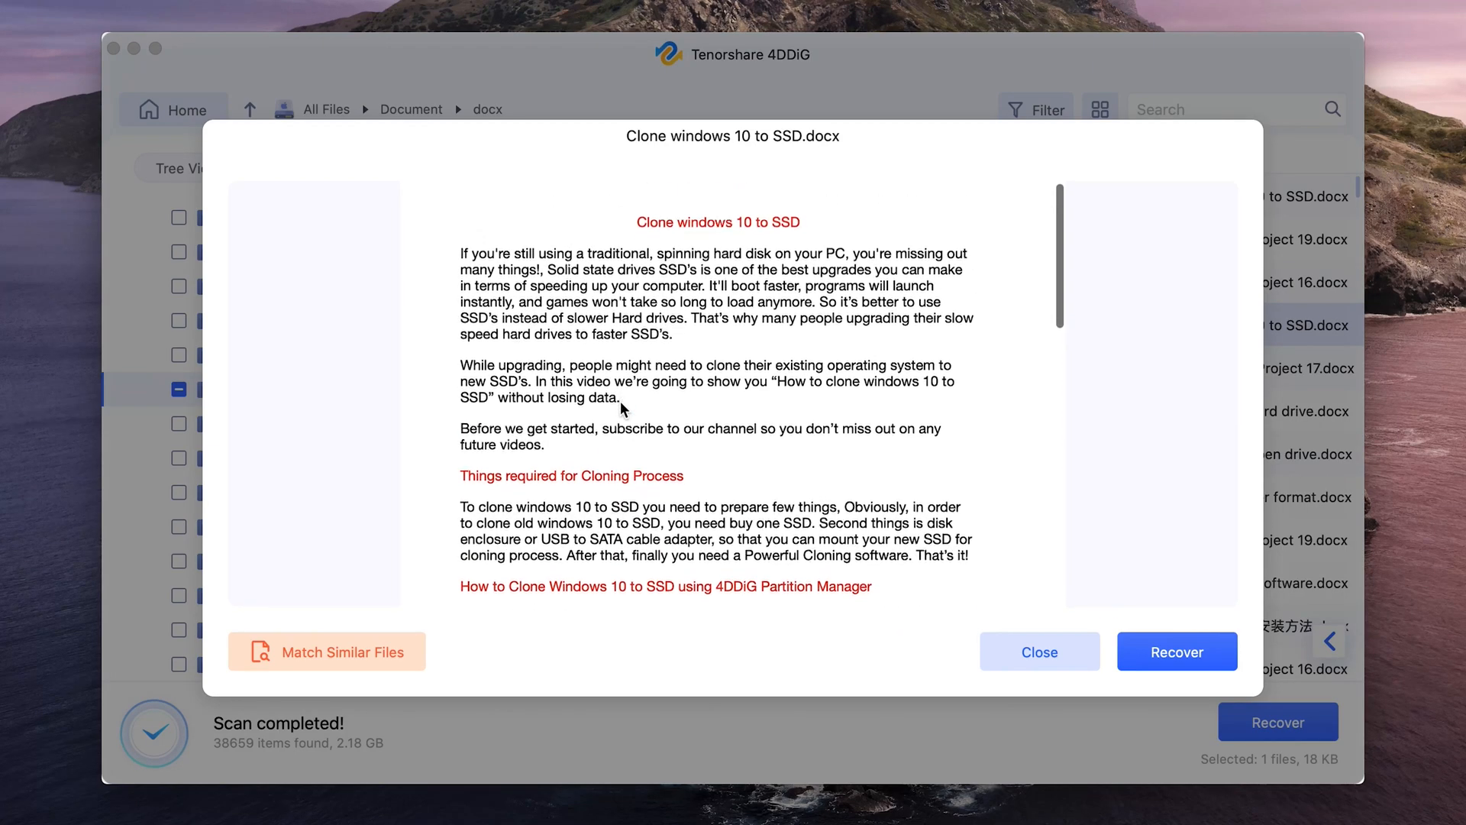
Step: Recover the previewed docx to the Desktop and view the recovered files folder
scroll("down", 3)
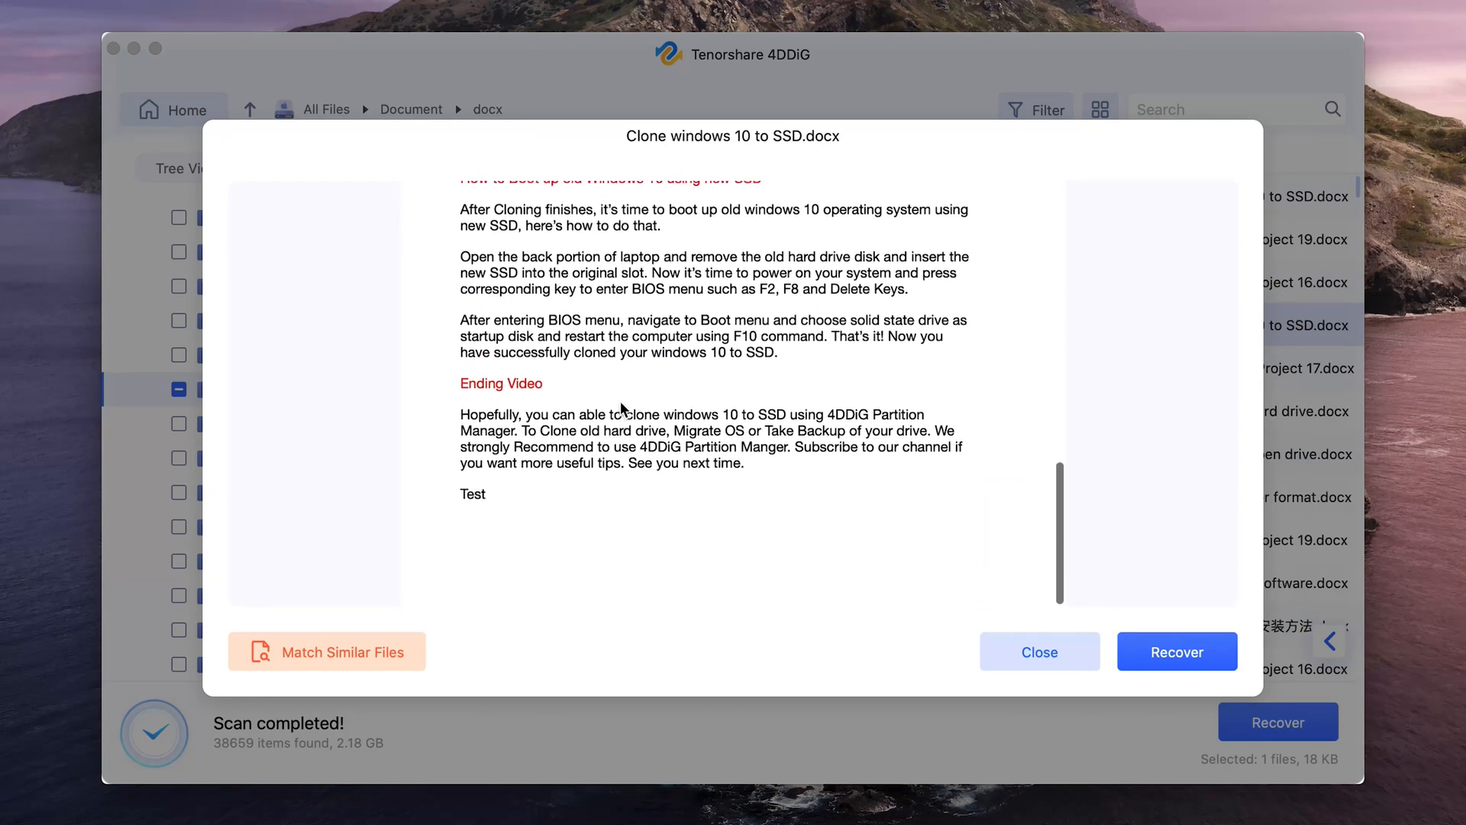
scroll("up", 3)
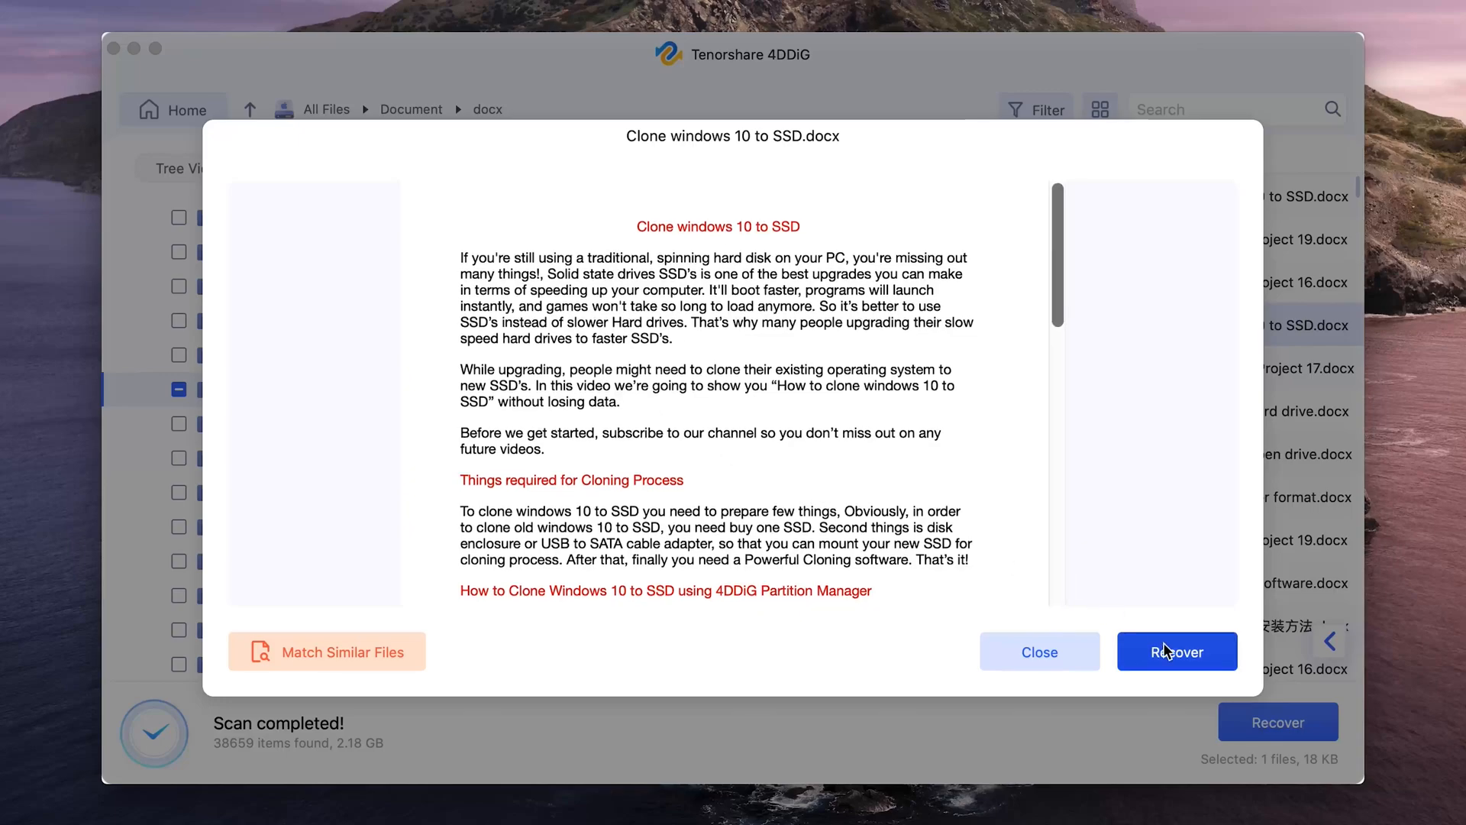
left_click(1176, 650)
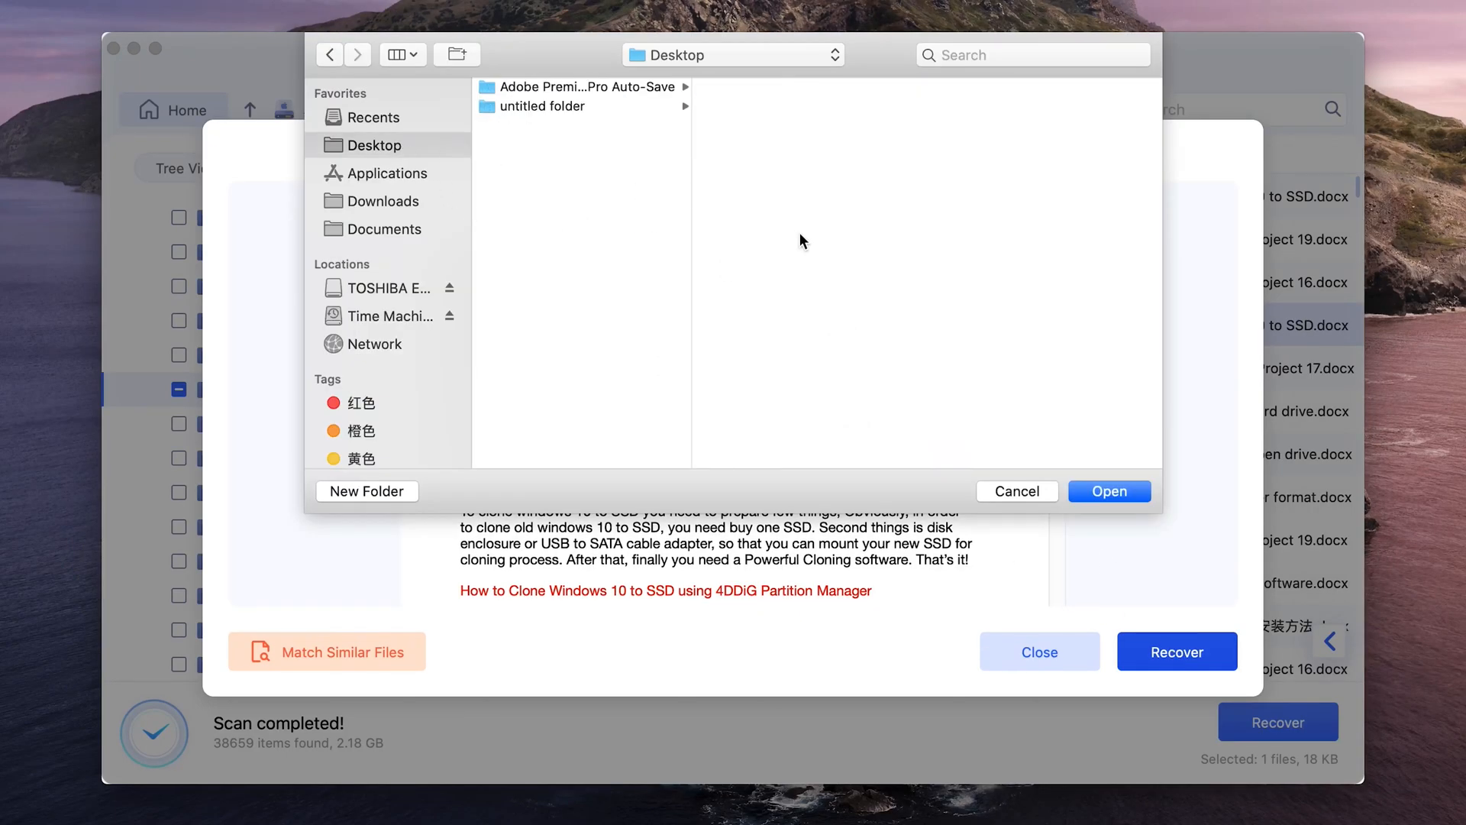
left_click(1108, 491)
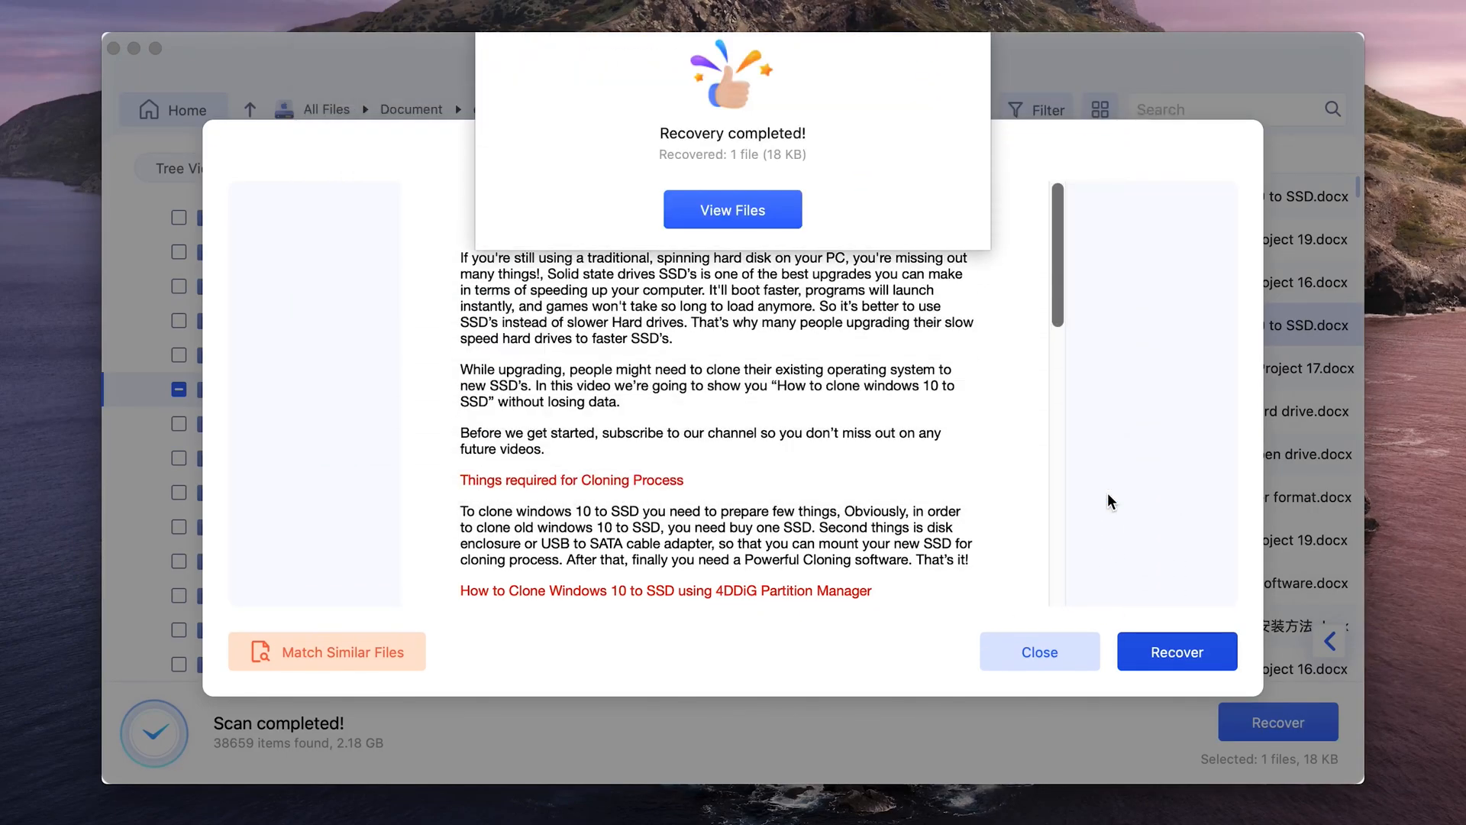
left_click(733, 208)
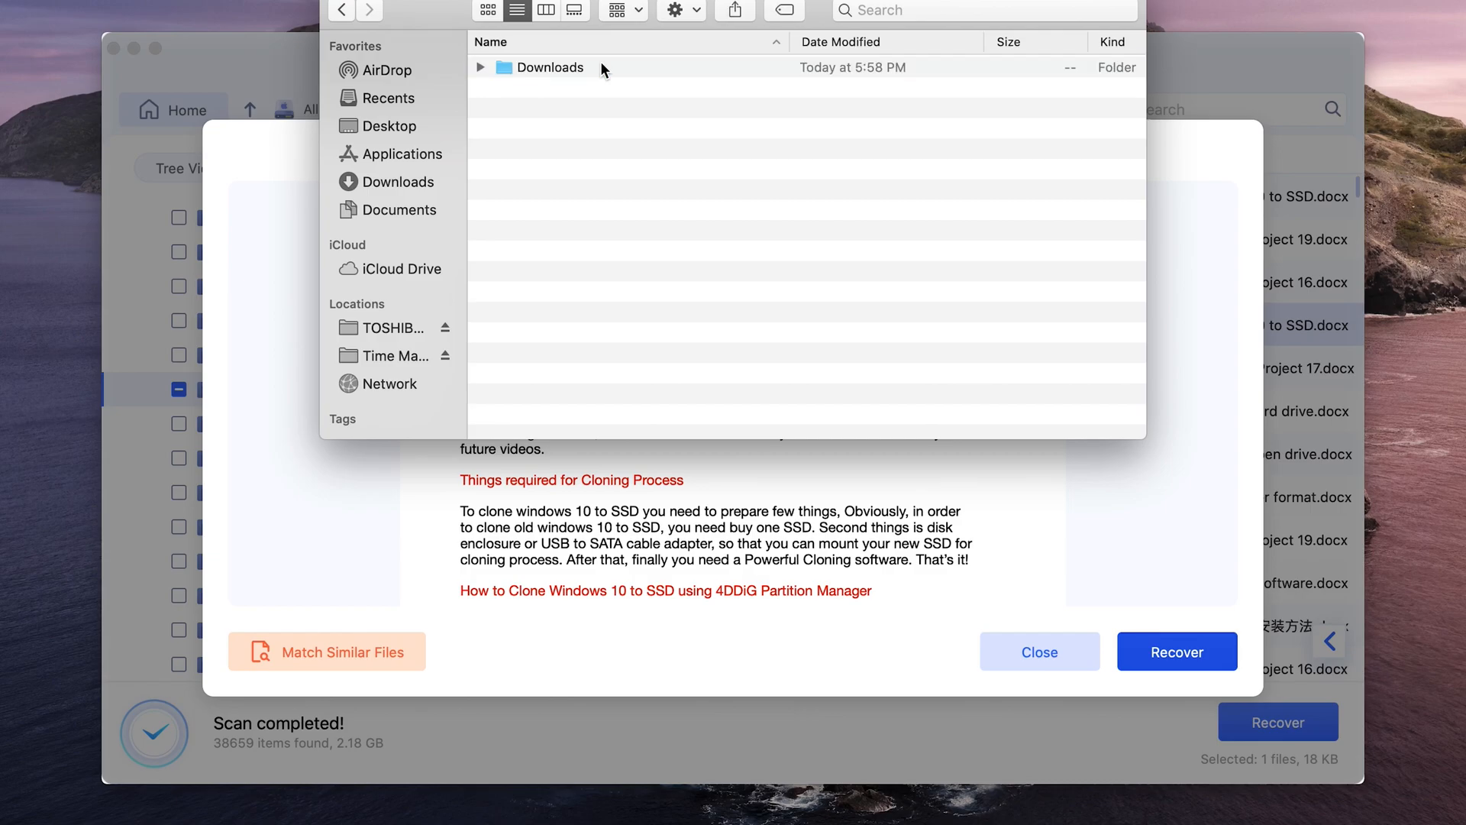
left_click(480, 66)
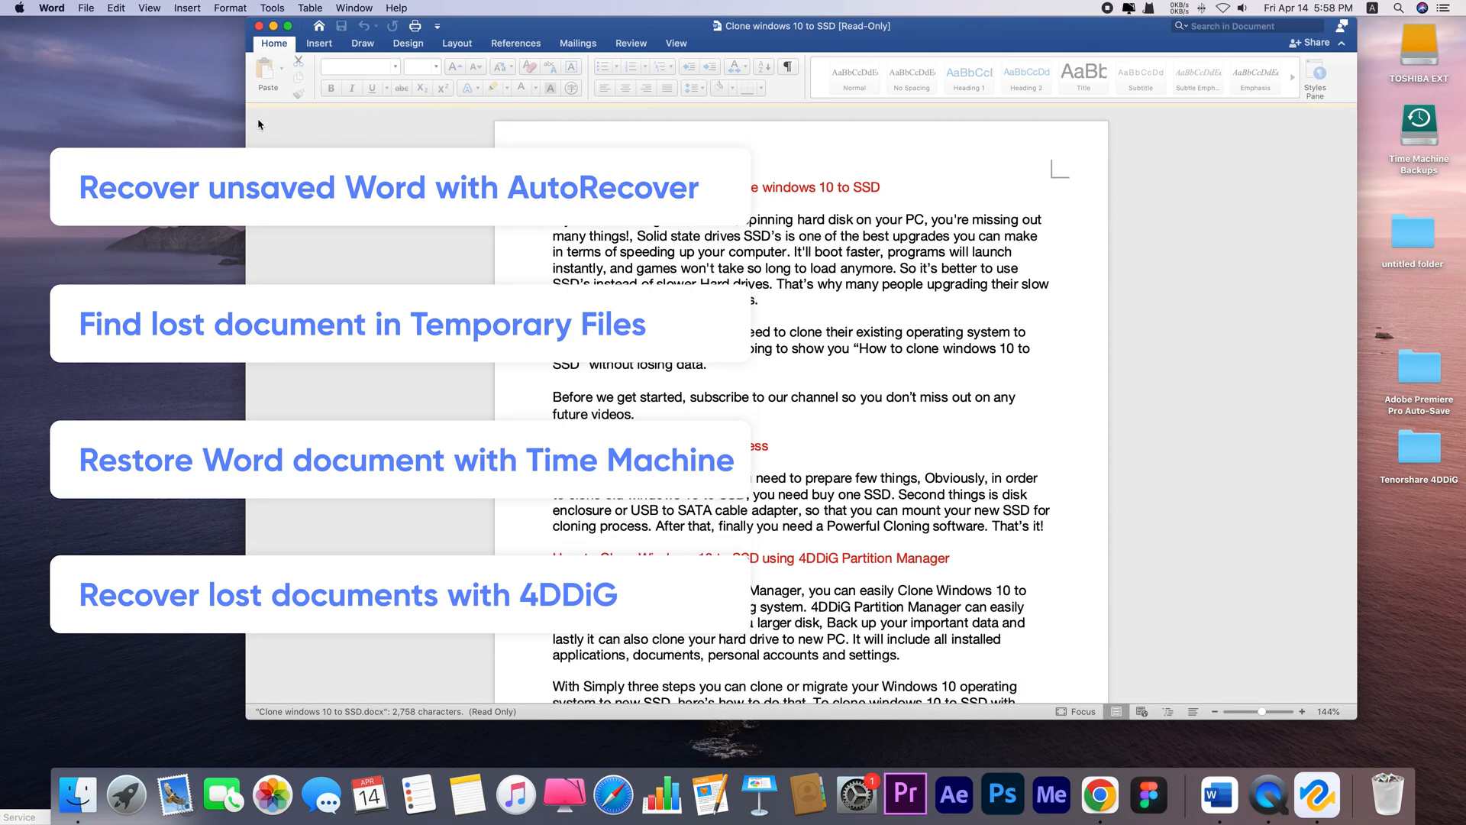
Step: Scroll the recovered document to its cloning and boot-up sections
scroll("down", 3)
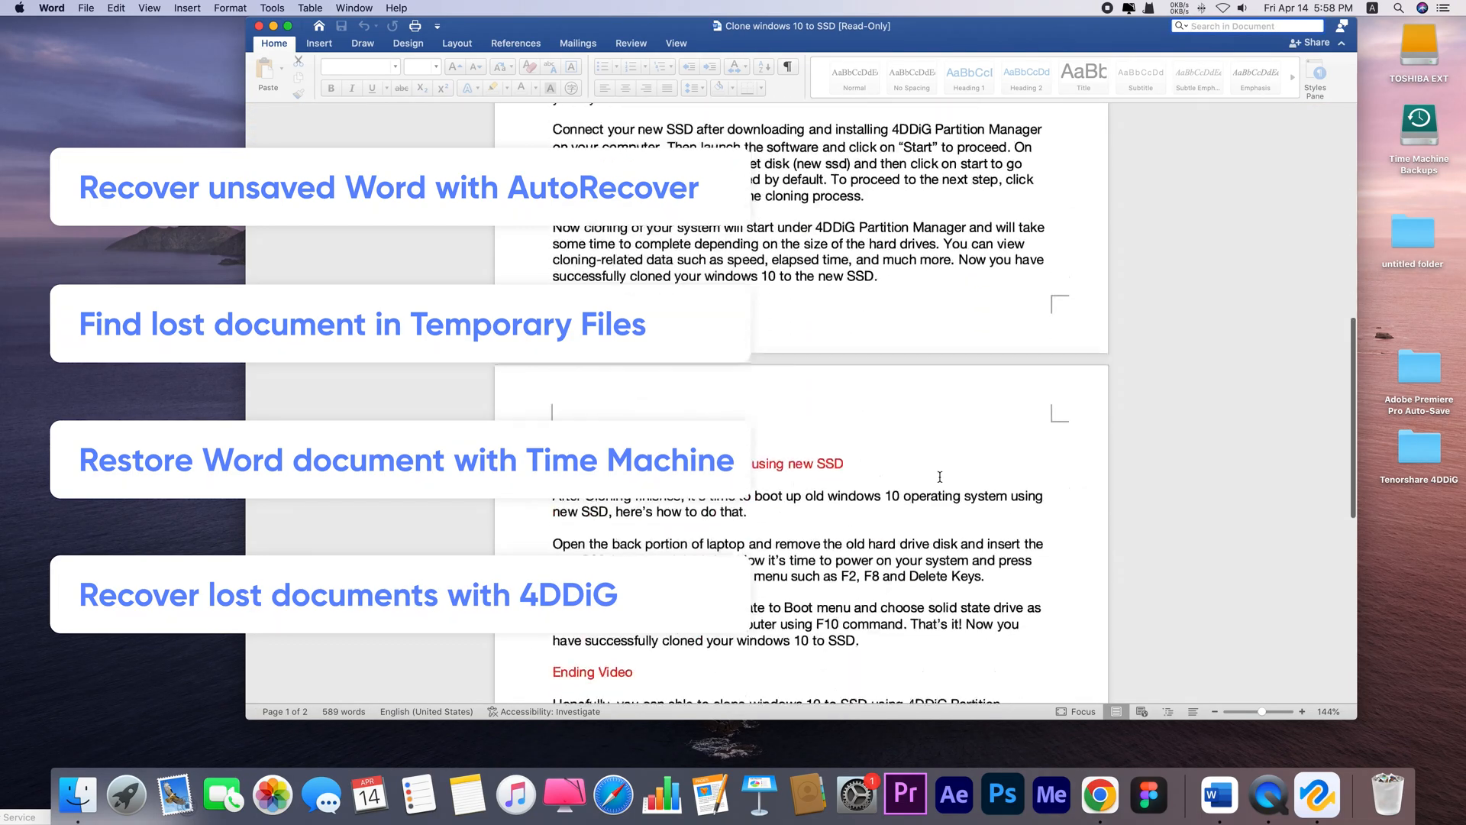